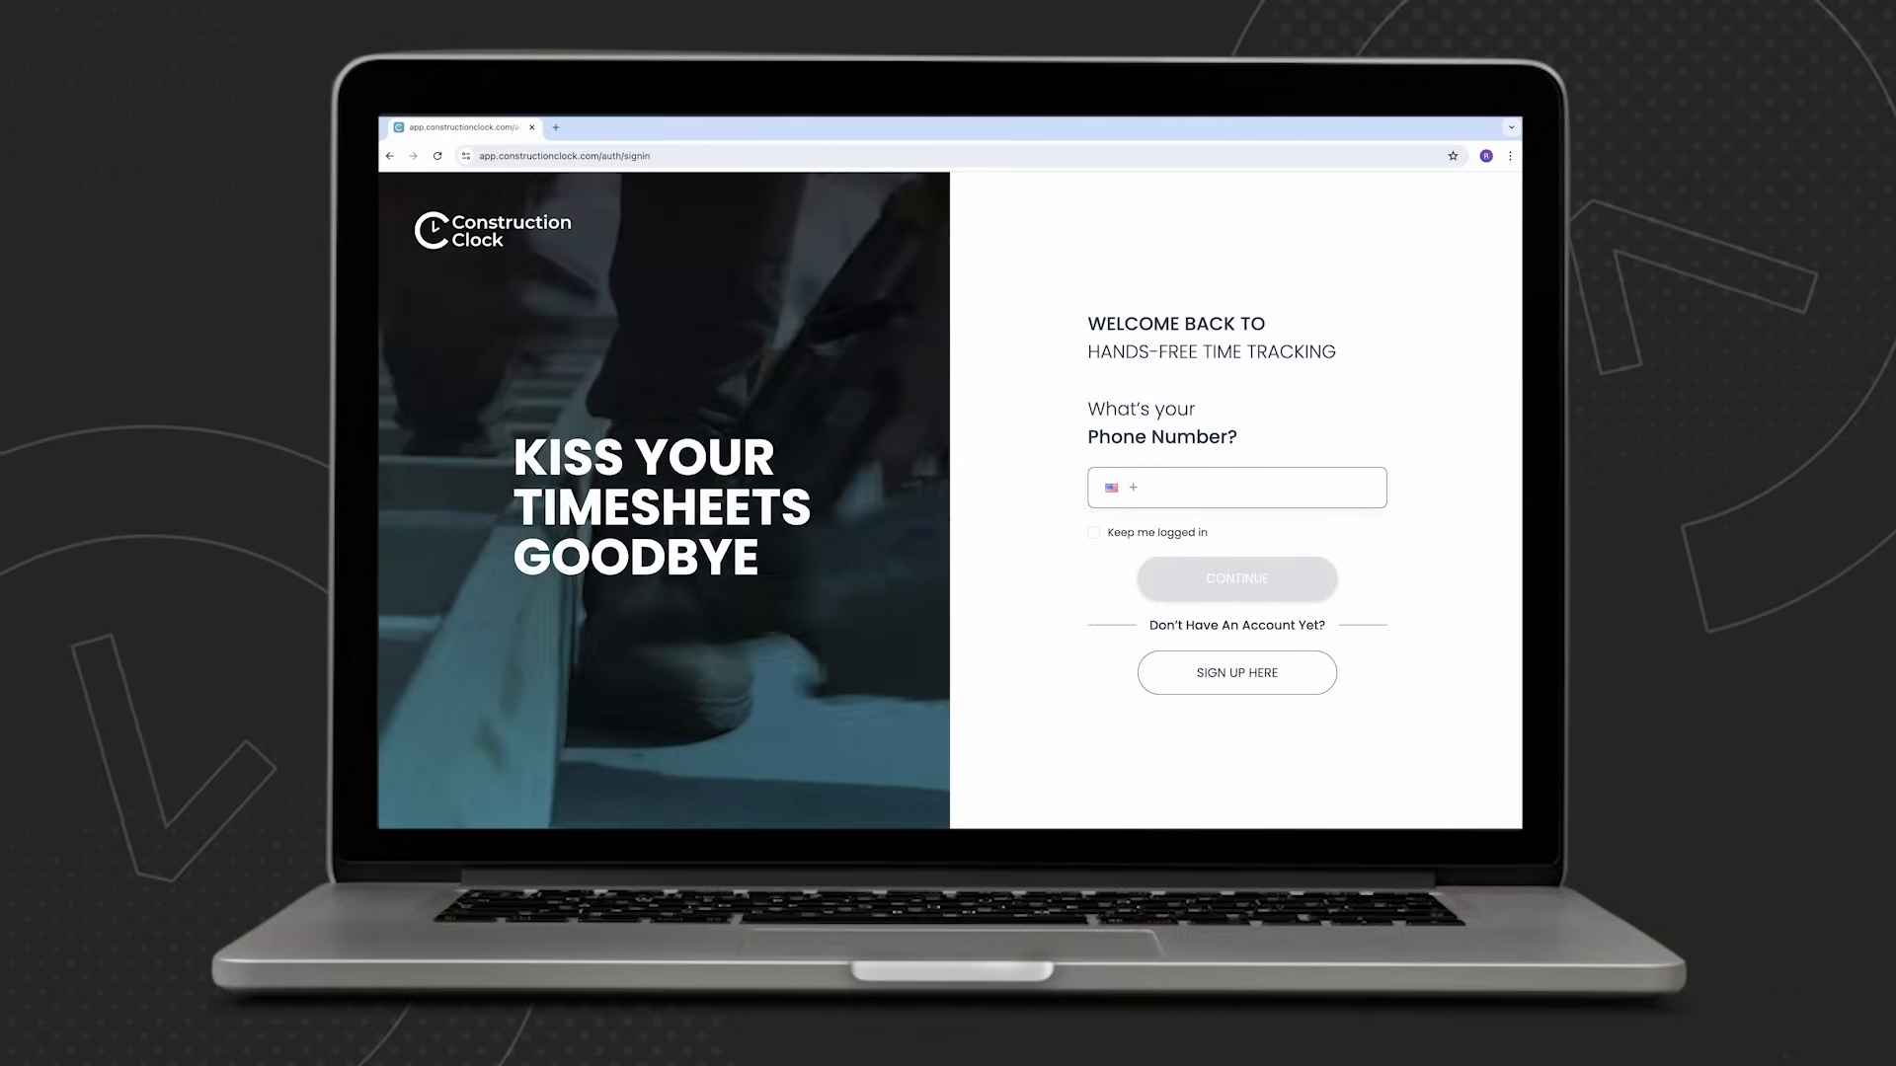
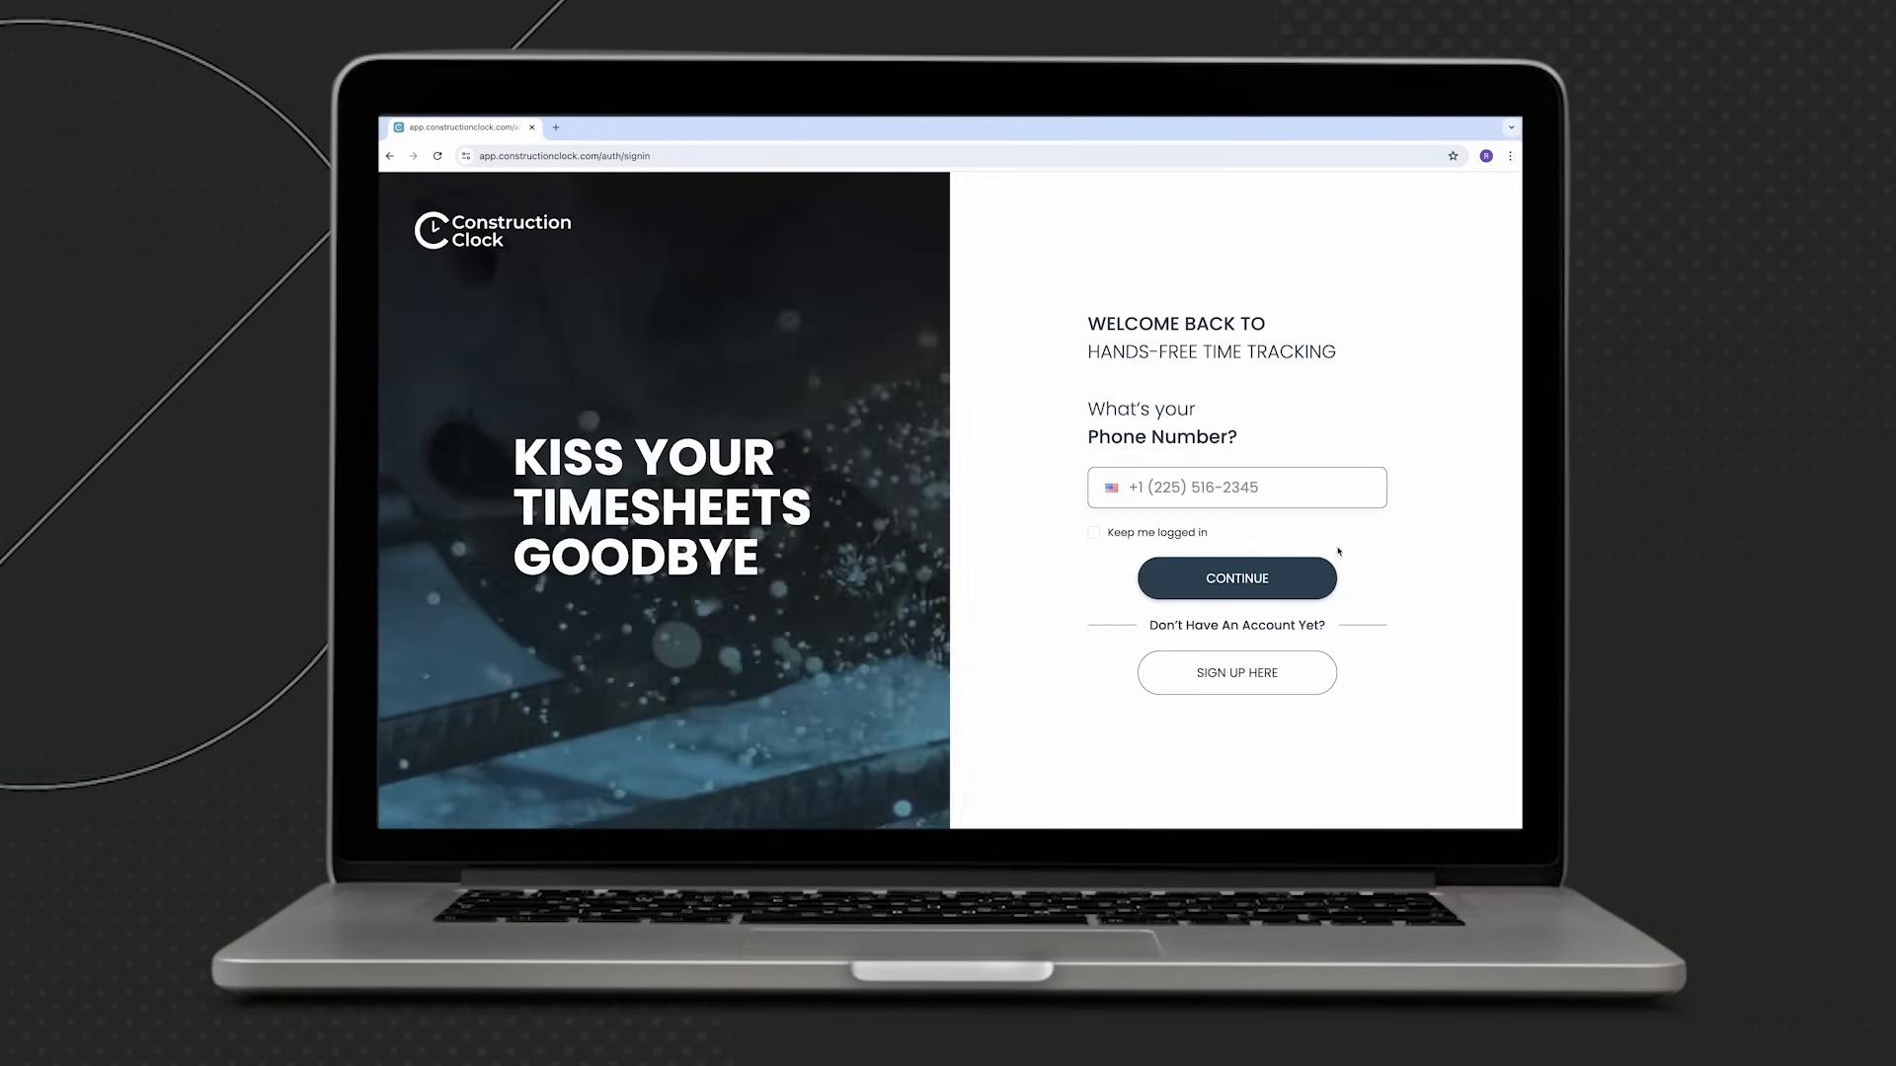
# Step: Log in with phone number +1 (225) 51… and the verification code
pyautogui.click(1236, 577)
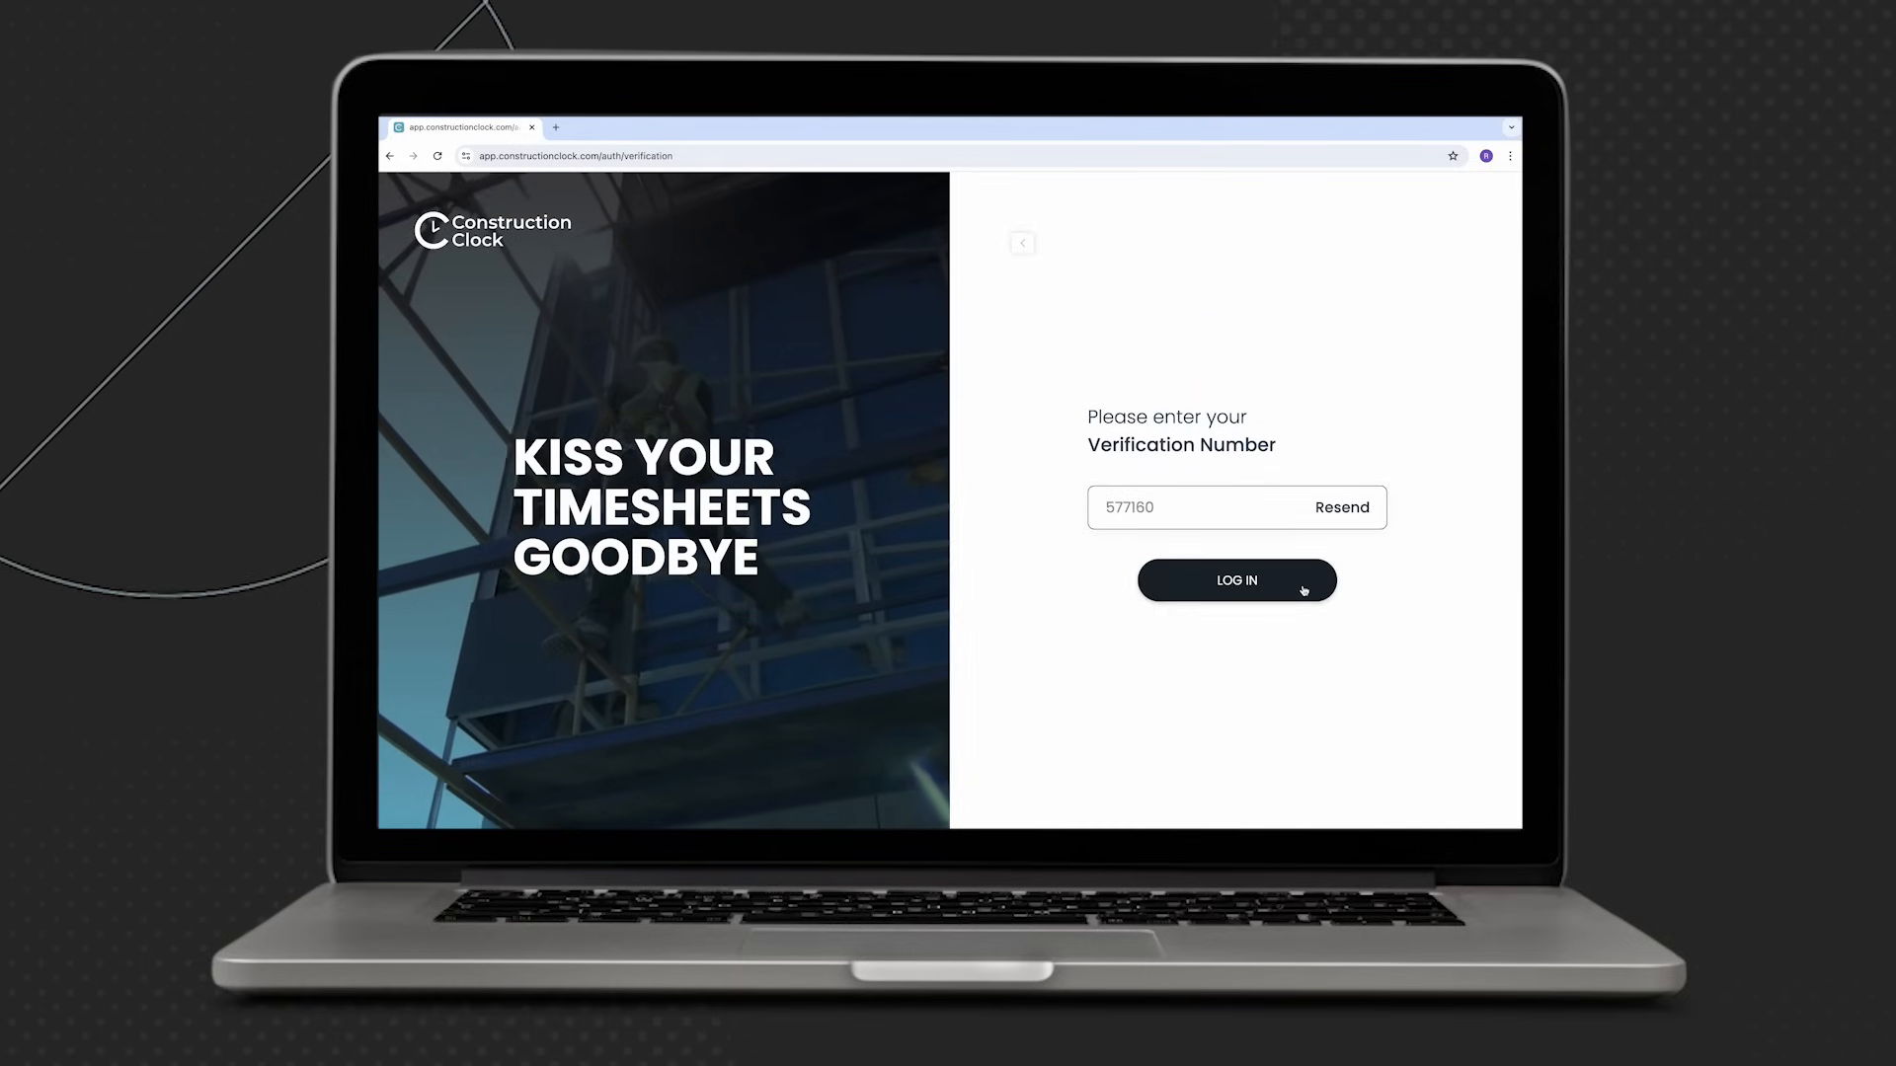
pyautogui.click(1235, 581)
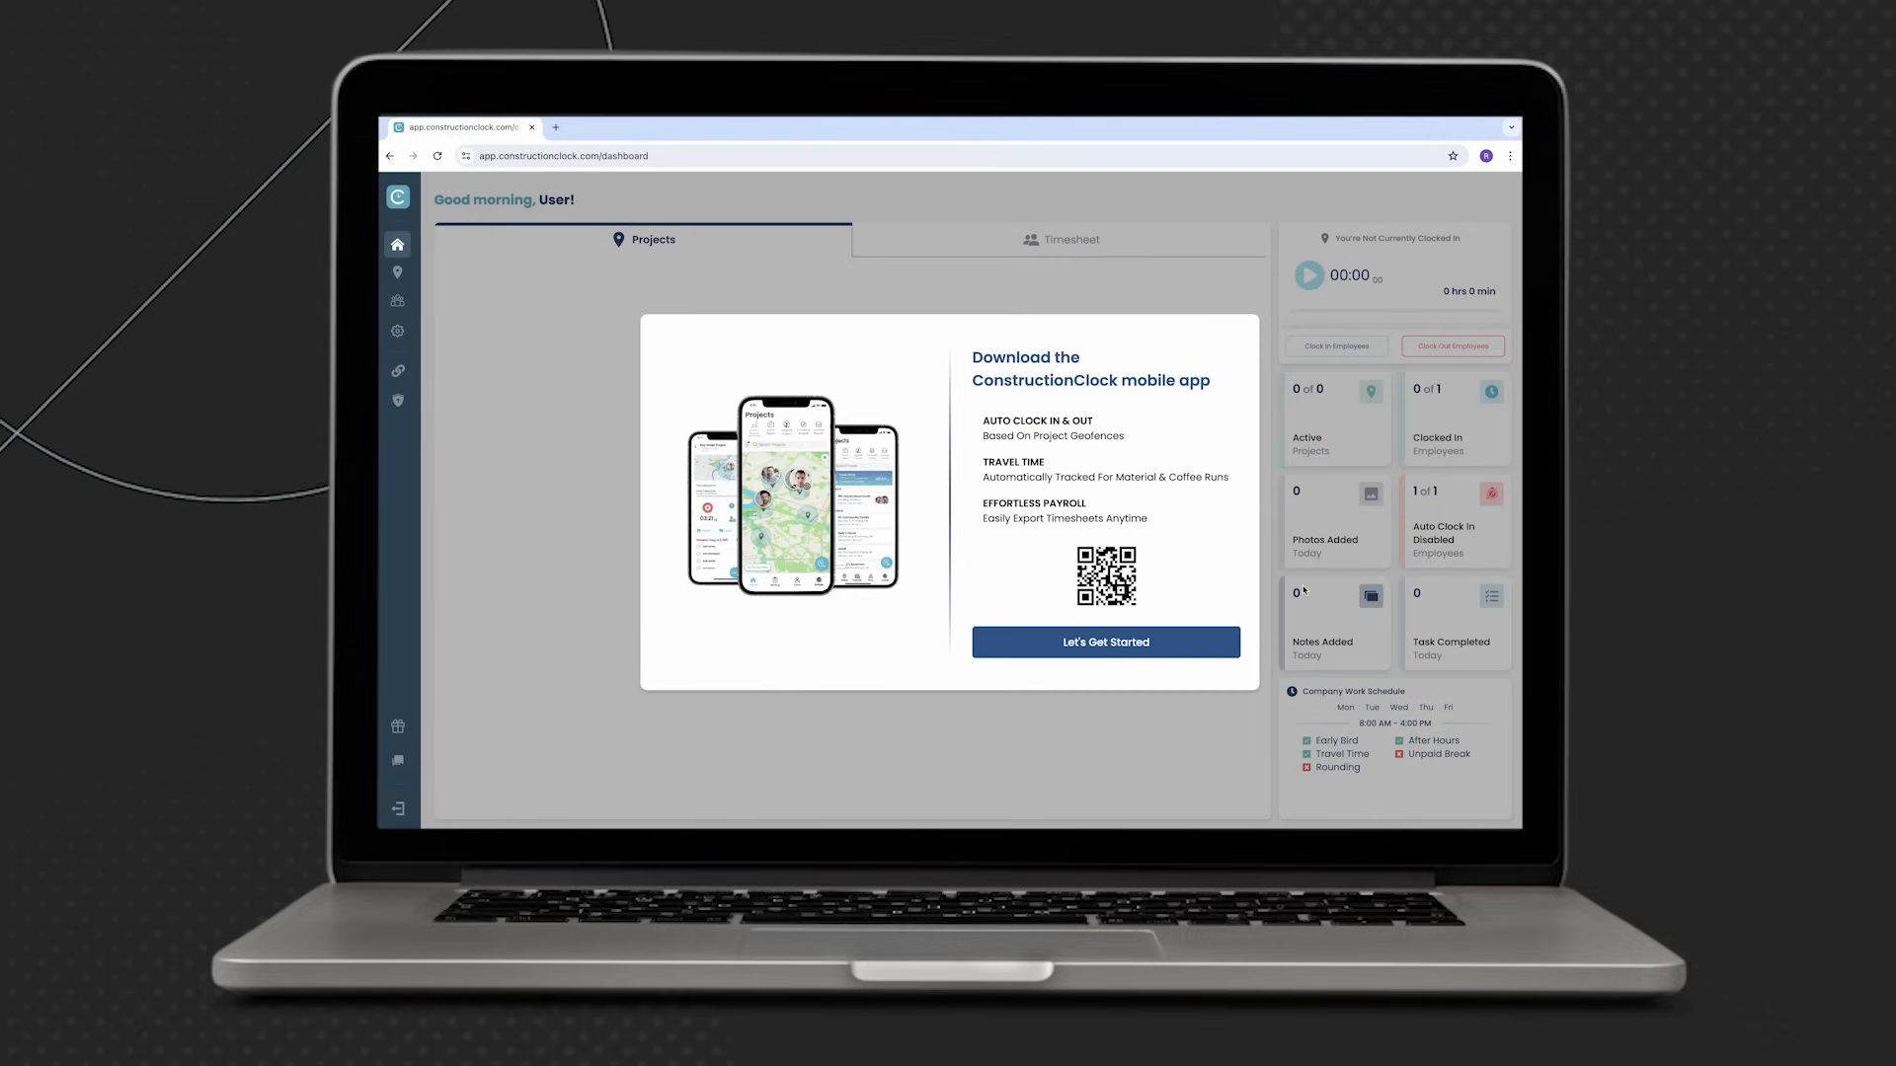
# Step: Dismiss the mobile app prompt and choose Auto Clock In & Out as the clocking method
pyautogui.click(1104, 642)
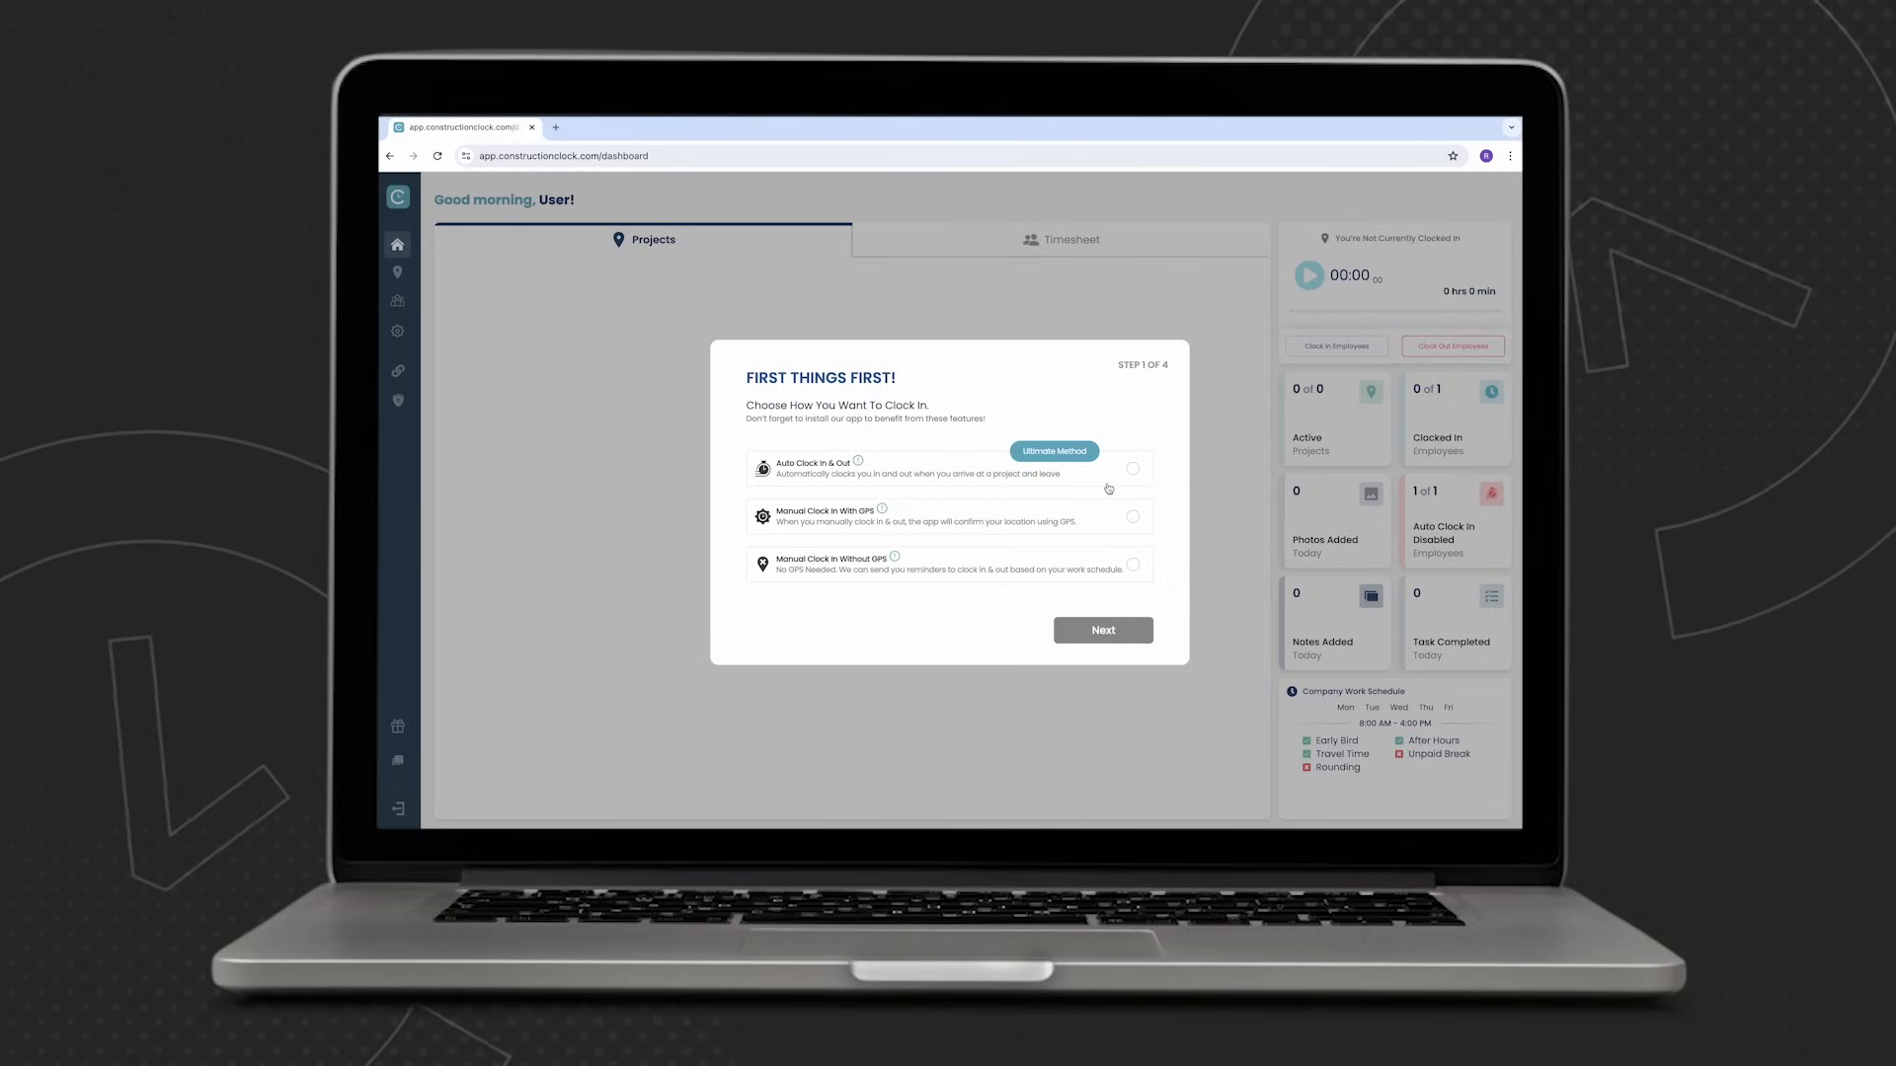
pyautogui.moveTo(1102, 546)
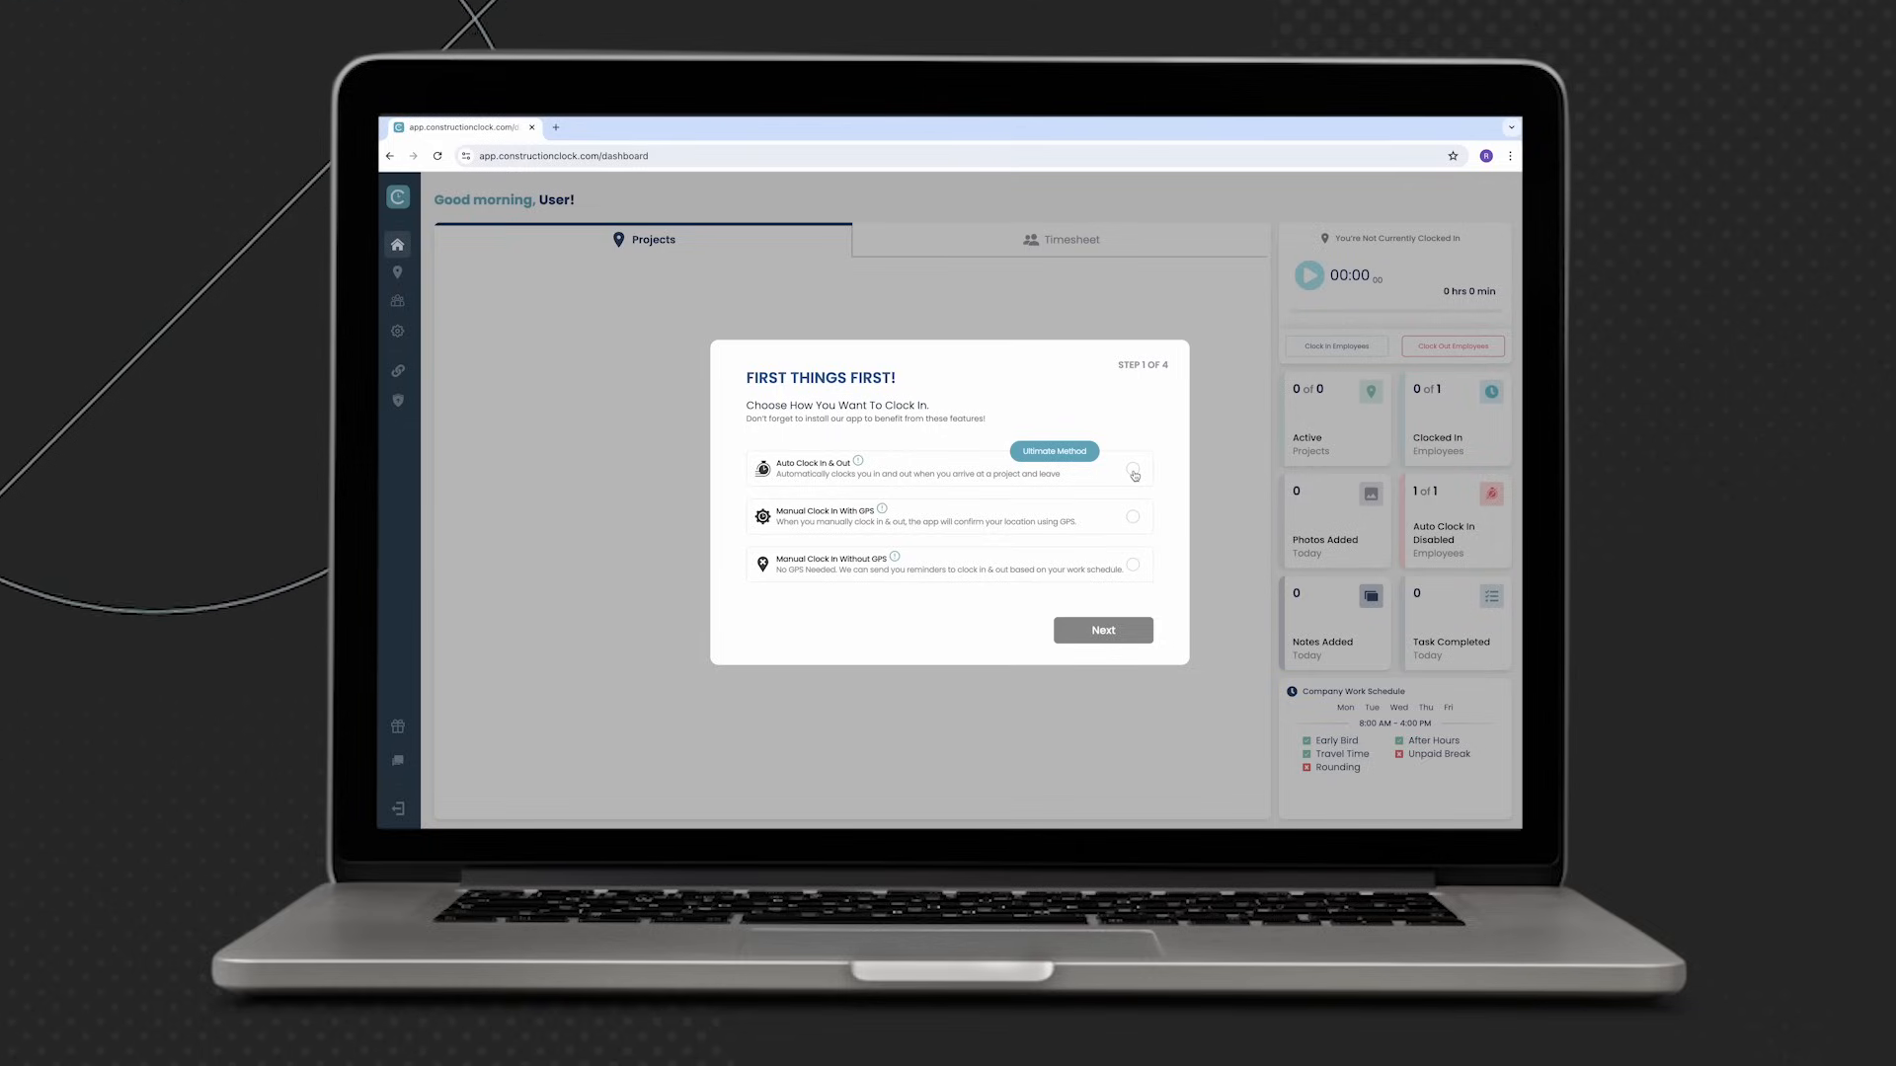
pyautogui.click(1132, 469)
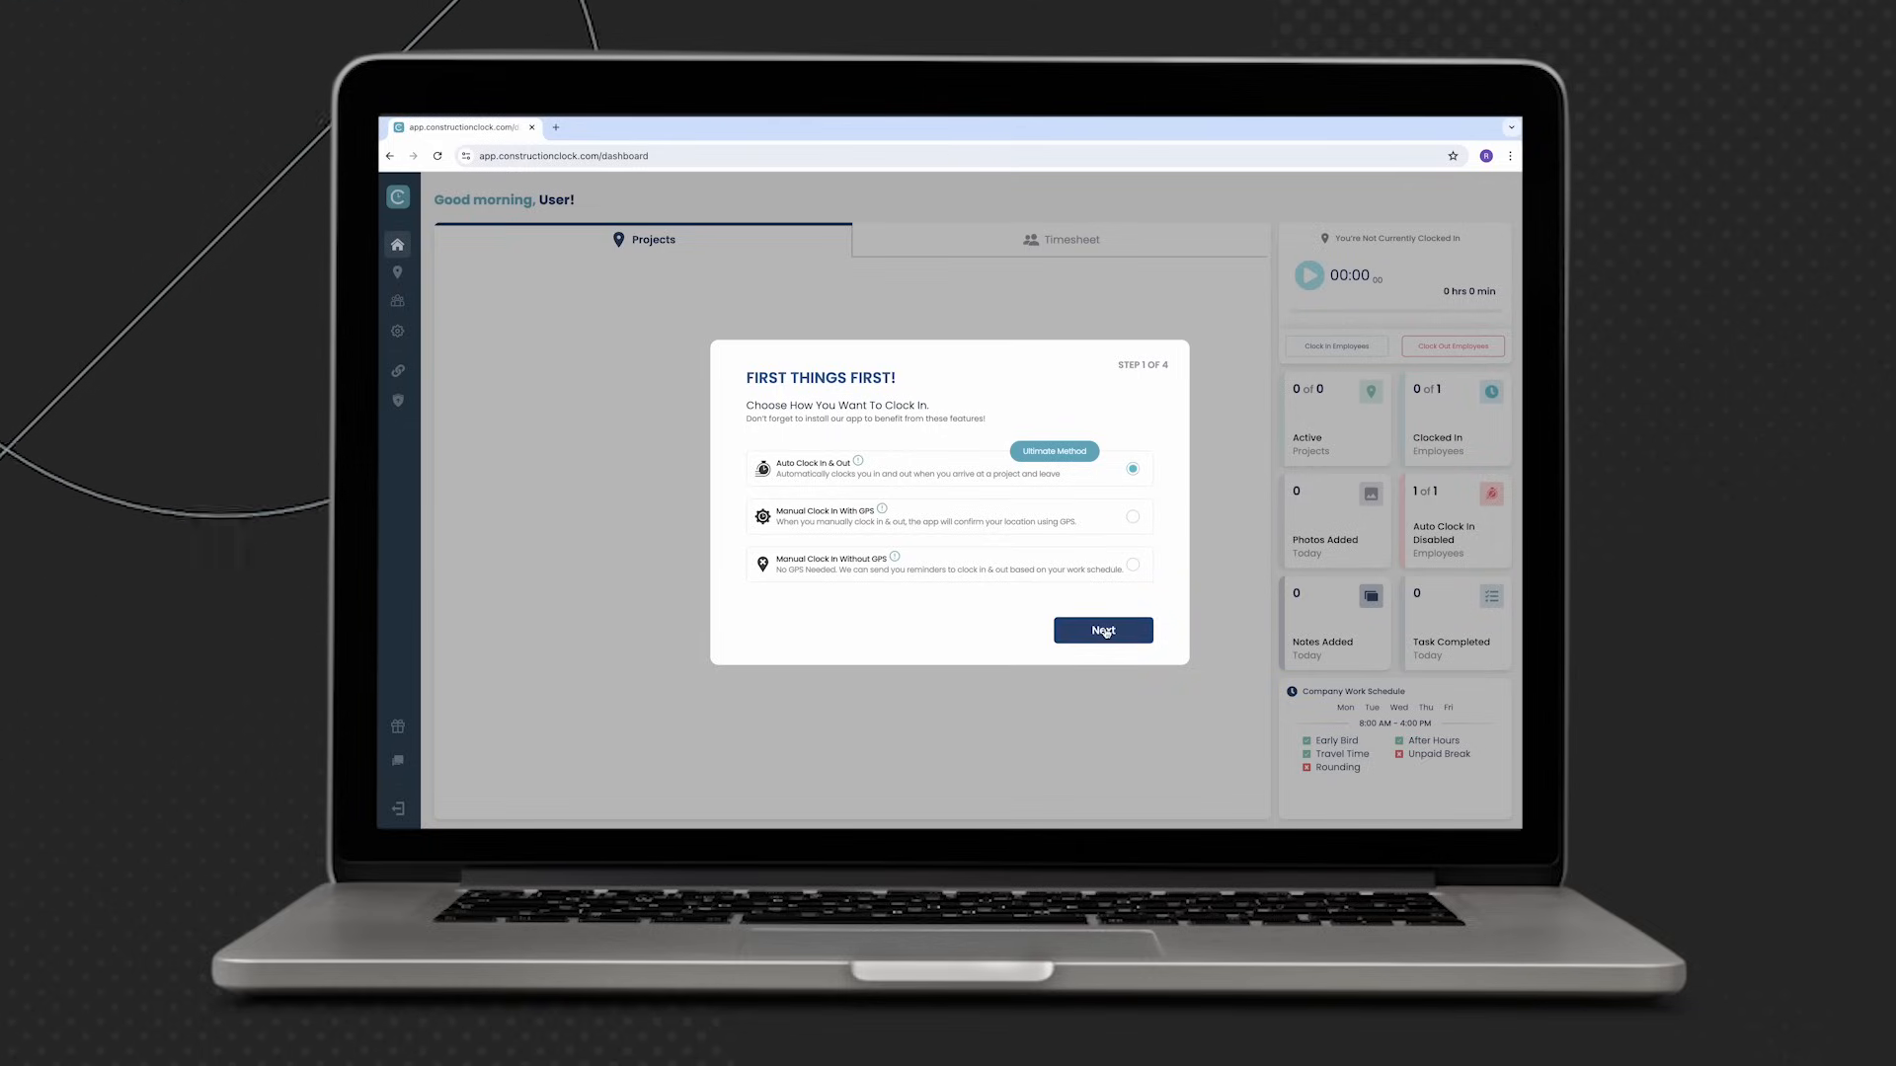
pyautogui.click(1102, 630)
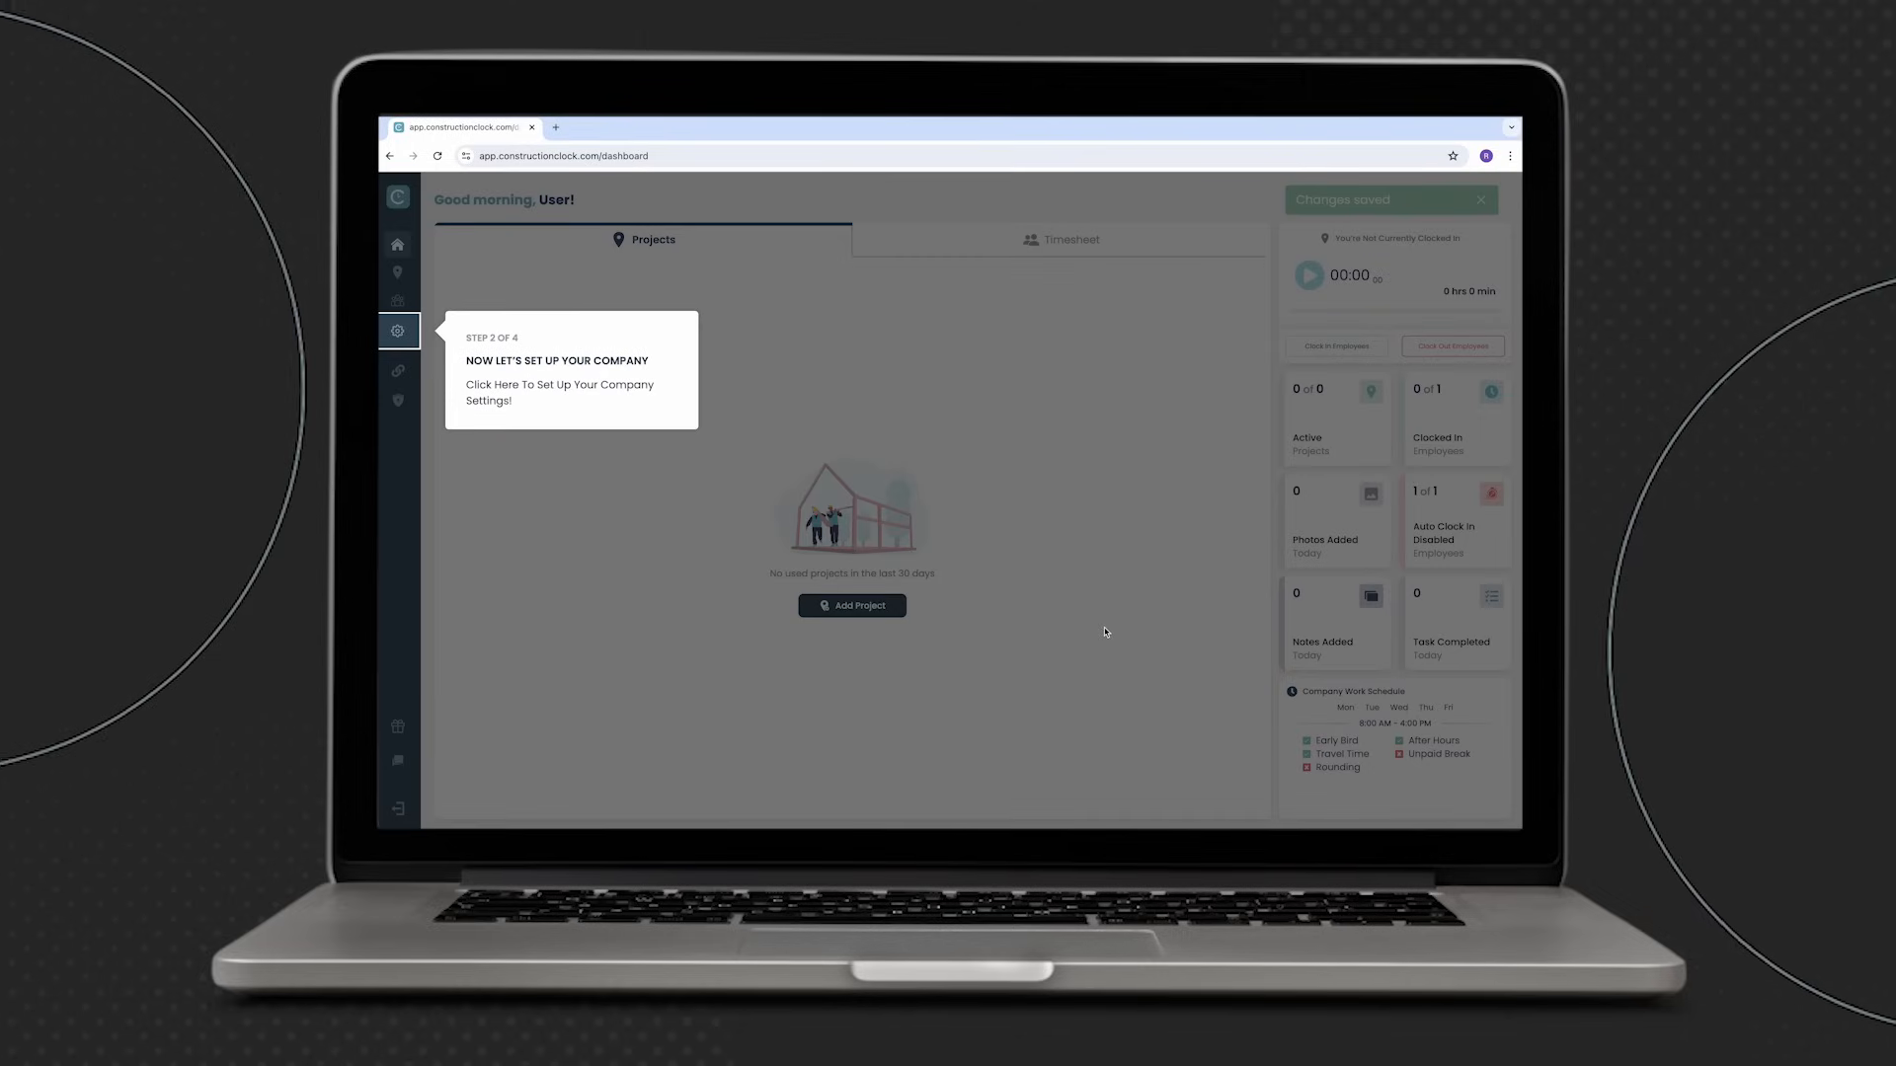
# Step: Set the work schedule to start at 07:30 AM and end at 04:30 PM
pyautogui.click(398, 332)
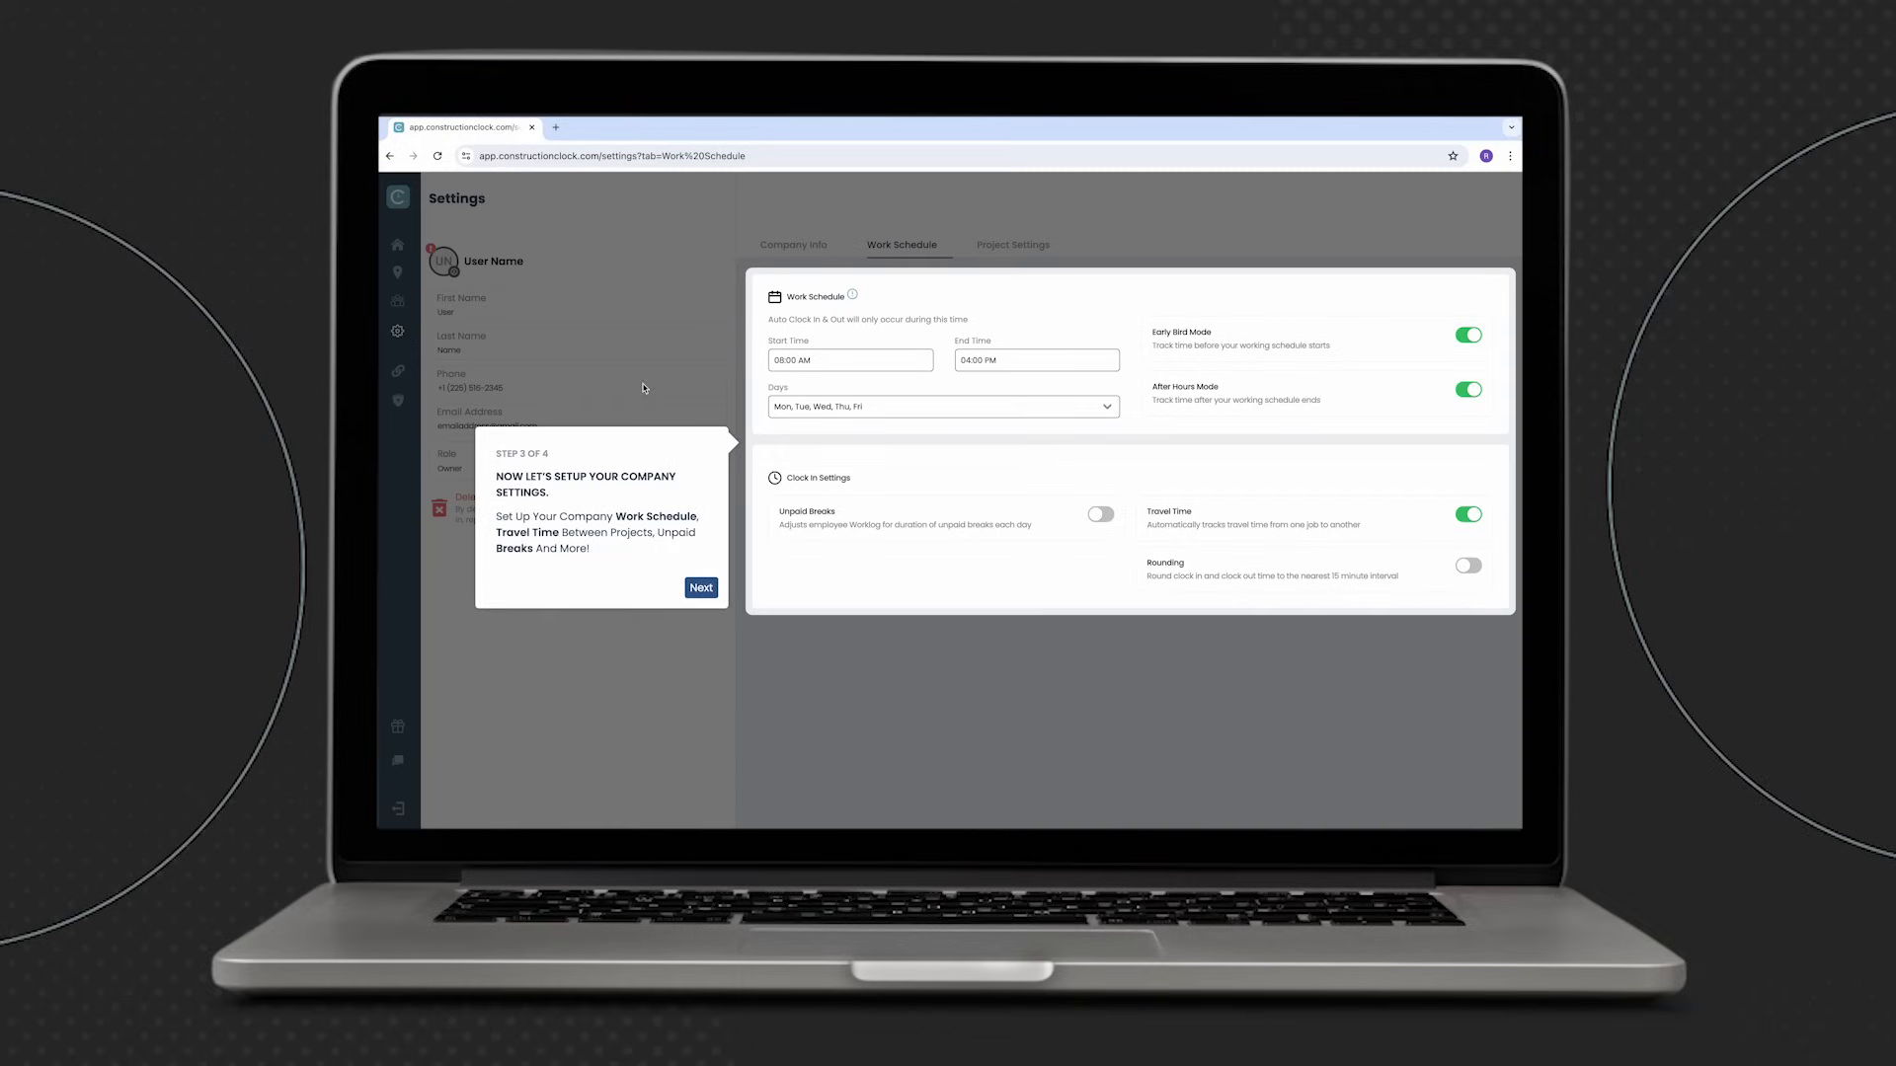
pyautogui.click(1034, 360)
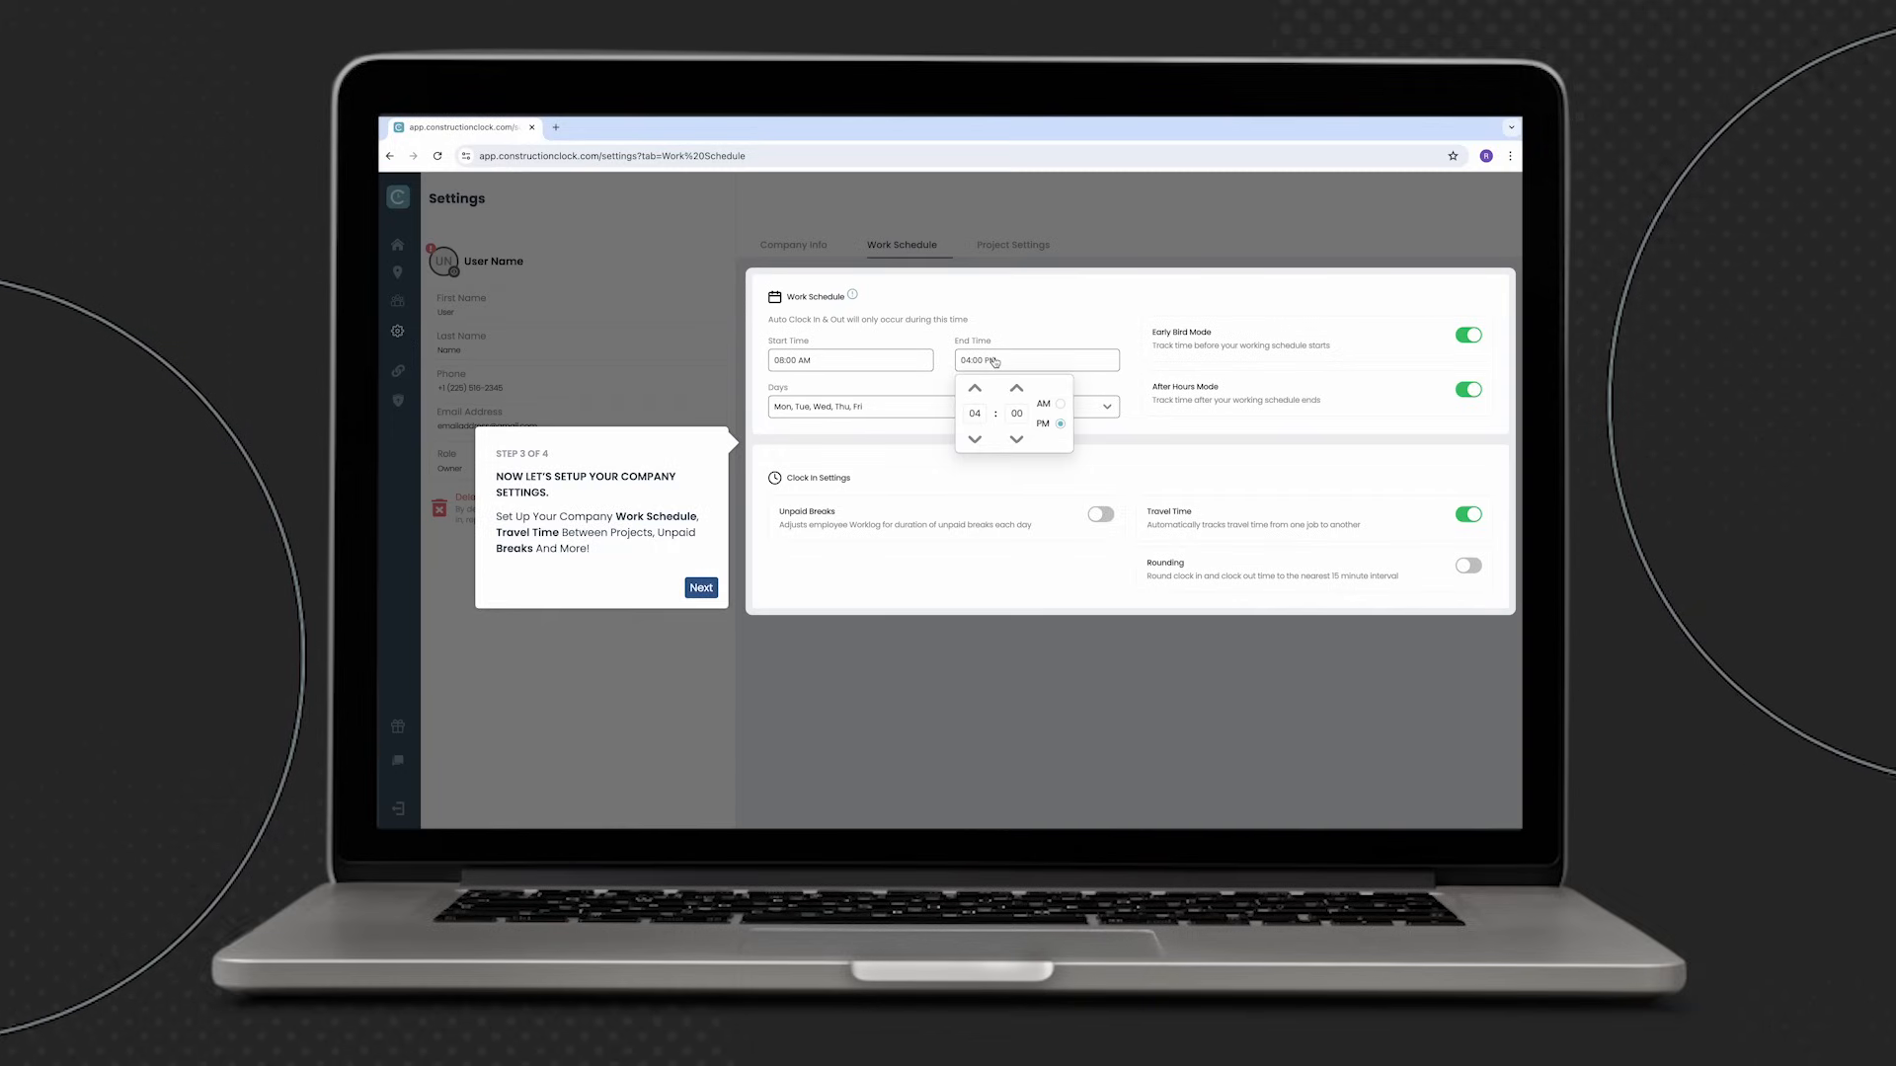
pyautogui.click(1016, 387)
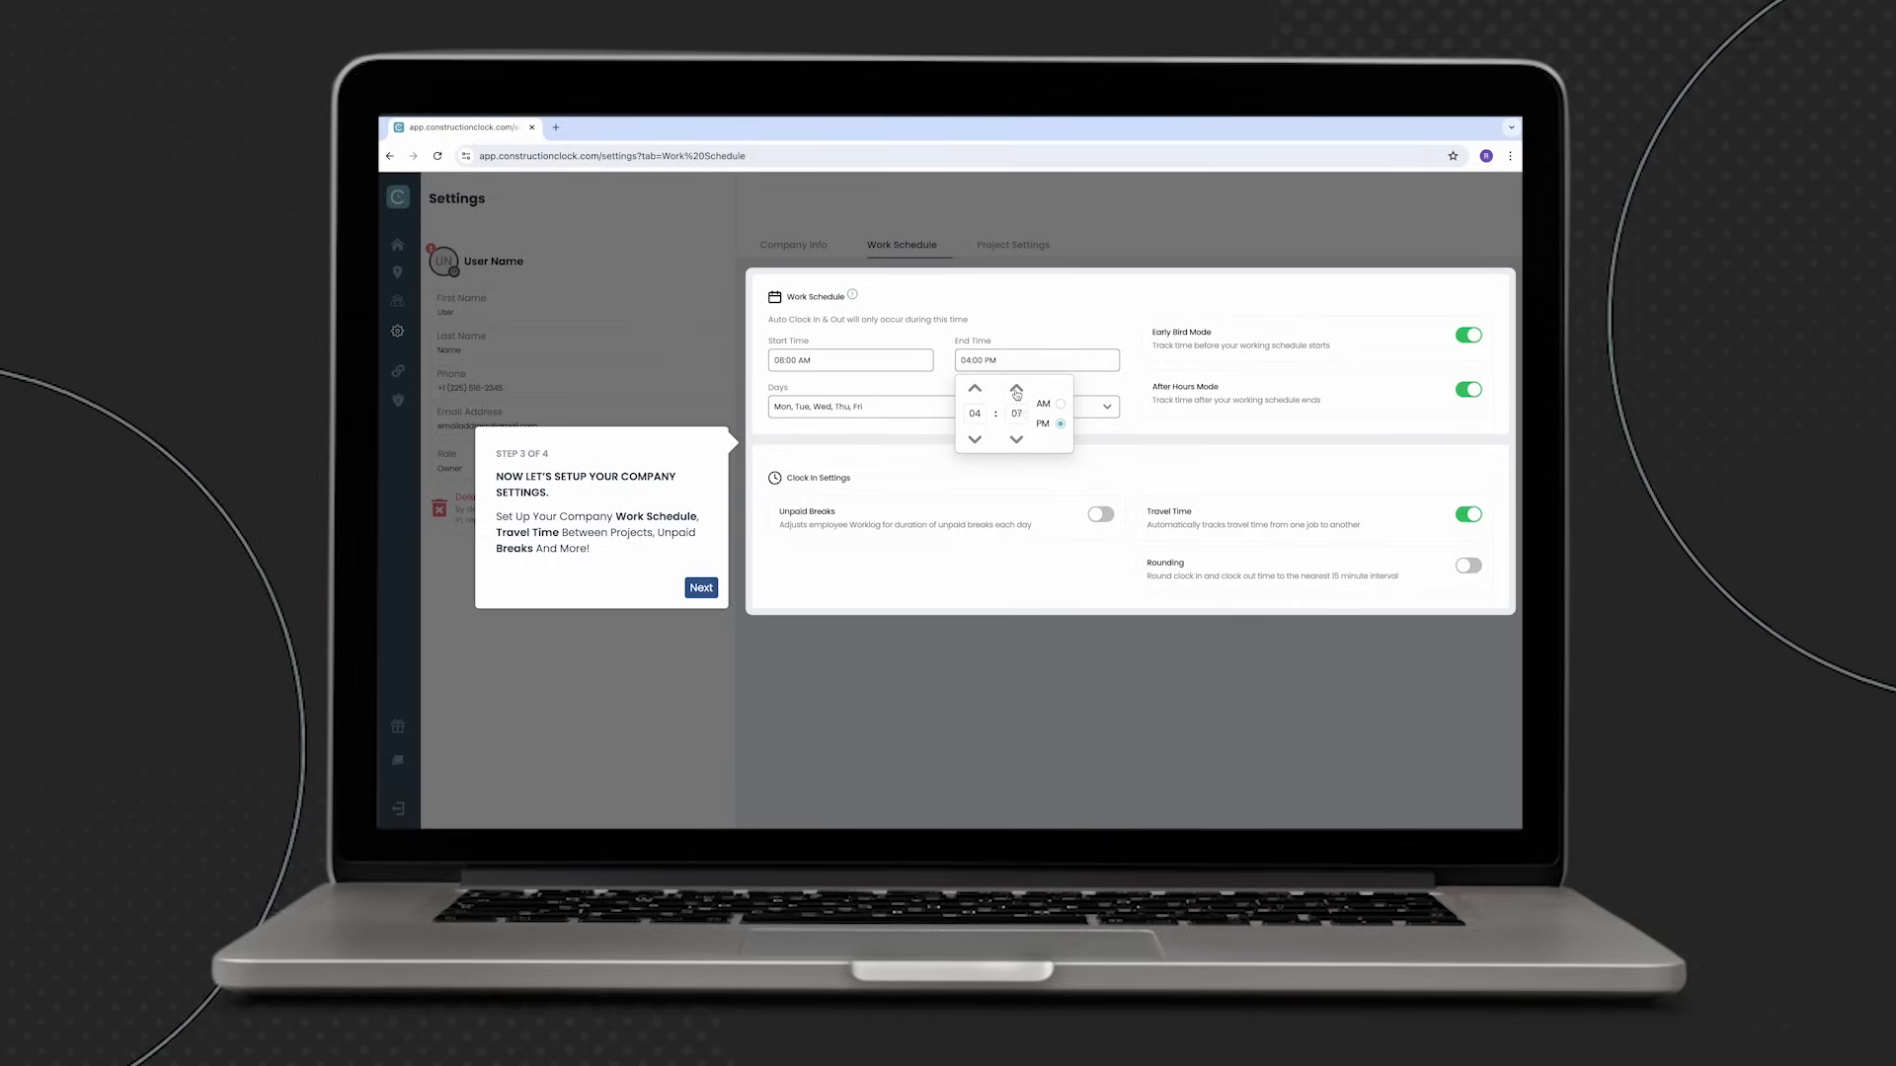
pyautogui.click(1016, 414)
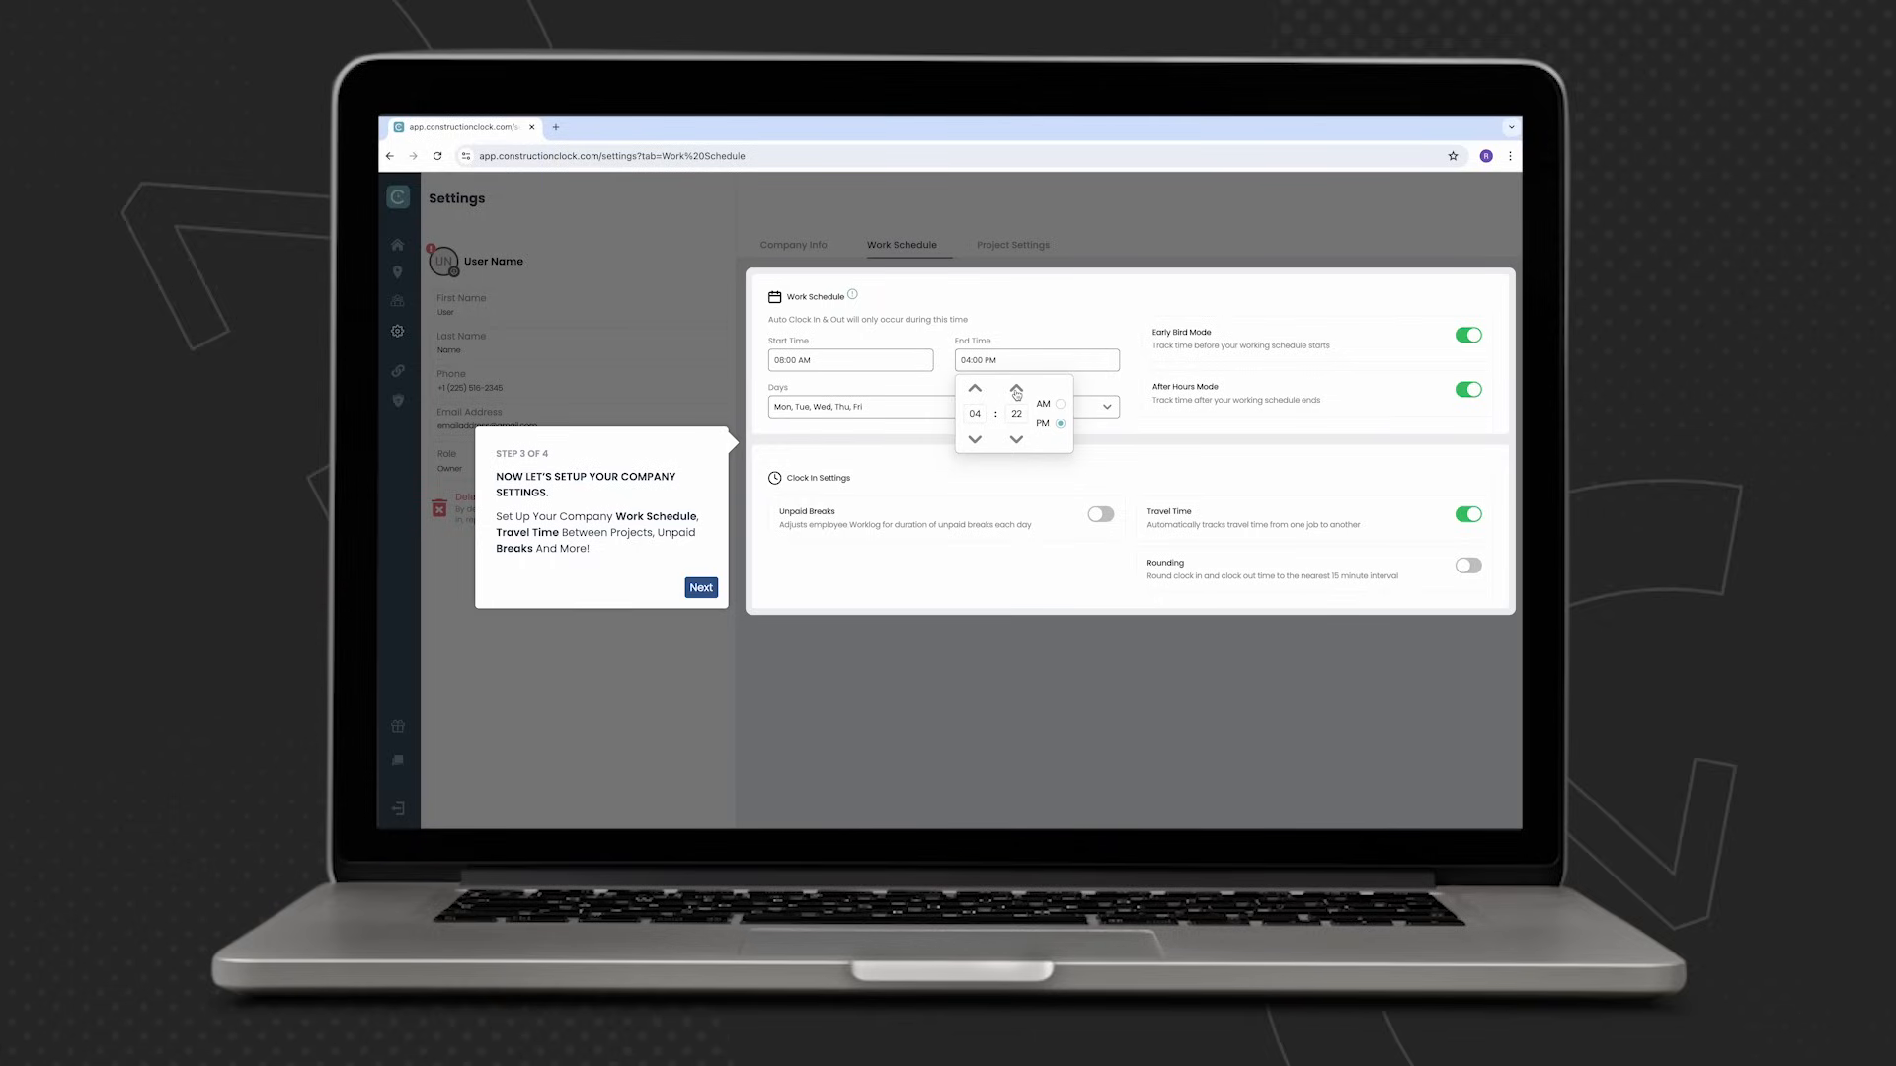
pyautogui.click(1017, 388)
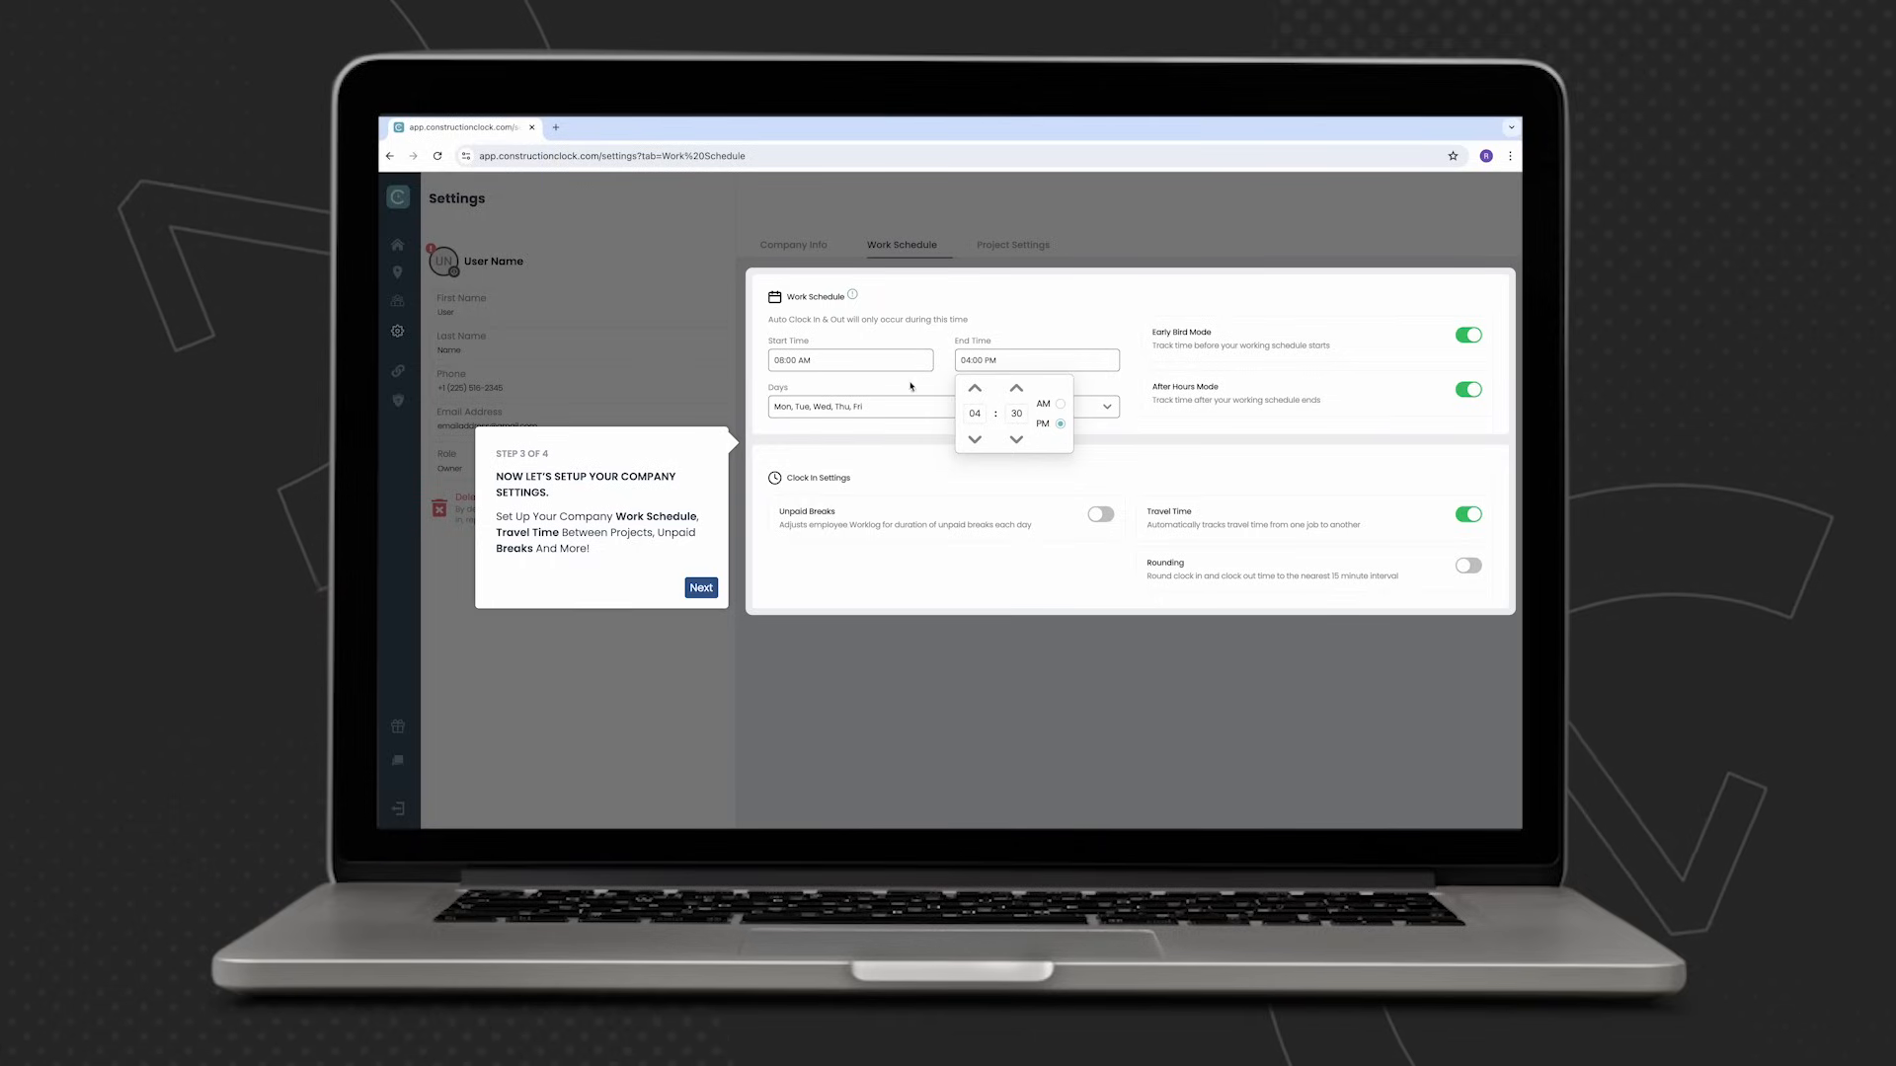
pyautogui.click(850, 359)
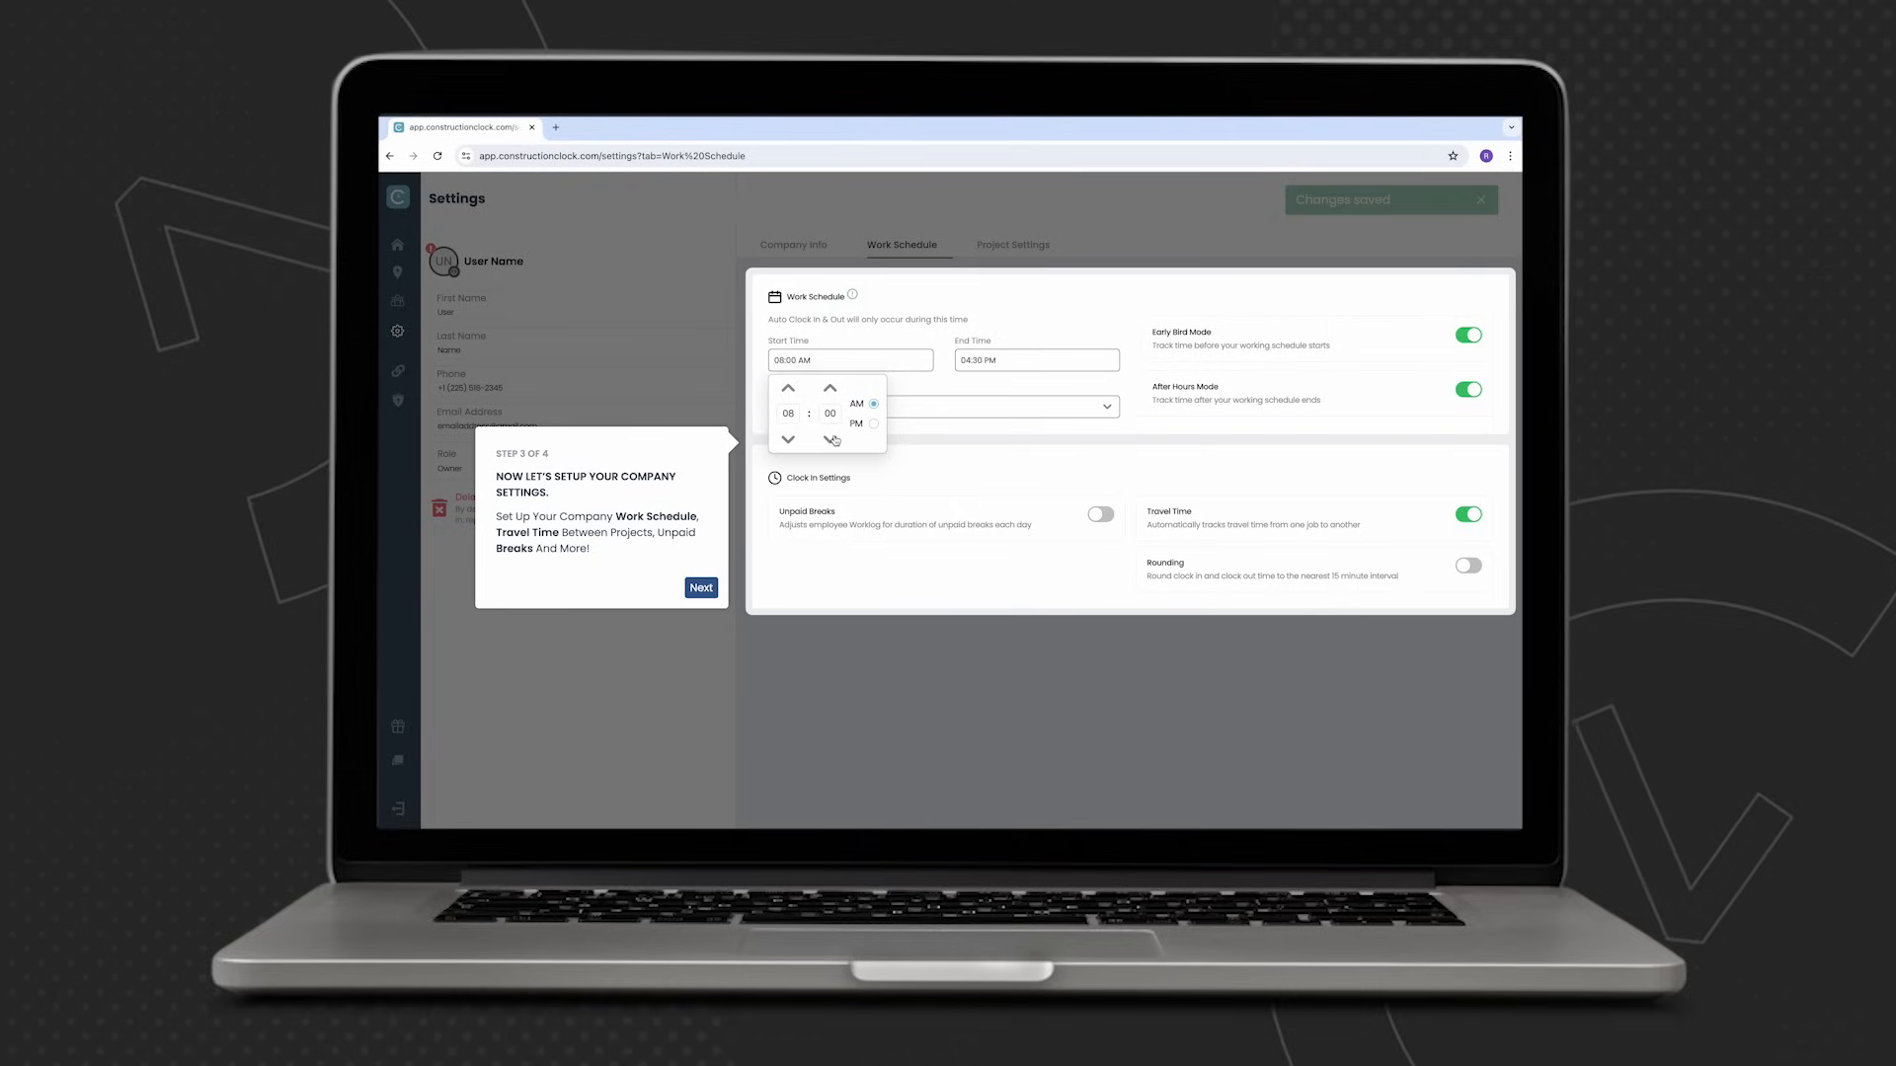
pyautogui.click(831, 438)
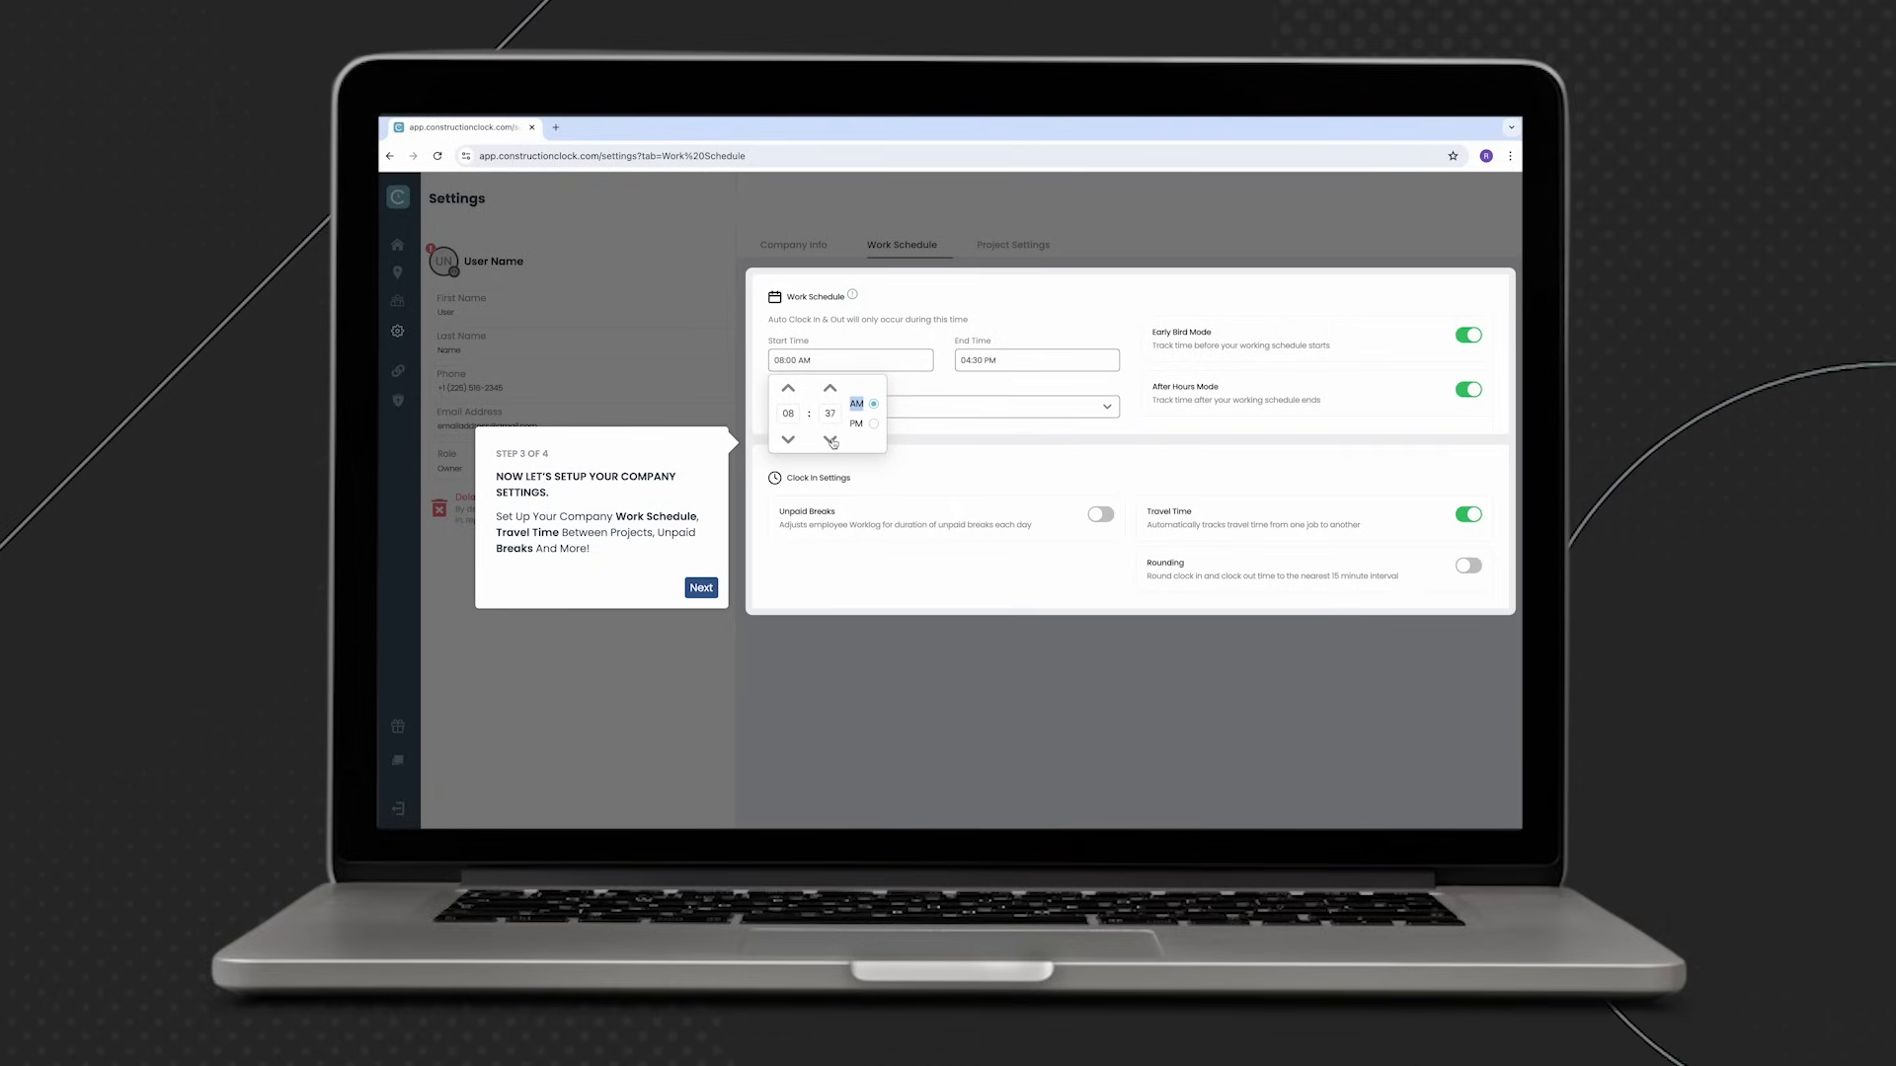
pyautogui.click(831, 439)
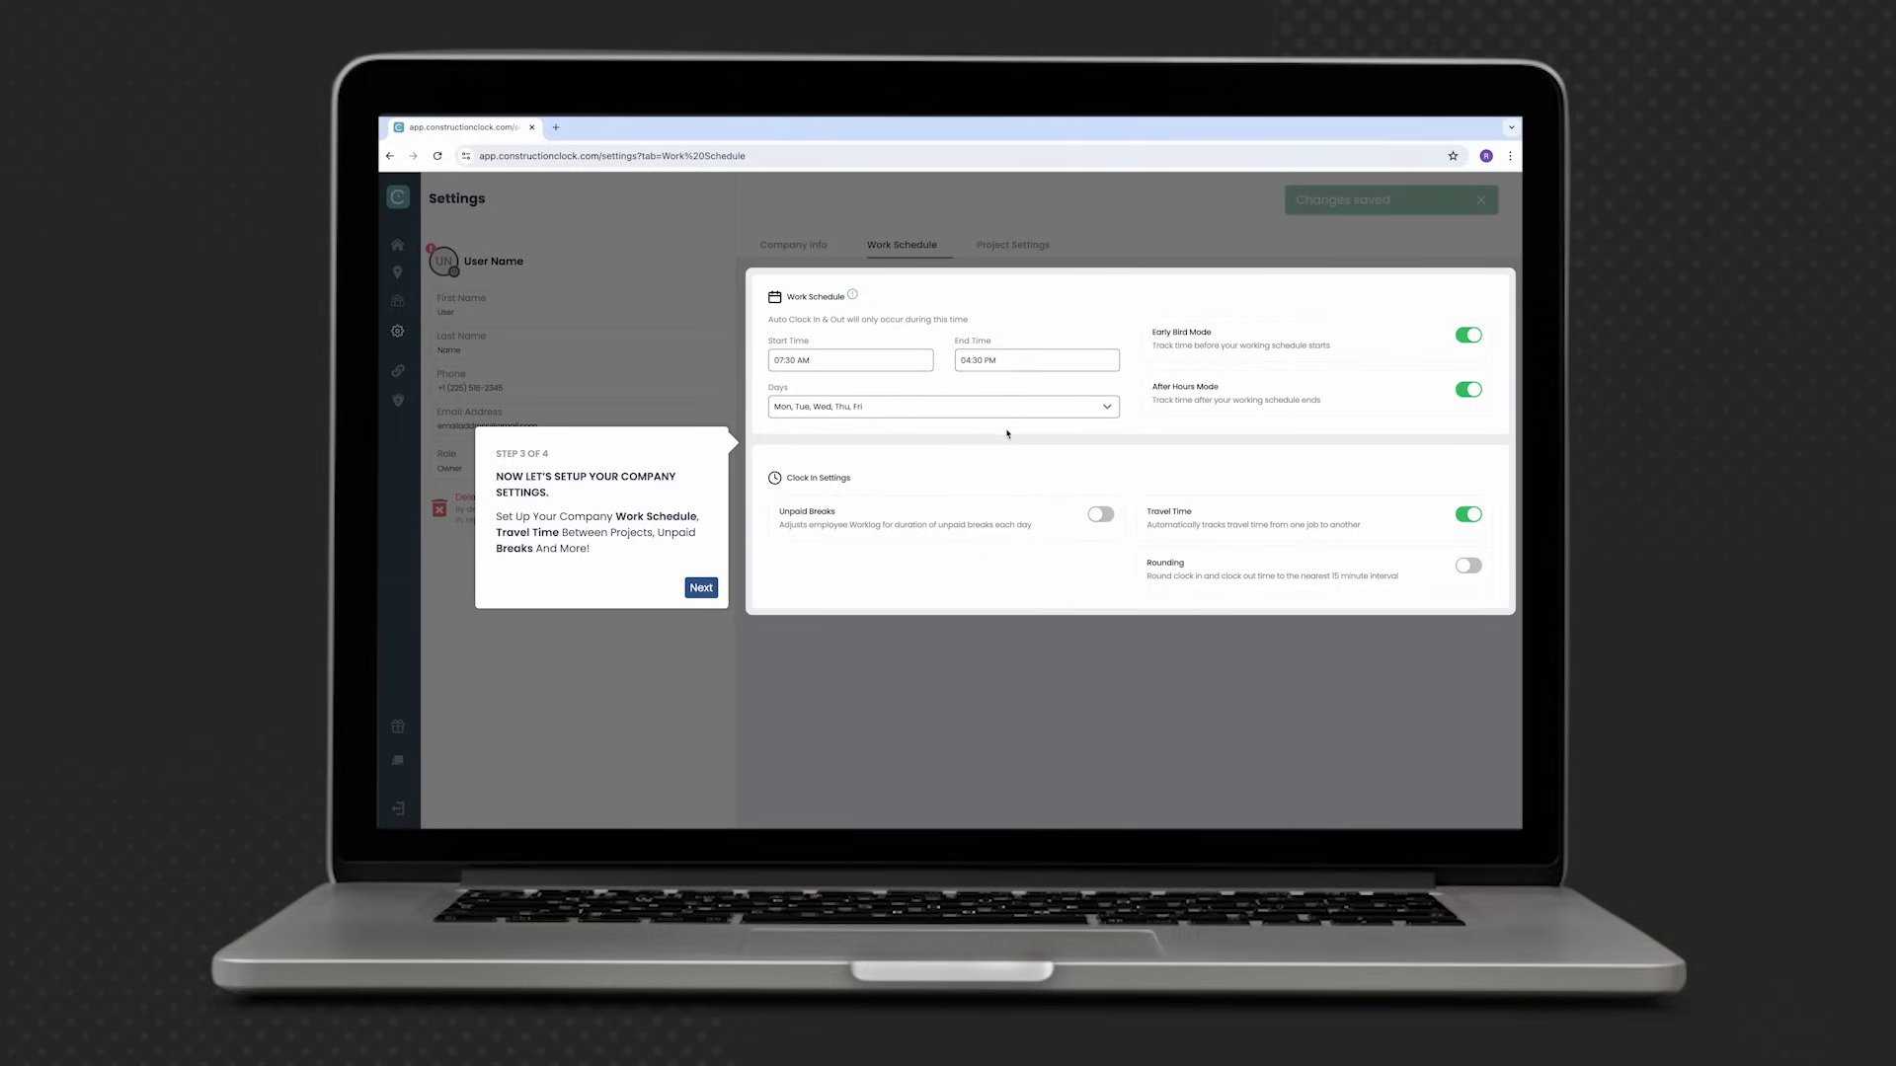
pyautogui.moveTo(1472, 343)
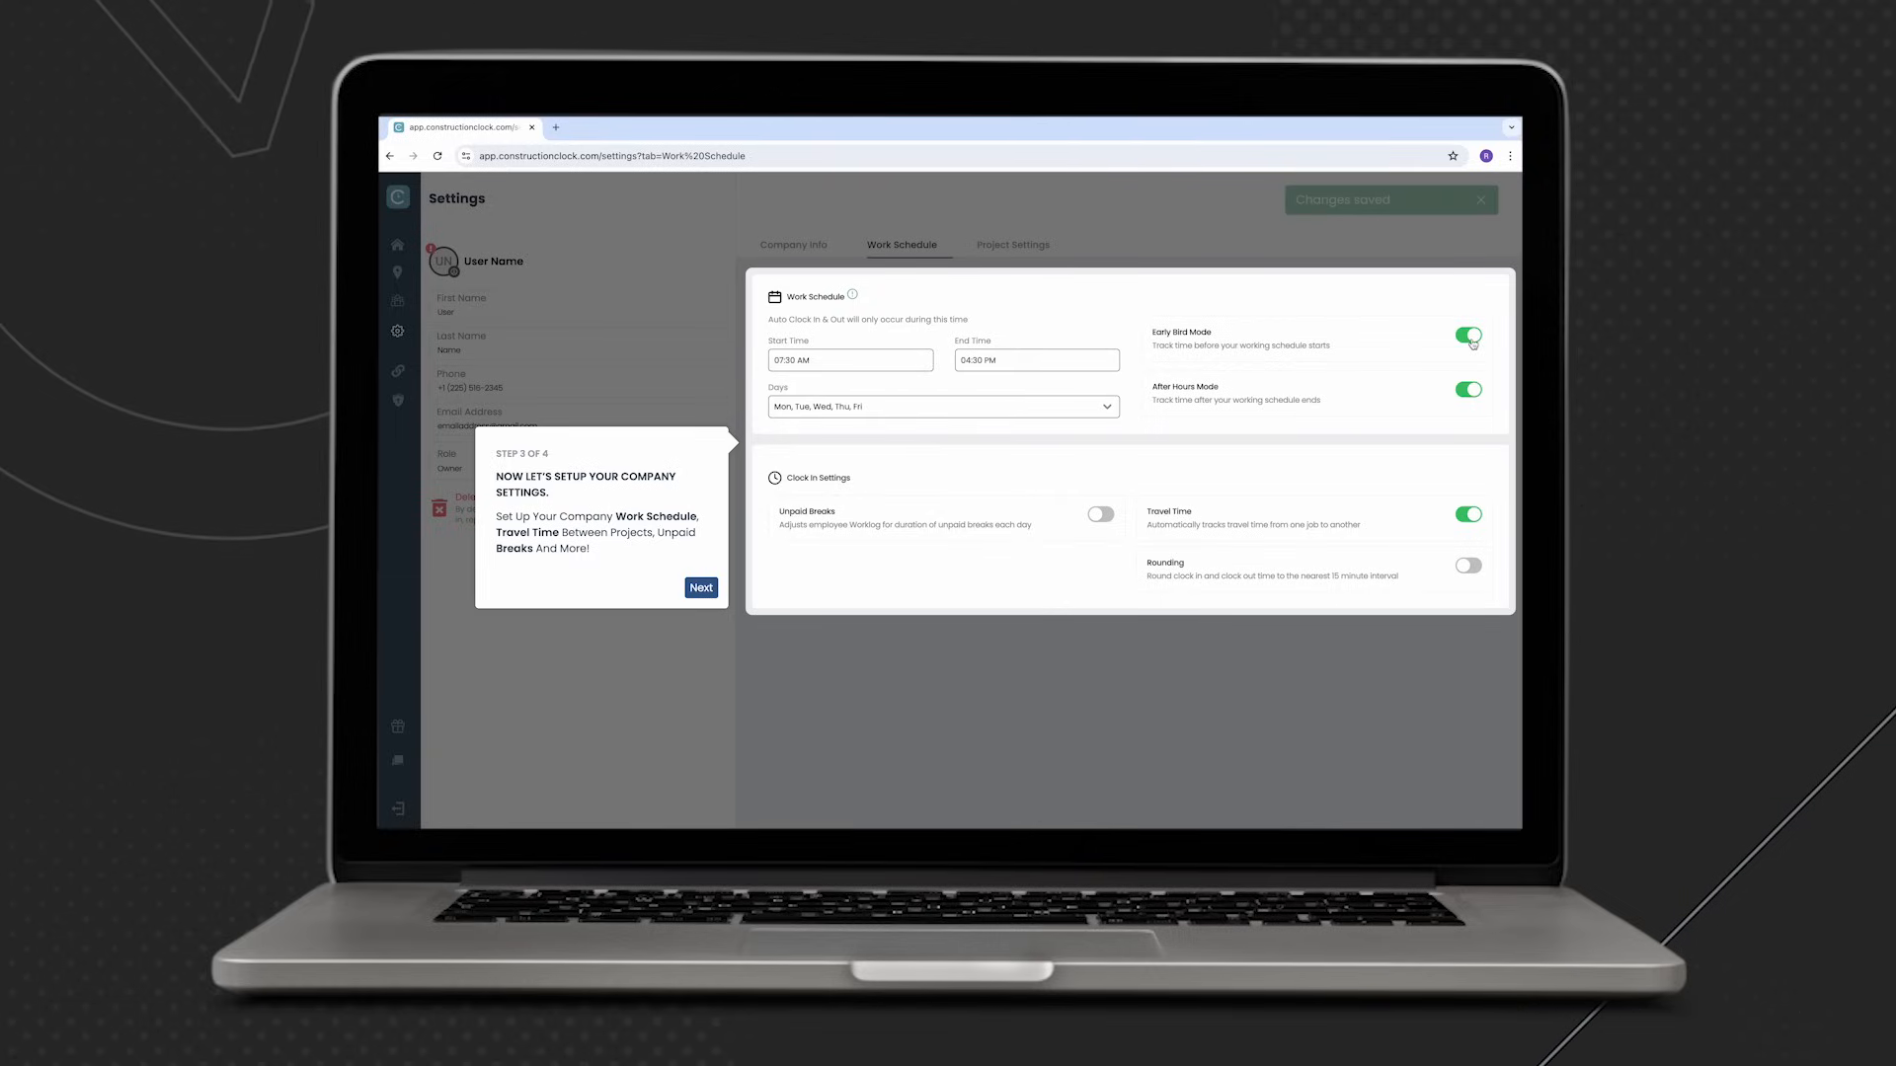
# Step: Turn off Early Bird Mode, enable 15 min unpaid breaks, and continue setup
pyautogui.click(1467, 335)
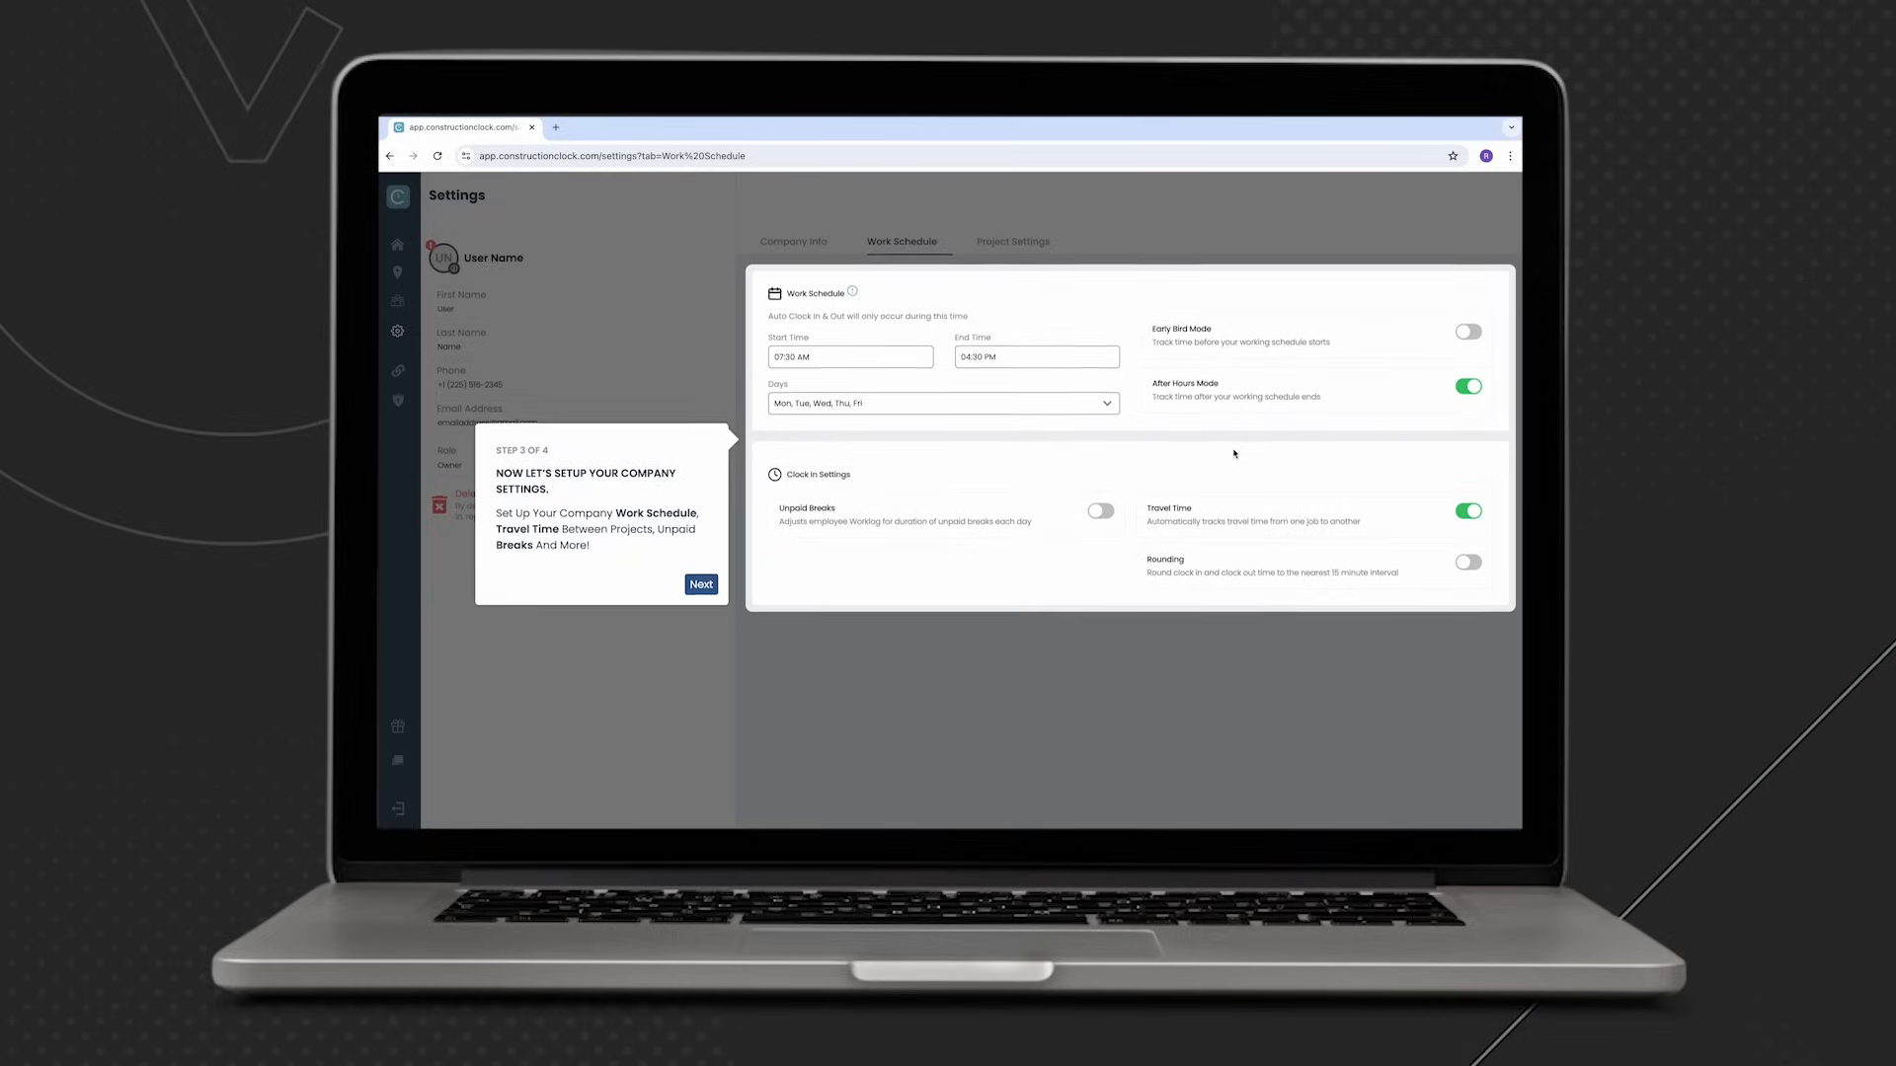
pyautogui.click(1098, 510)
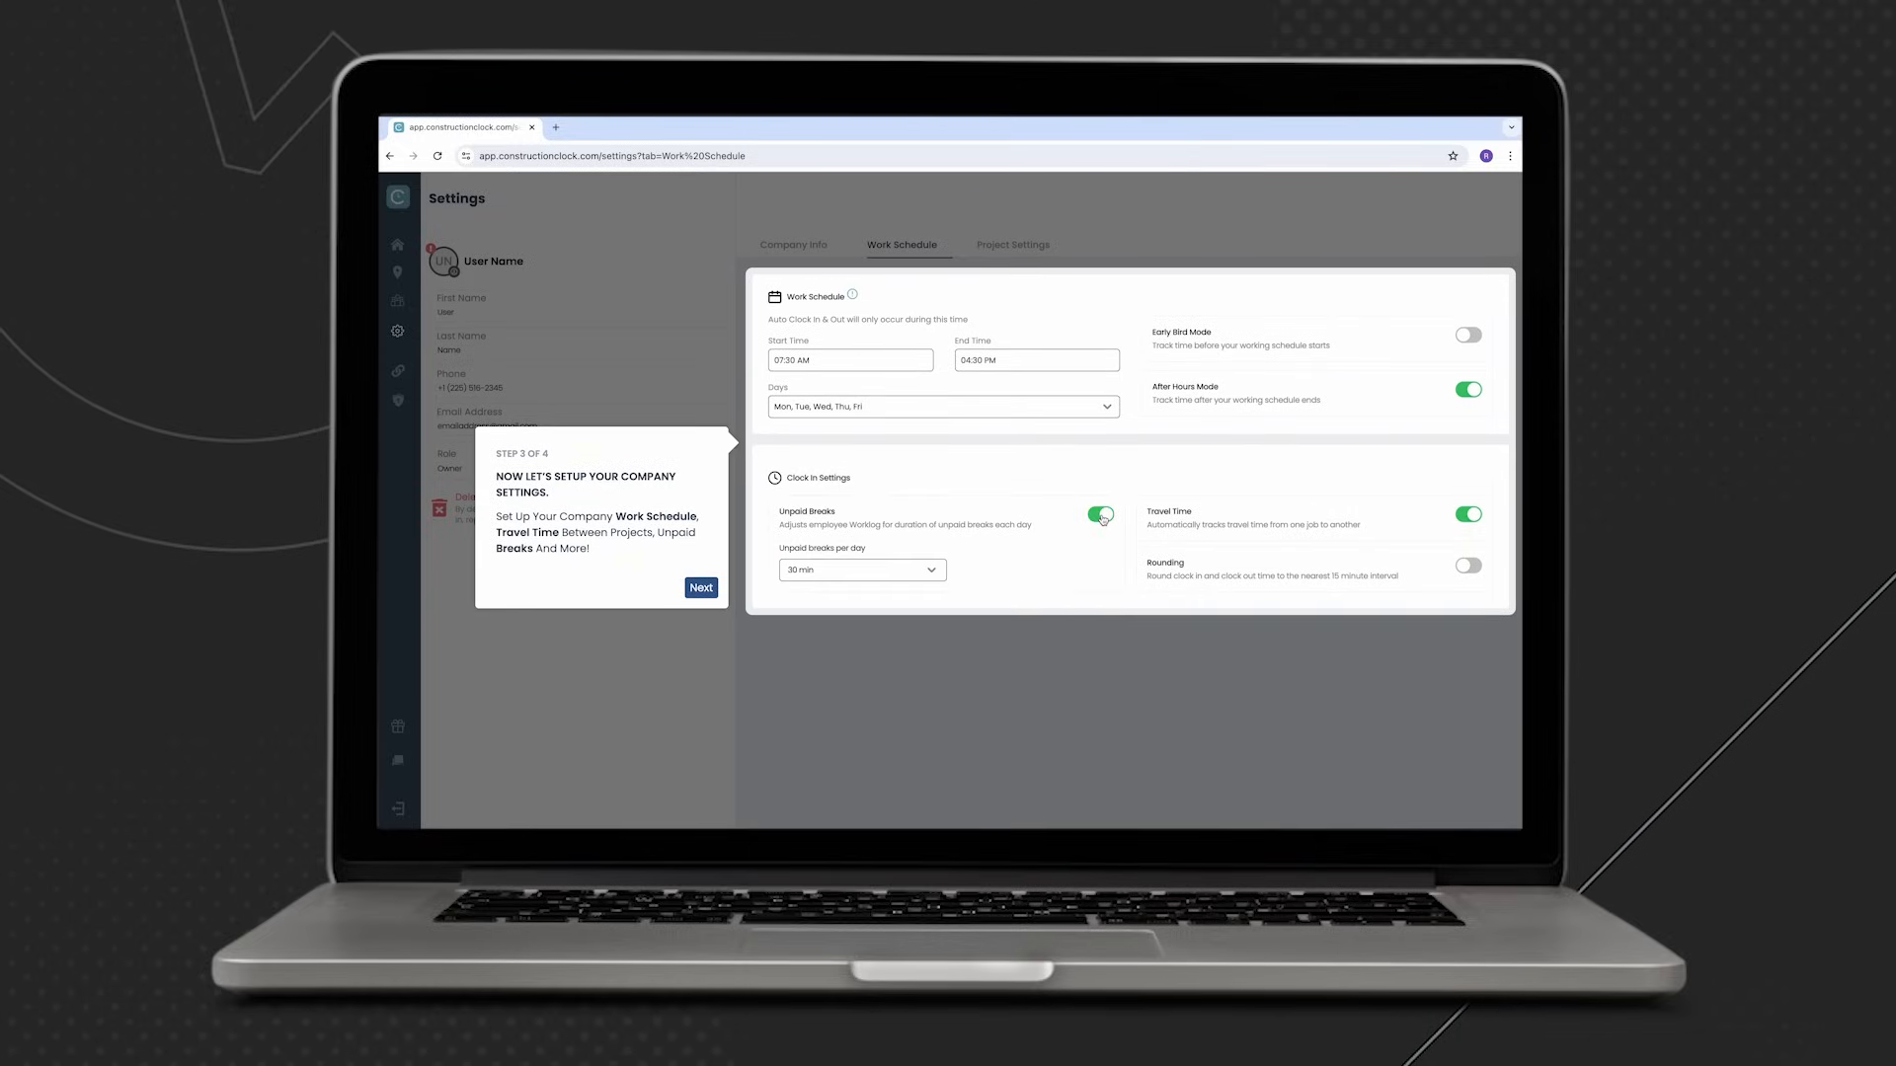
pyautogui.click(862, 570)
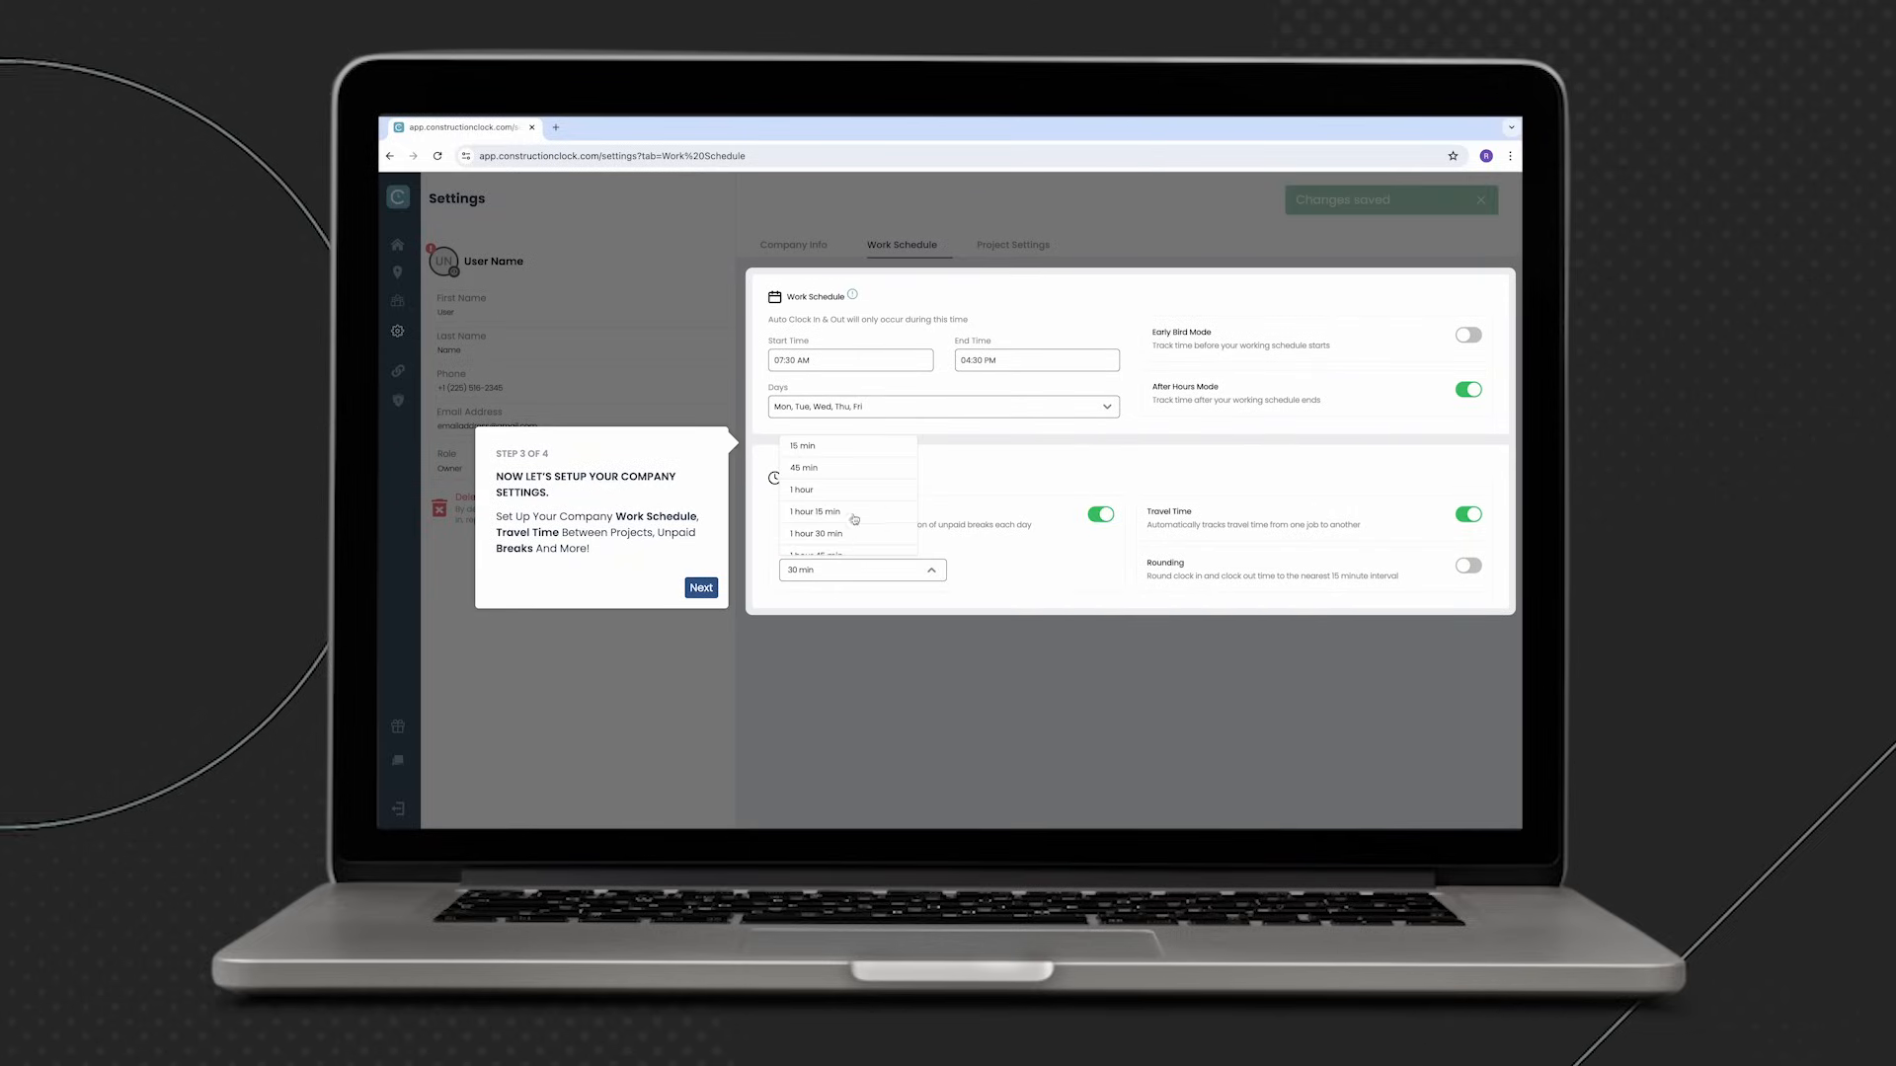
pyautogui.click(803, 445)
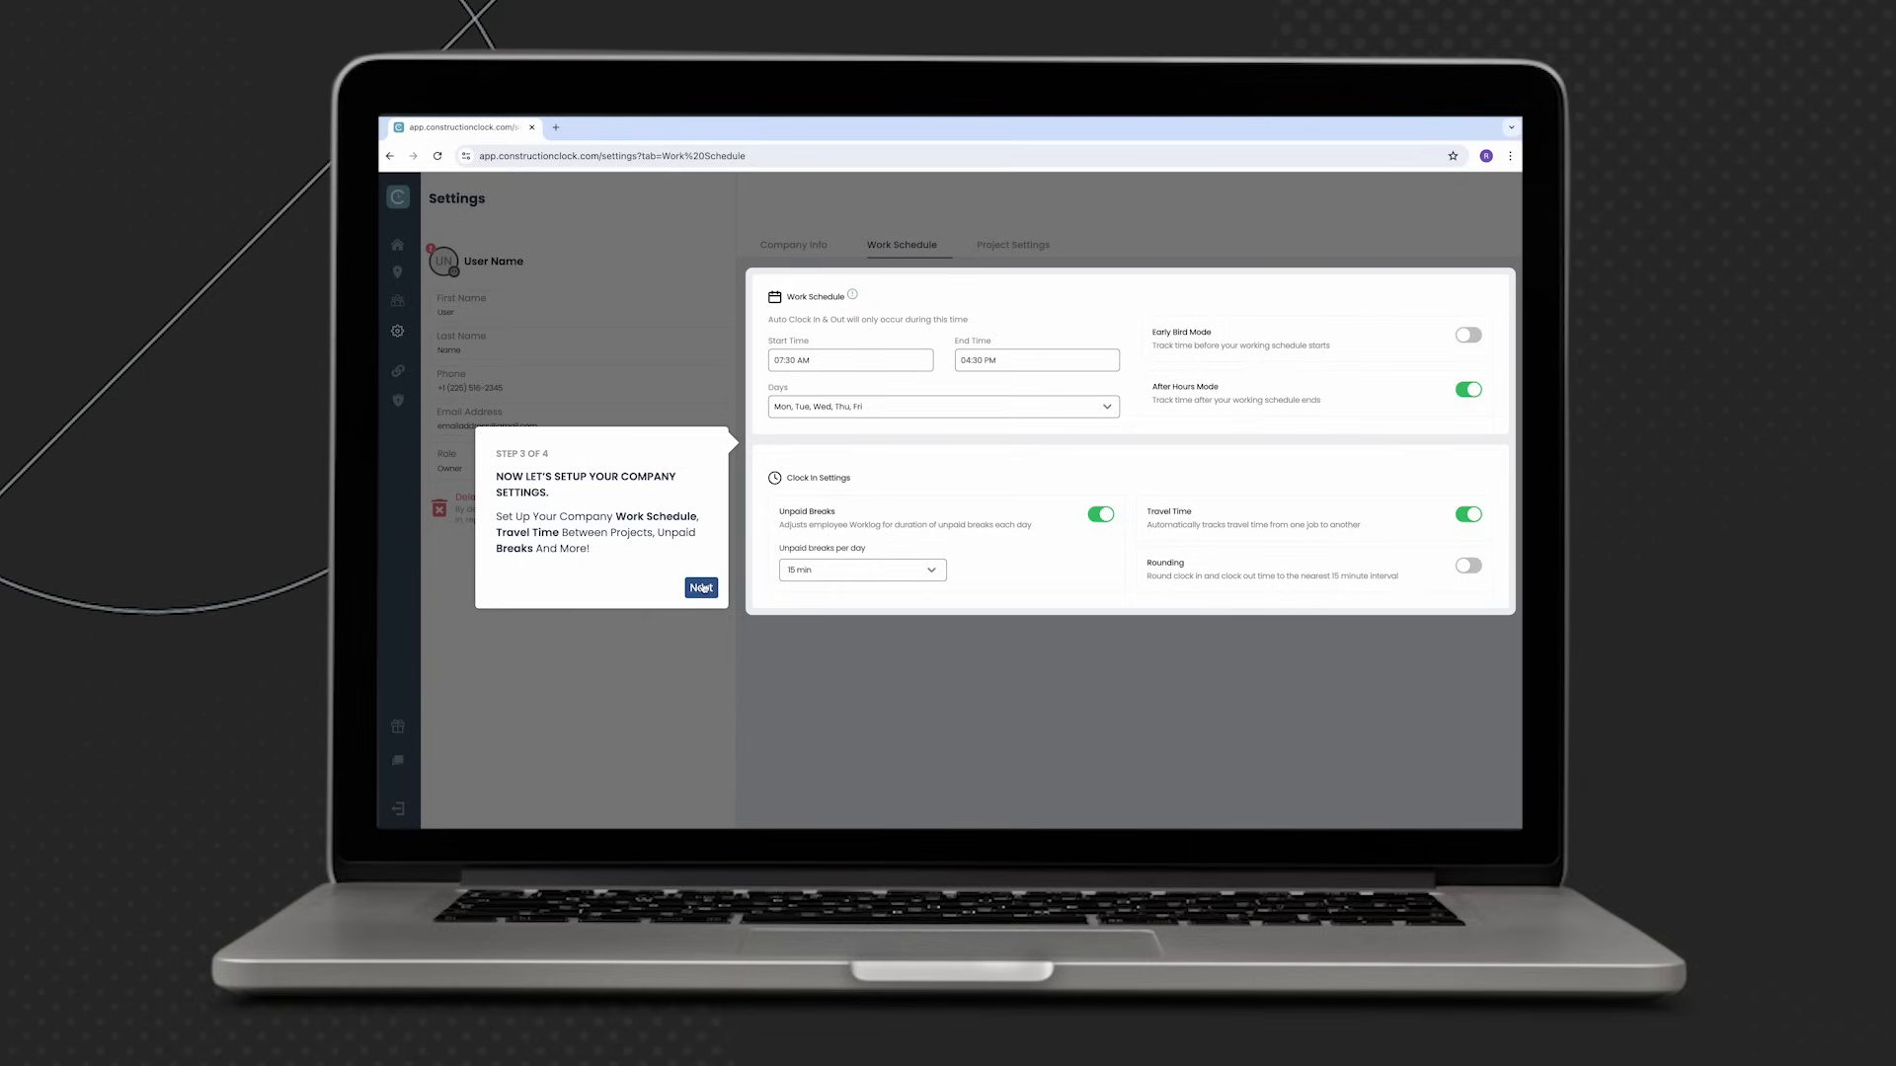
pyautogui.click(700, 588)
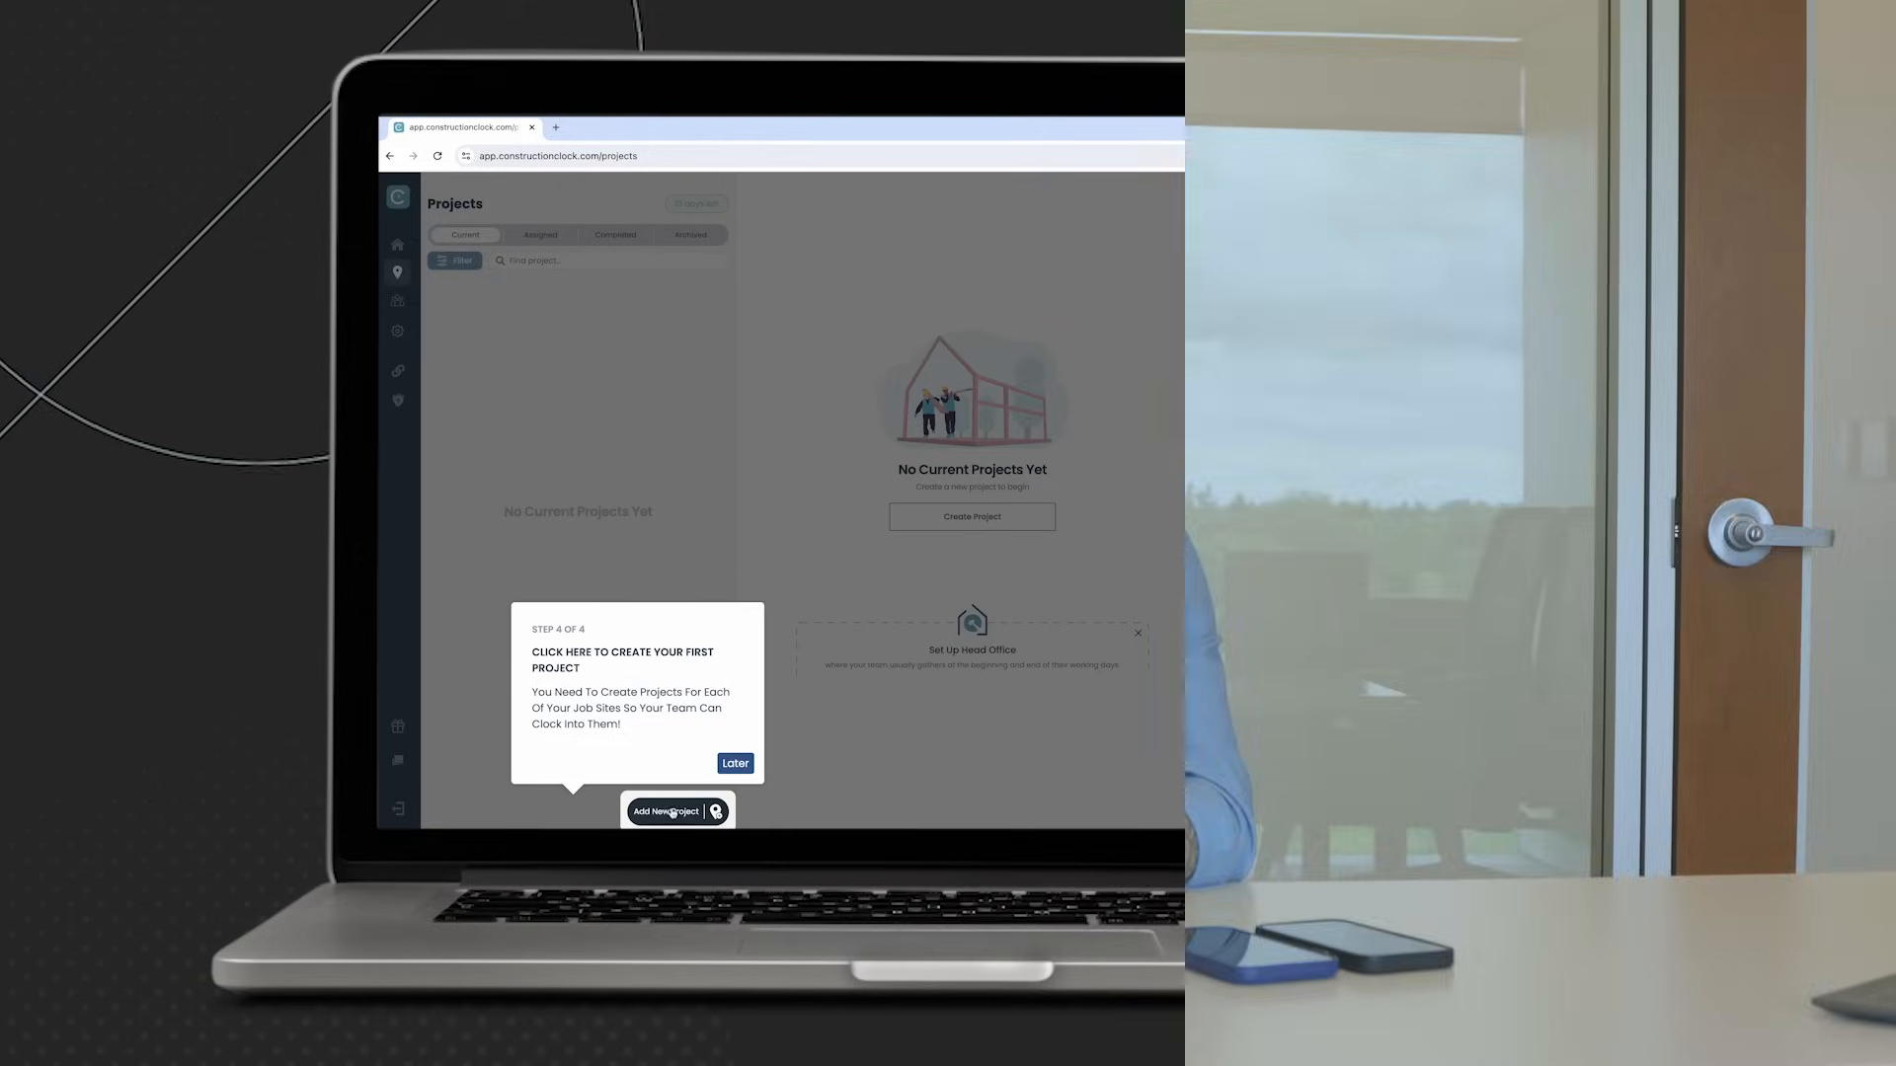
pyautogui.click(667, 811)
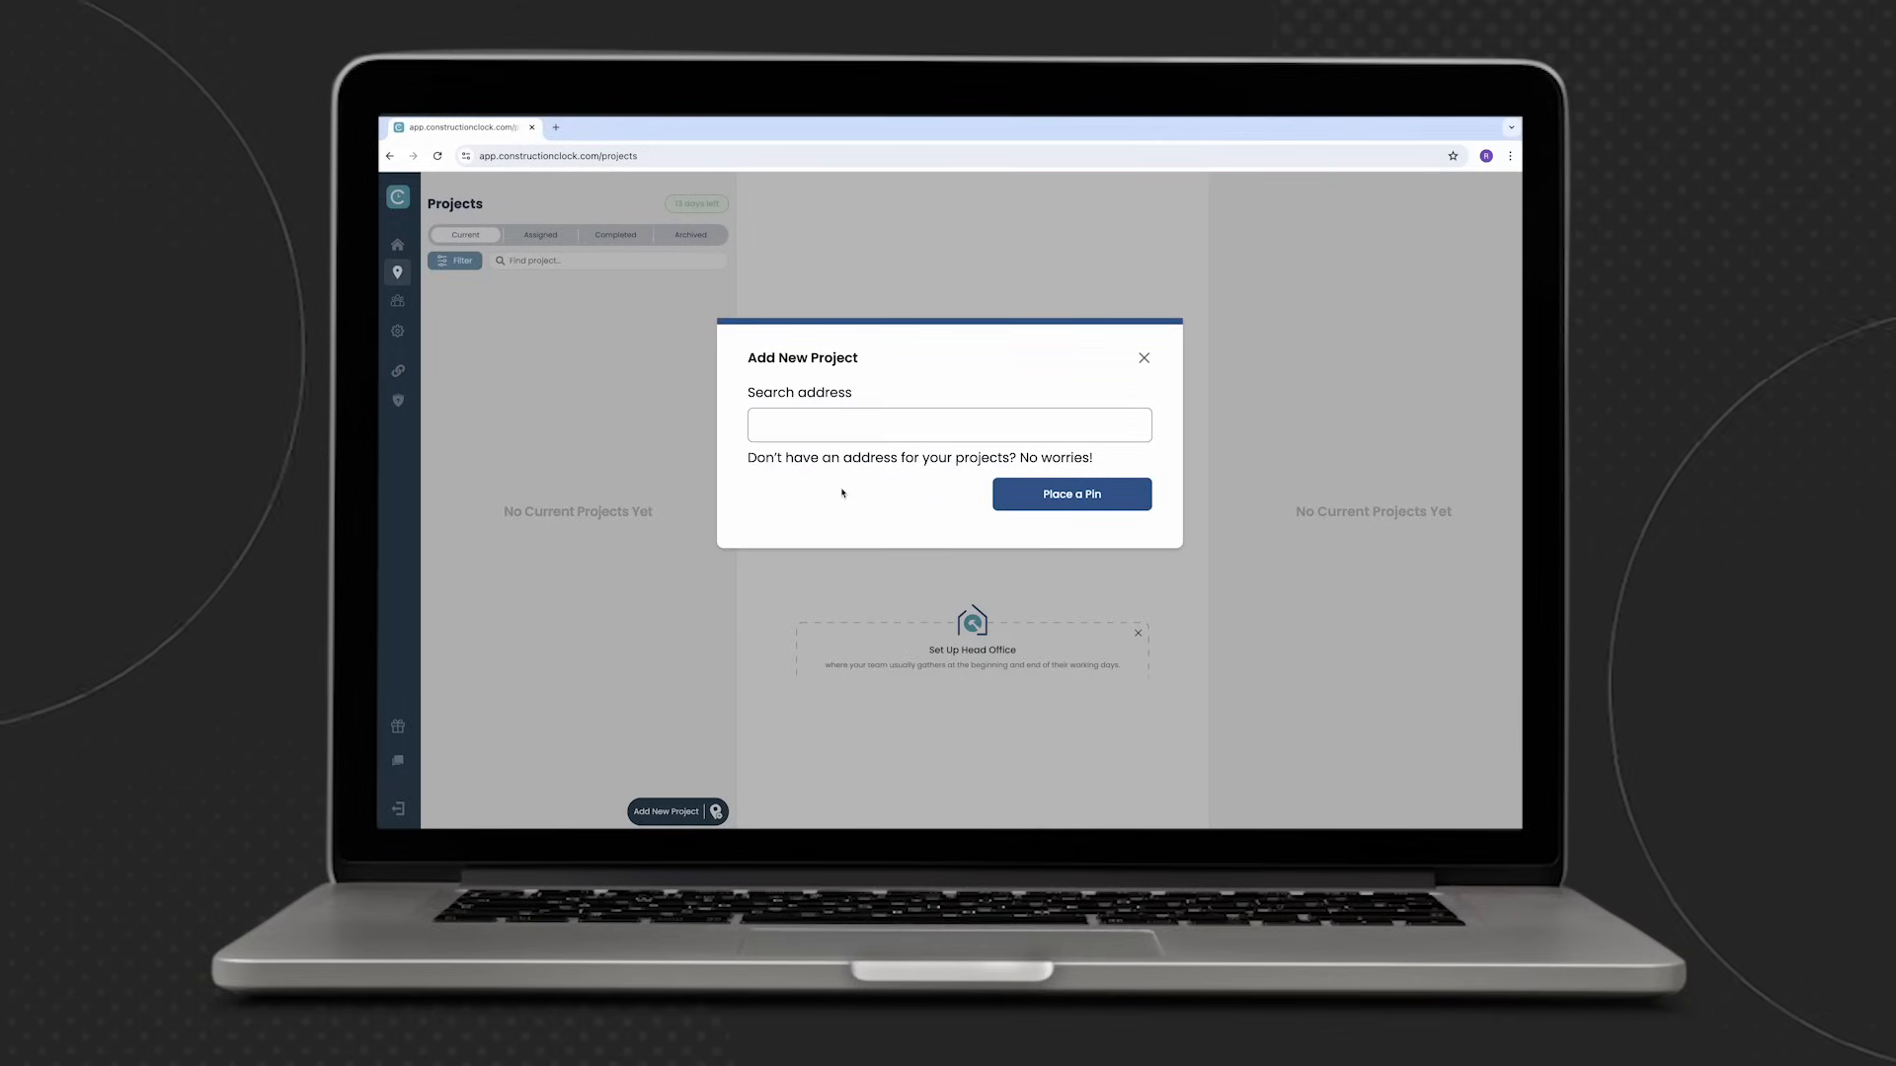
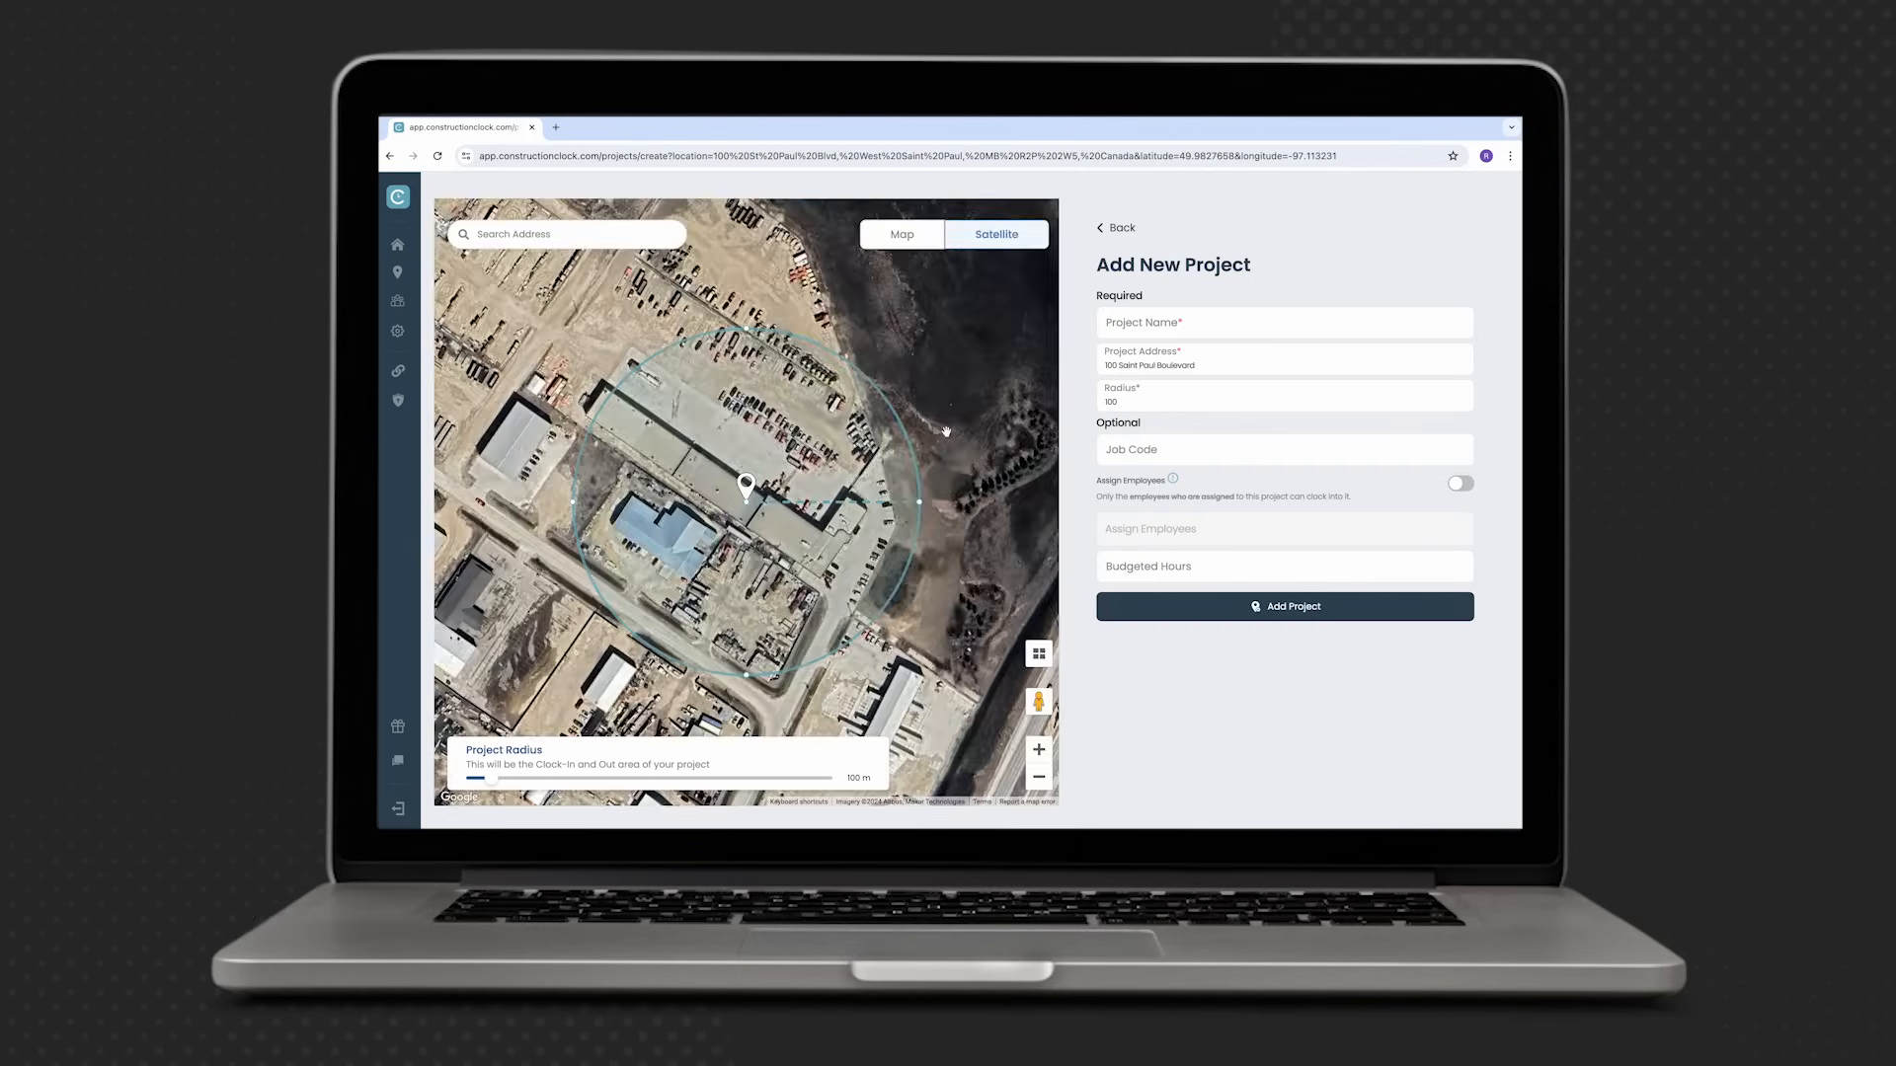
# Step: Name the project Head Office and widen its radius to about 135 m
pyautogui.click(1037, 777)
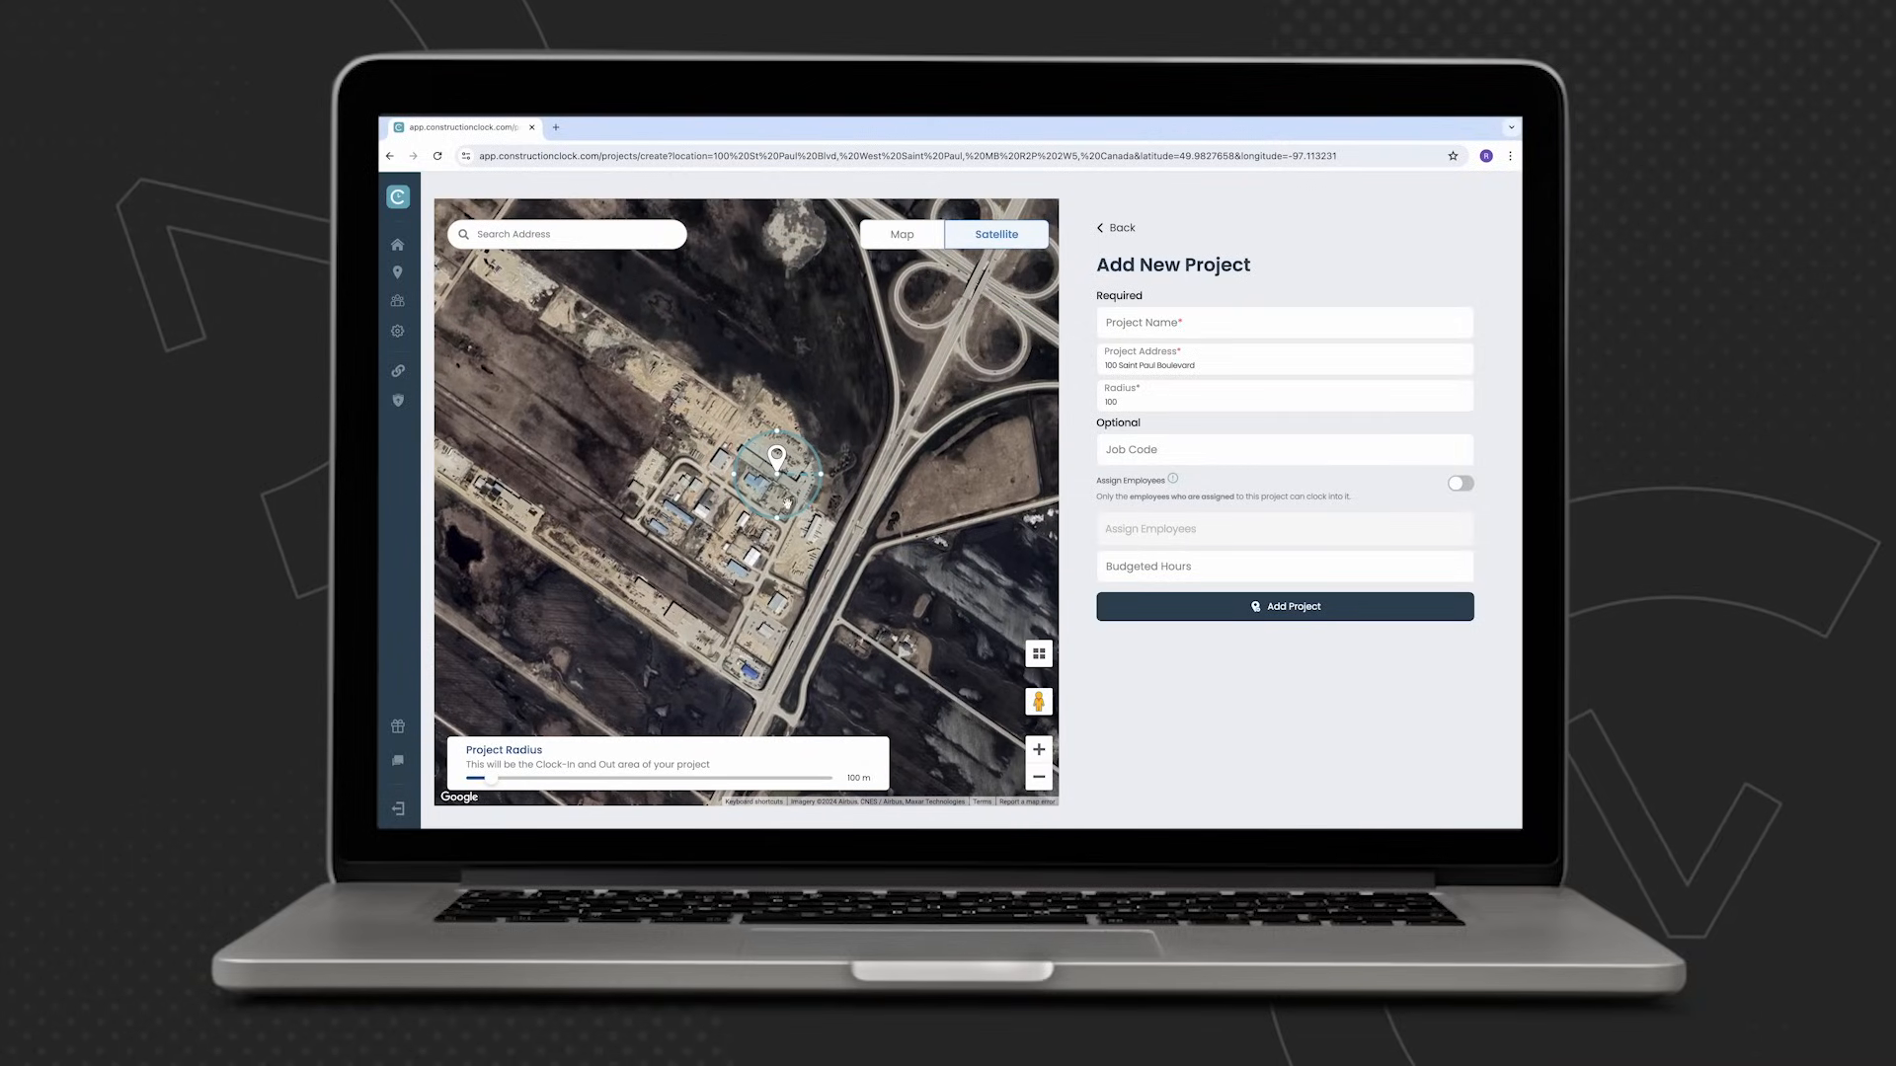
pyautogui.click(1038, 749)
pyautogui.write('Head Office')
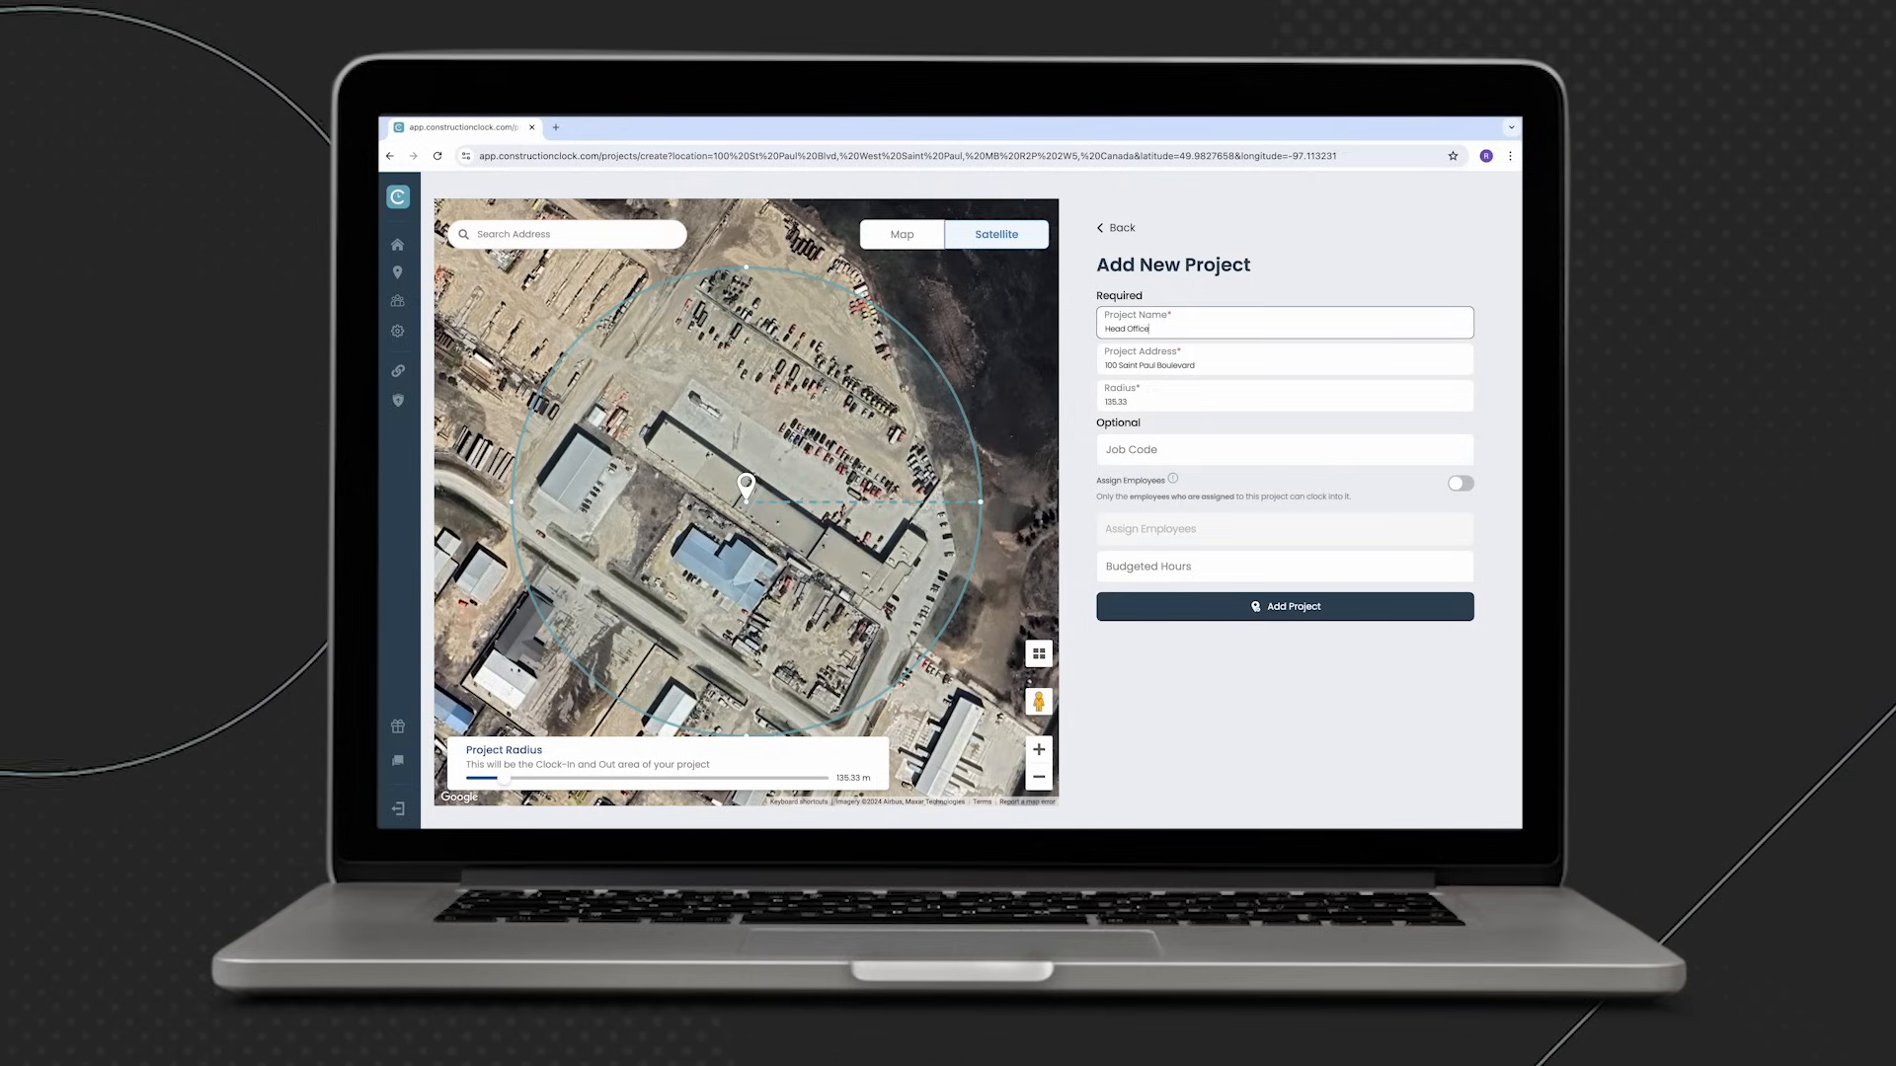
pyautogui.moveTo(1352, 494)
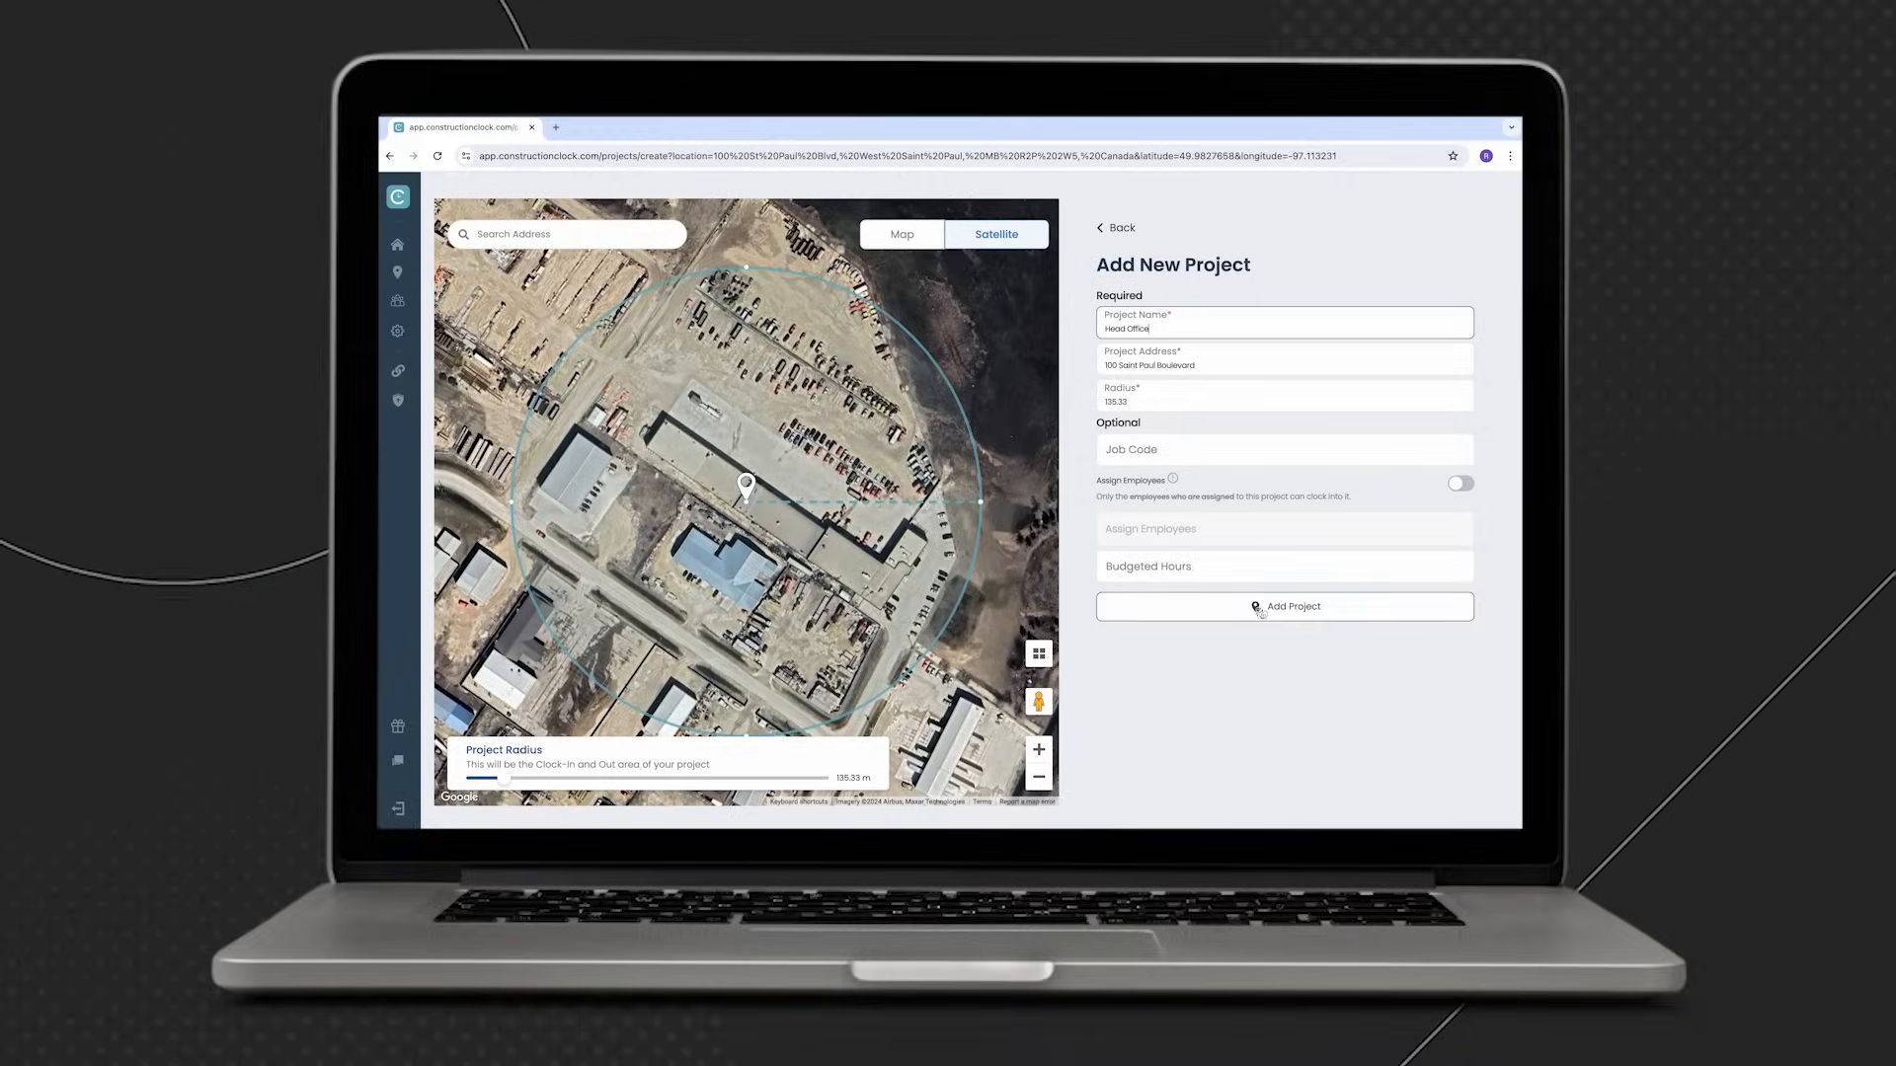
pyautogui.click(398, 331)
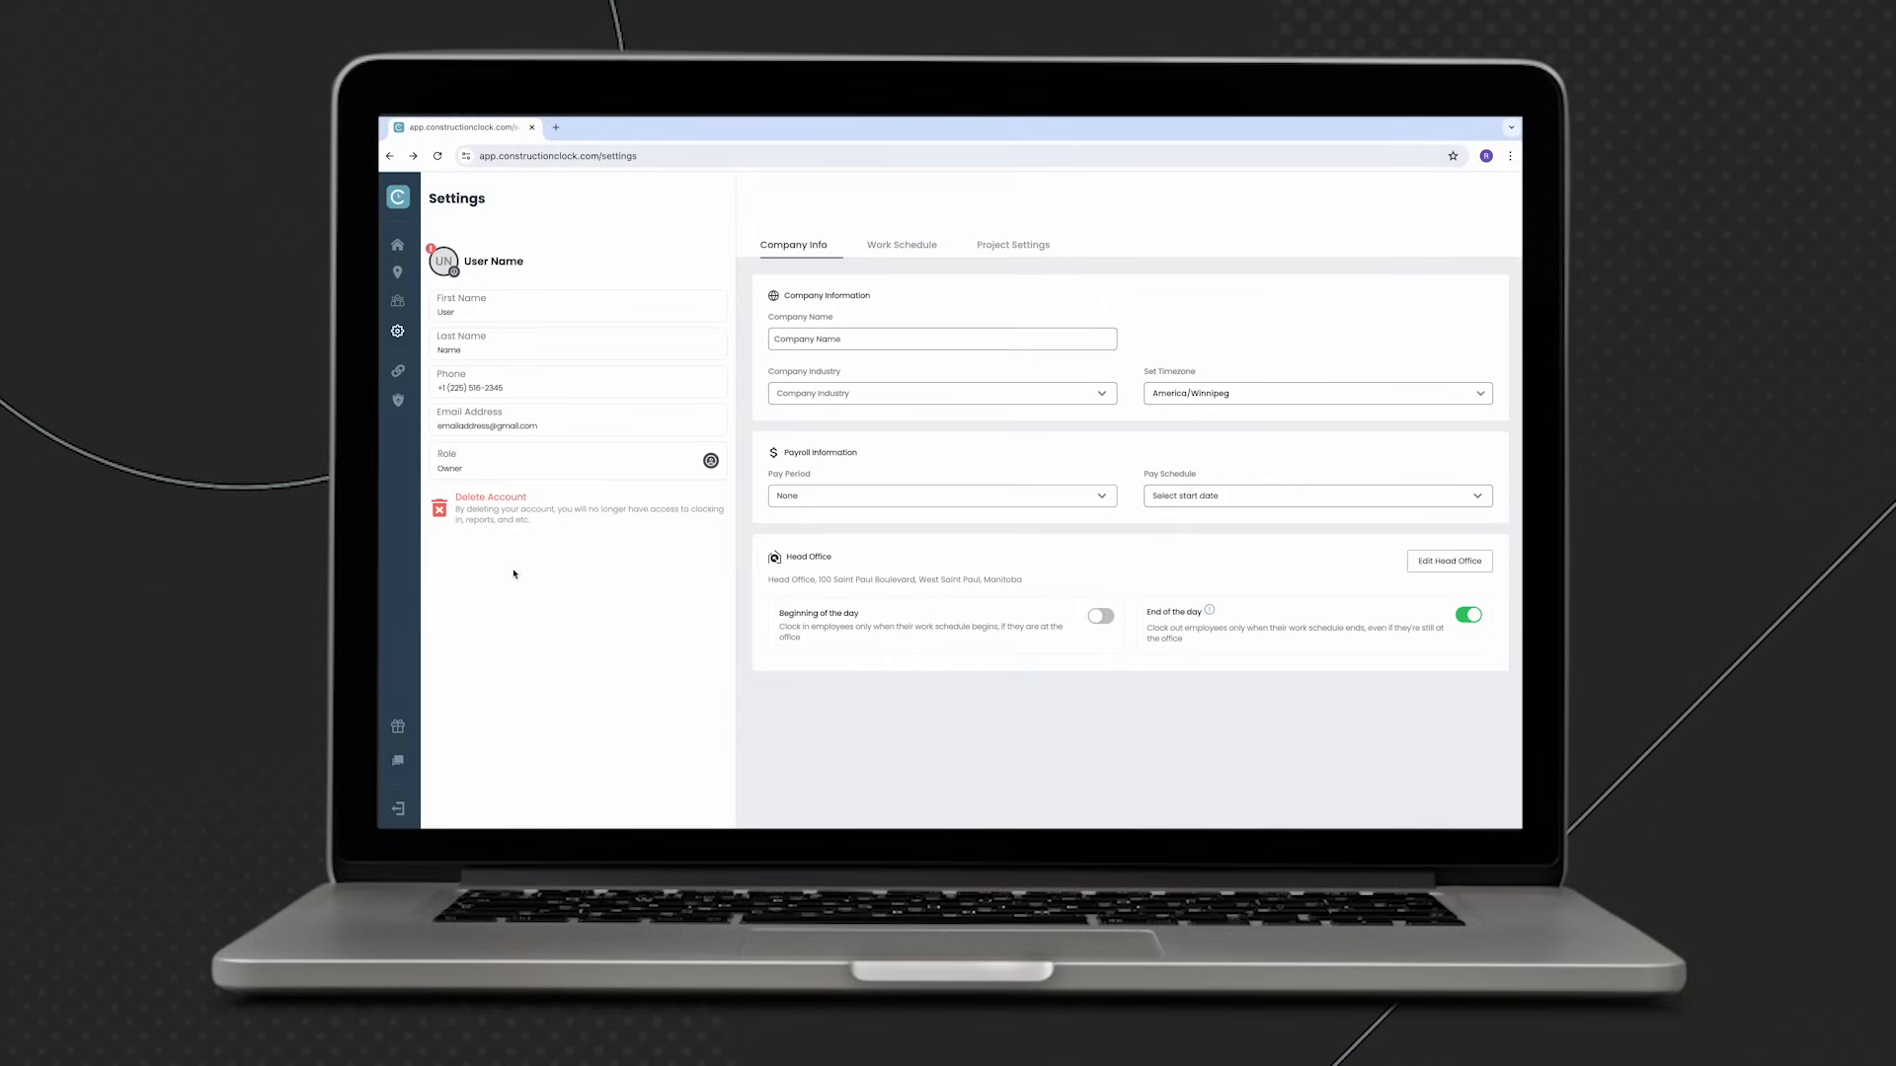
pyautogui.moveTo(398, 301)
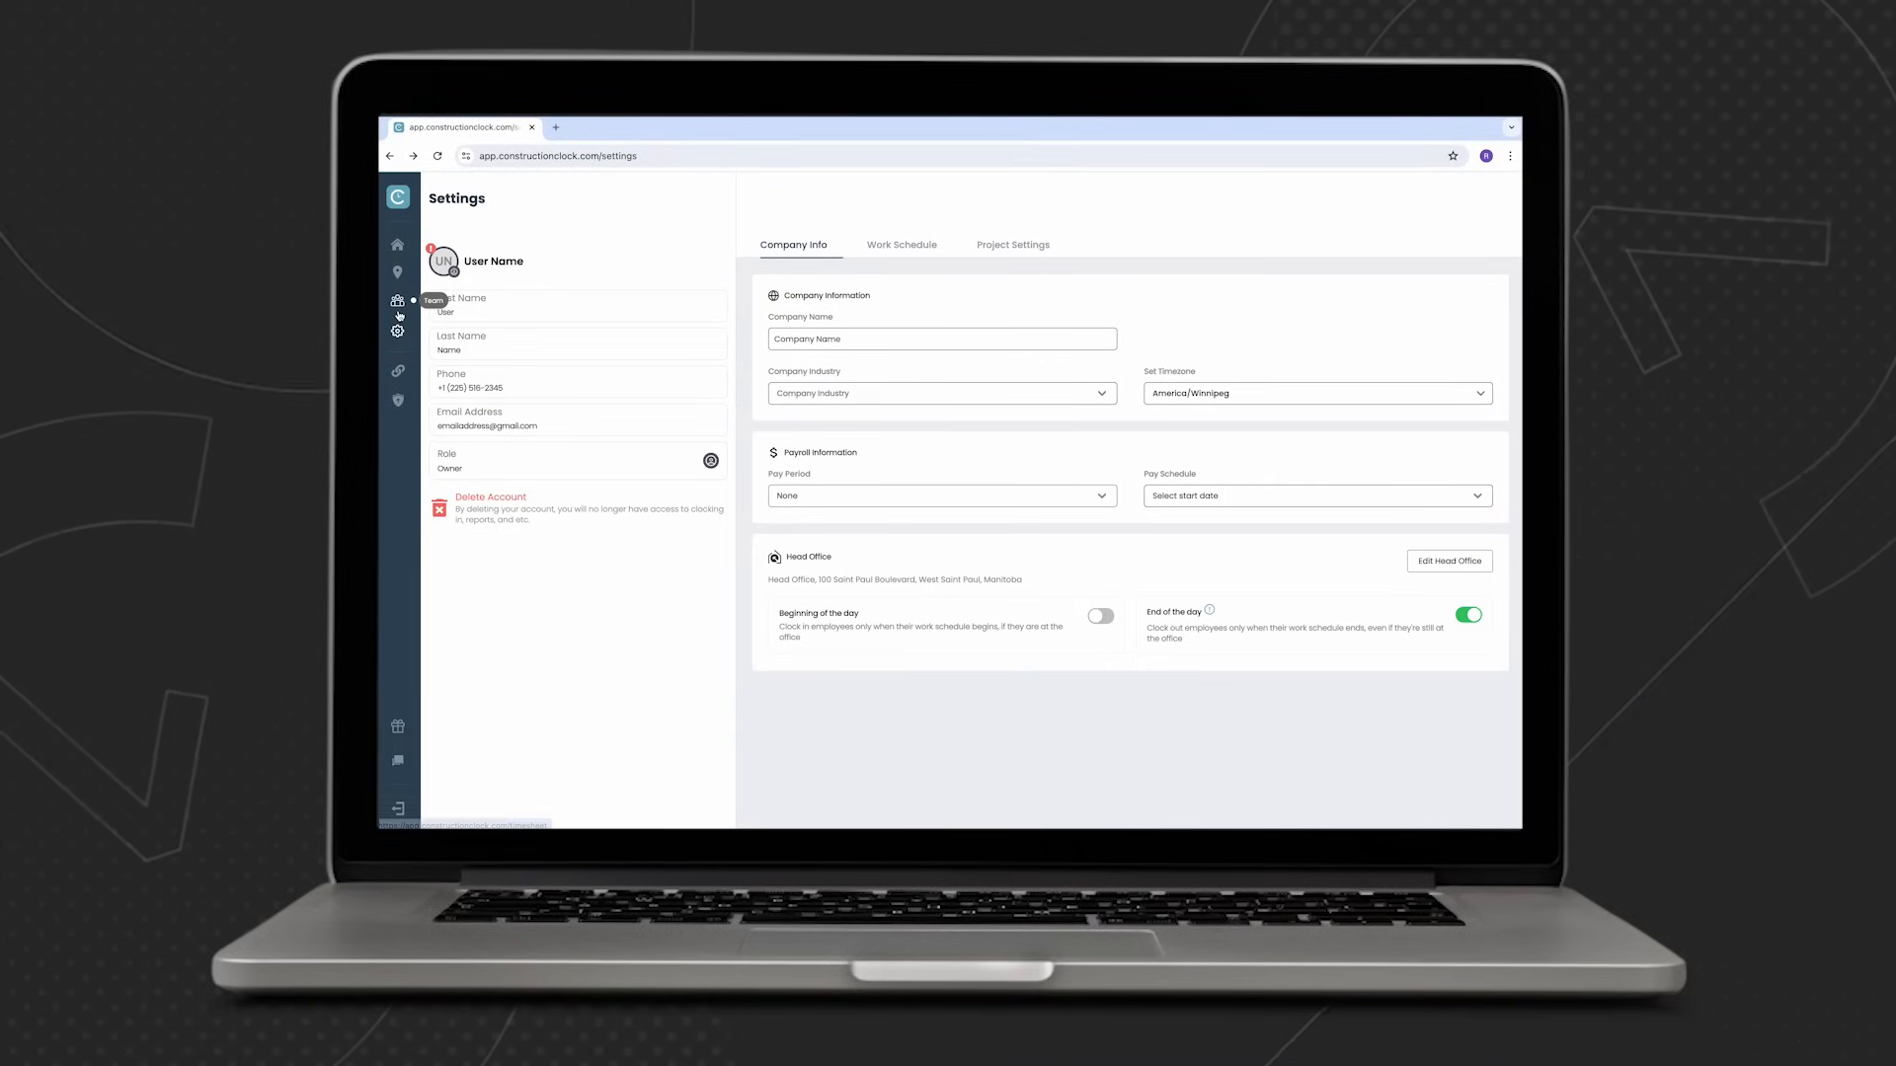
# Step: Go to the Team employee list and begin a new employee invite
pyautogui.click(398, 300)
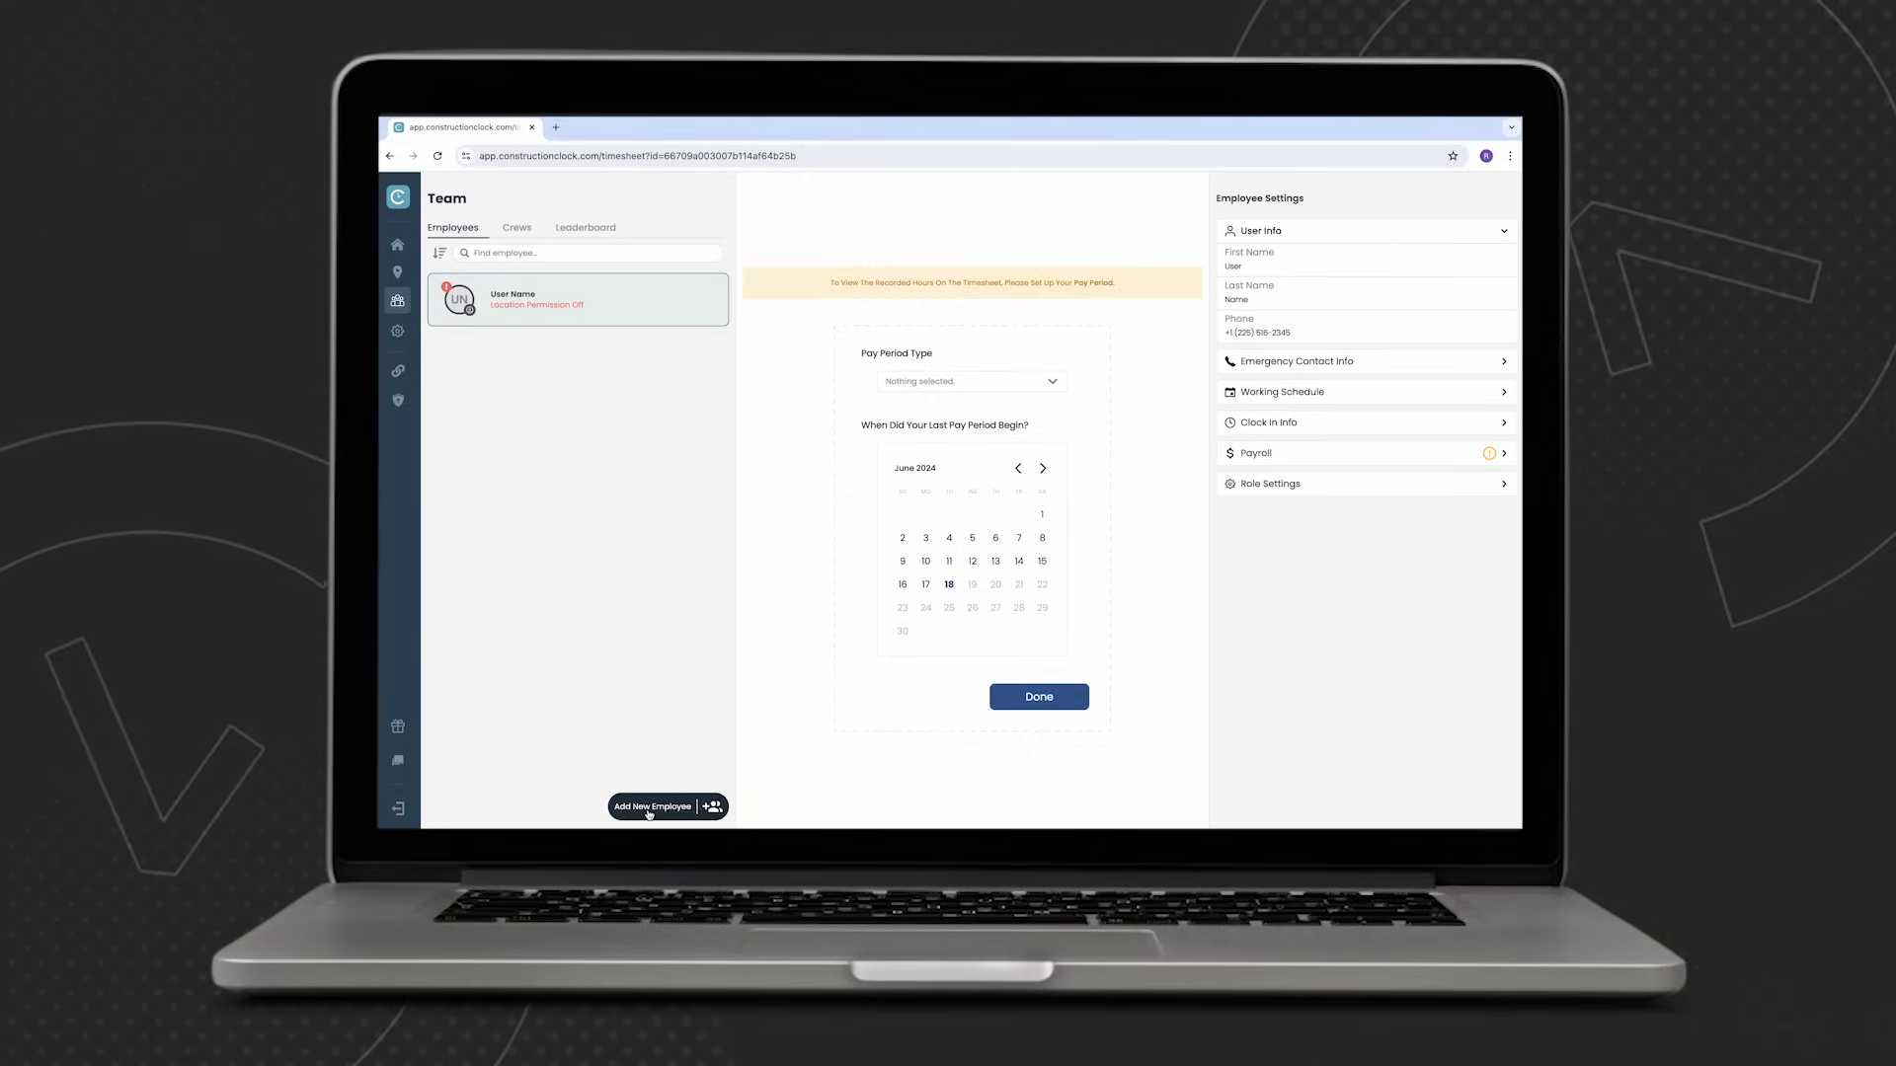
pyautogui.click(652, 807)
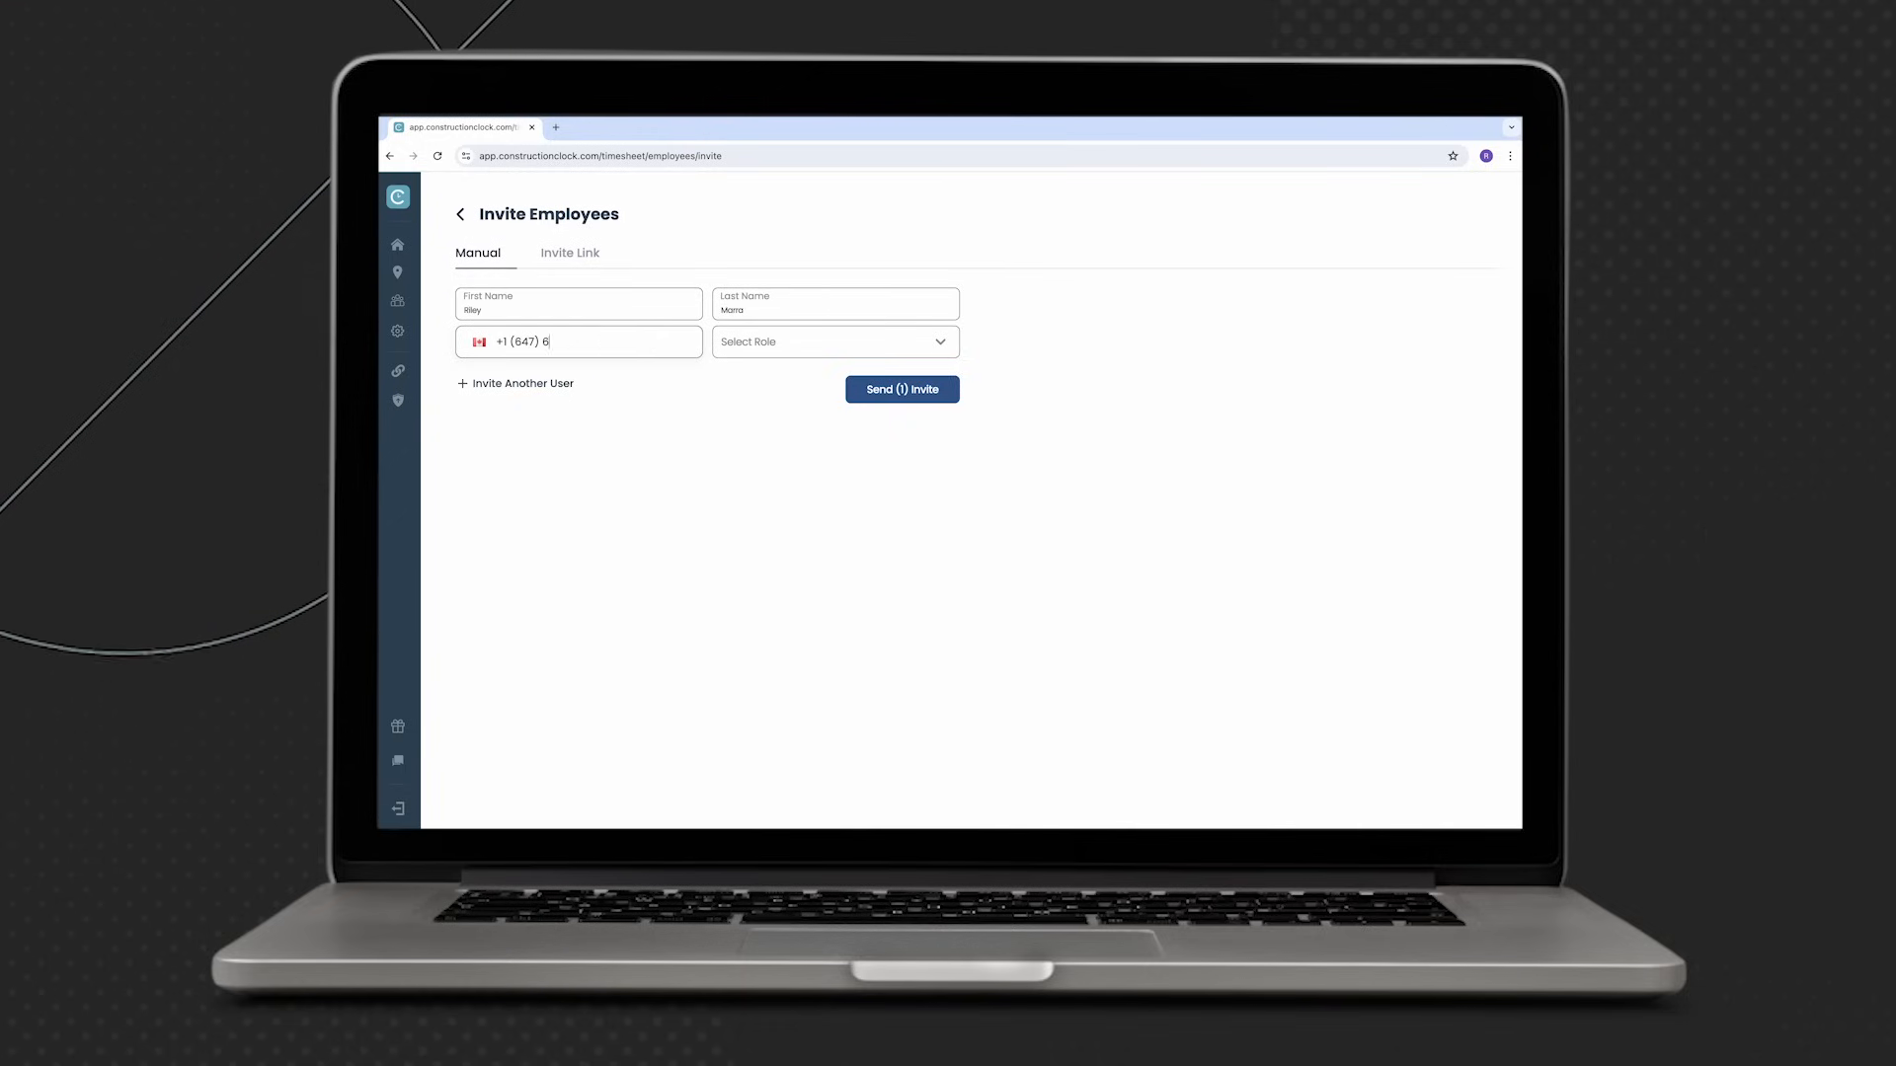
pyautogui.write('20-4436')
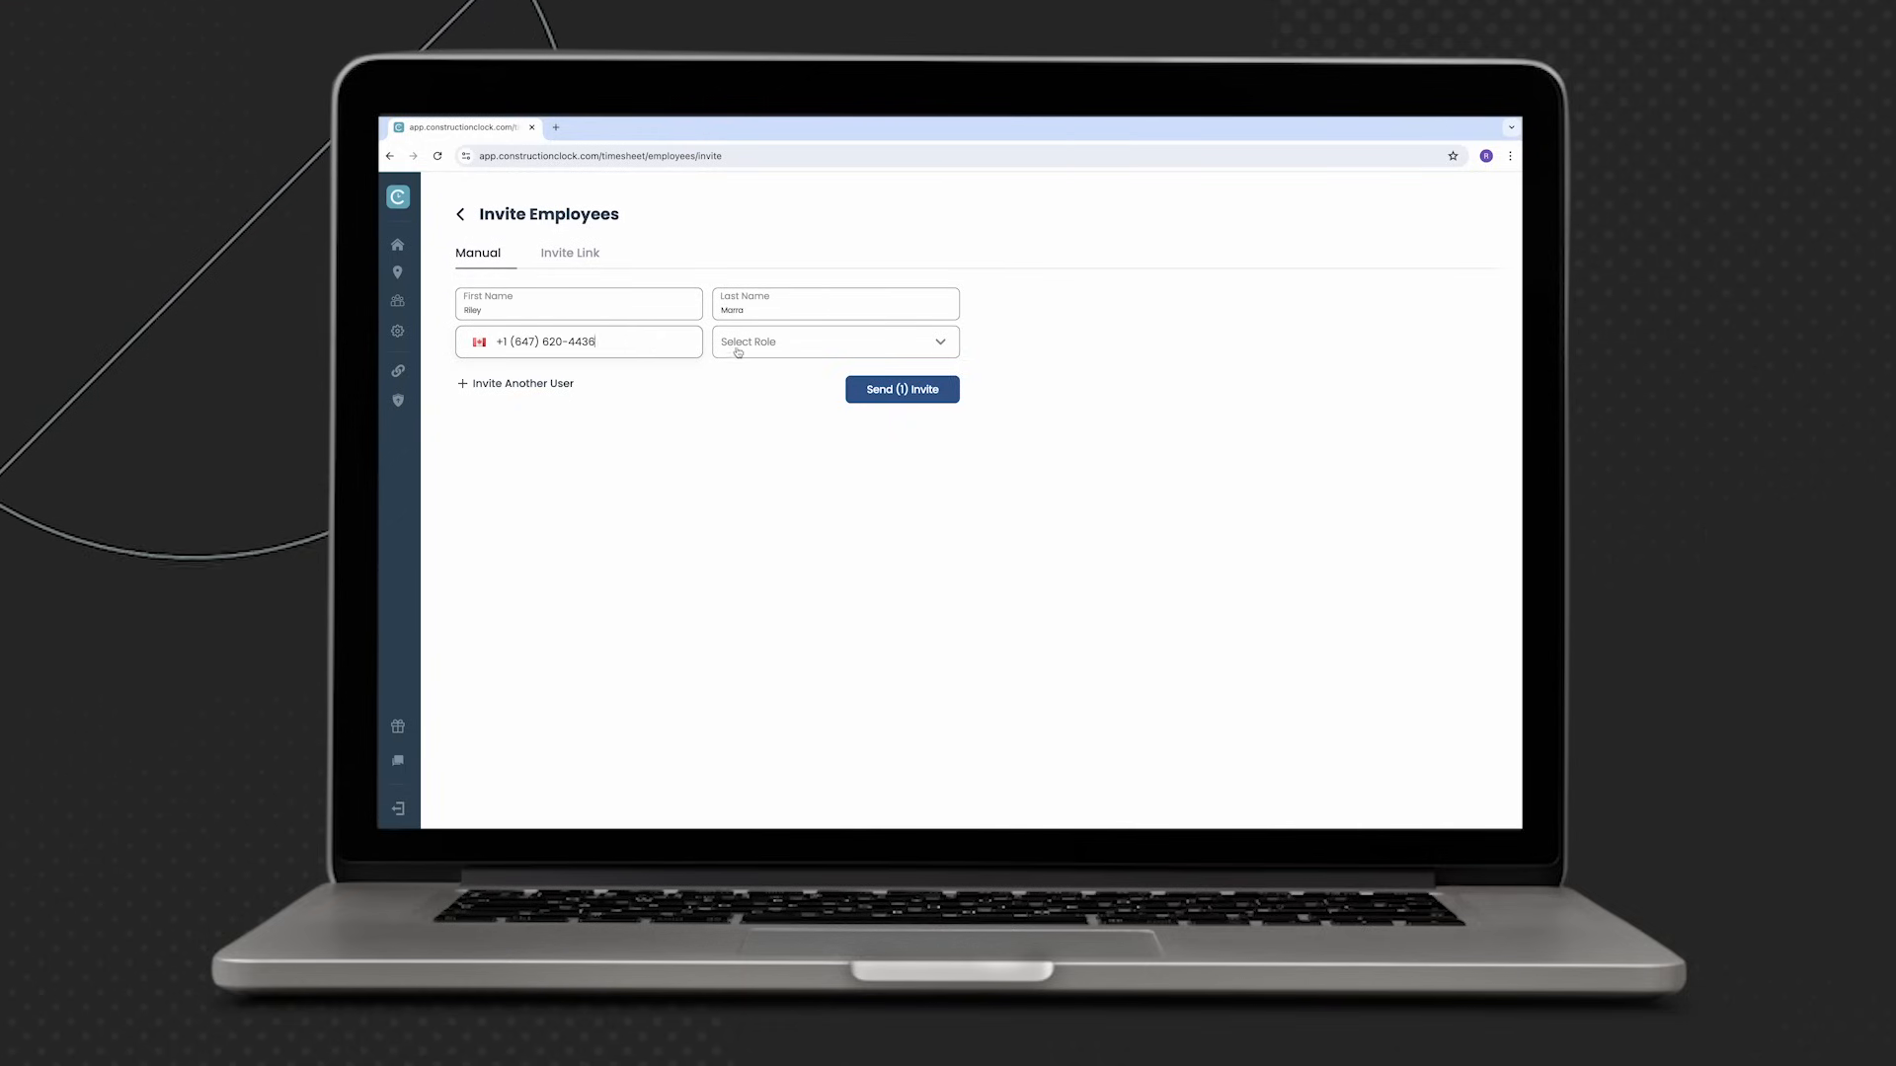
pyautogui.click(833, 341)
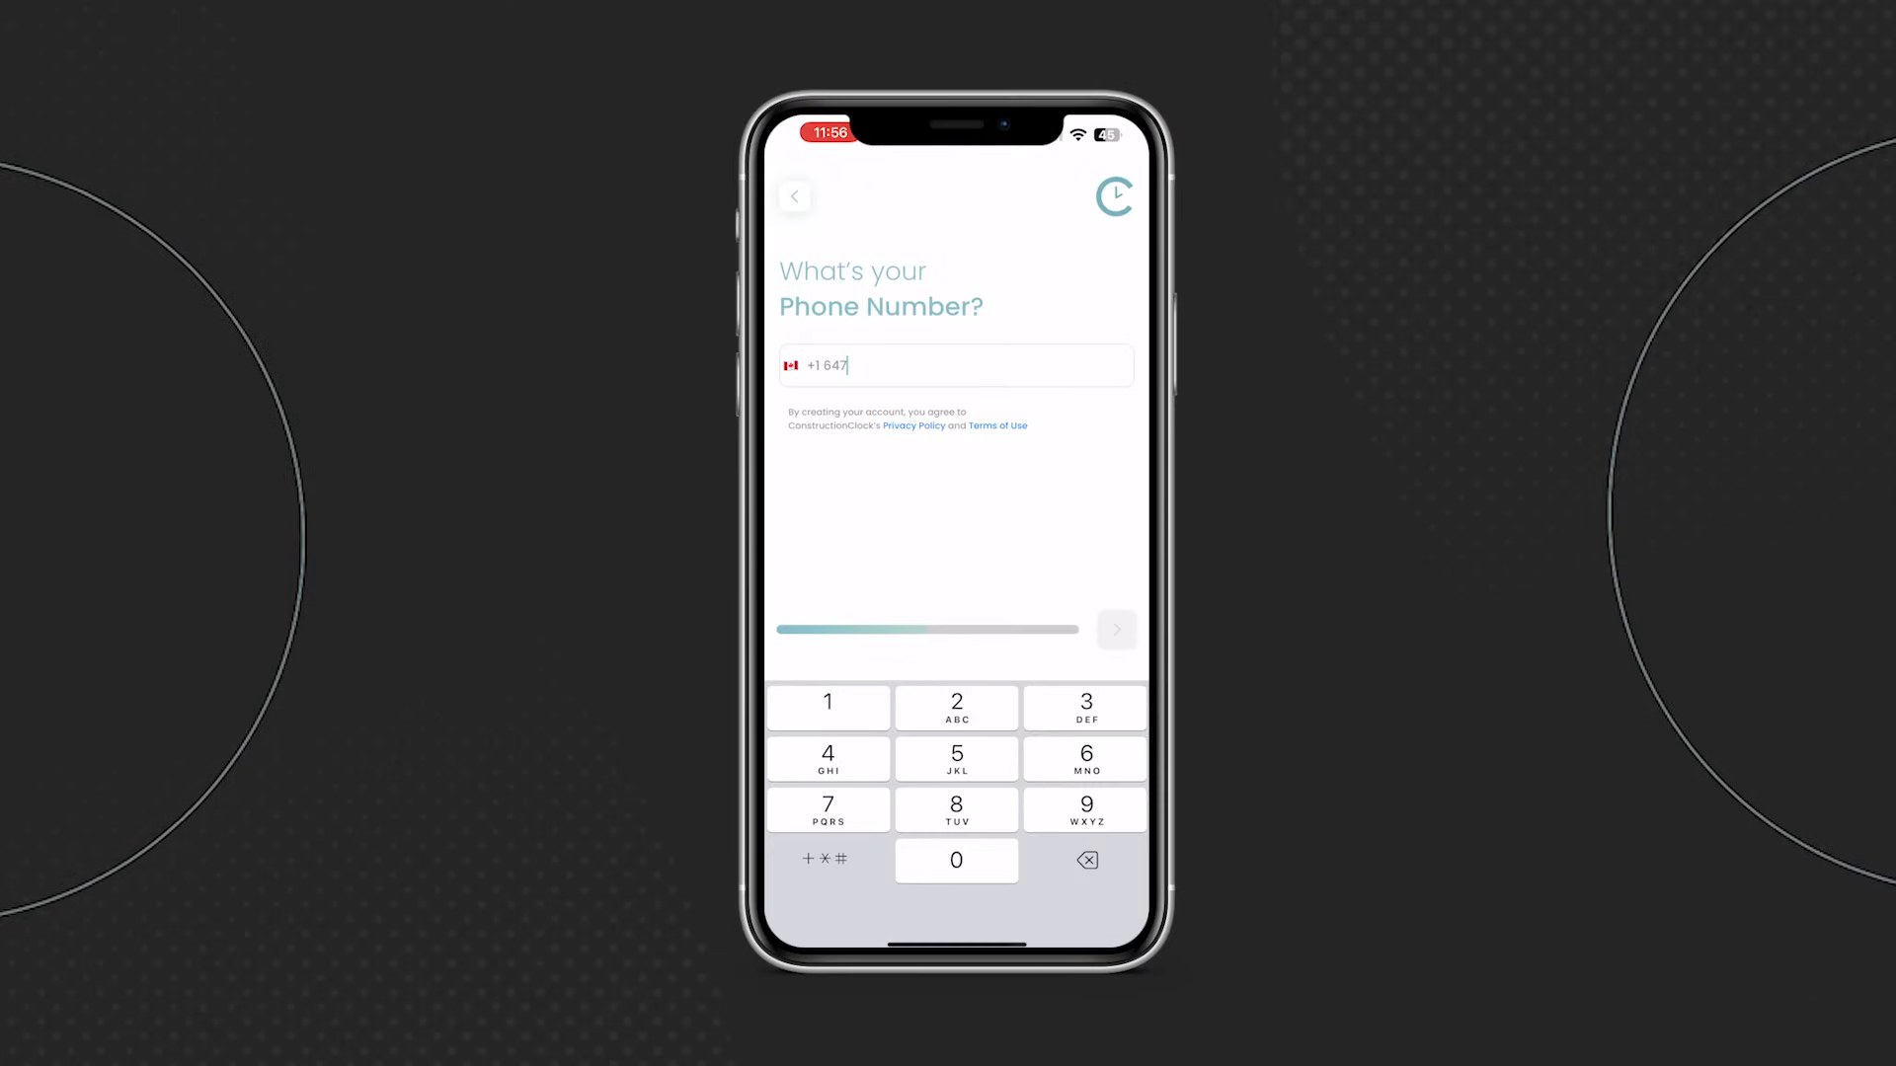
# Step: Submit the phone number in the mobile app and pass the verification code screen
pyautogui.click(1116, 630)
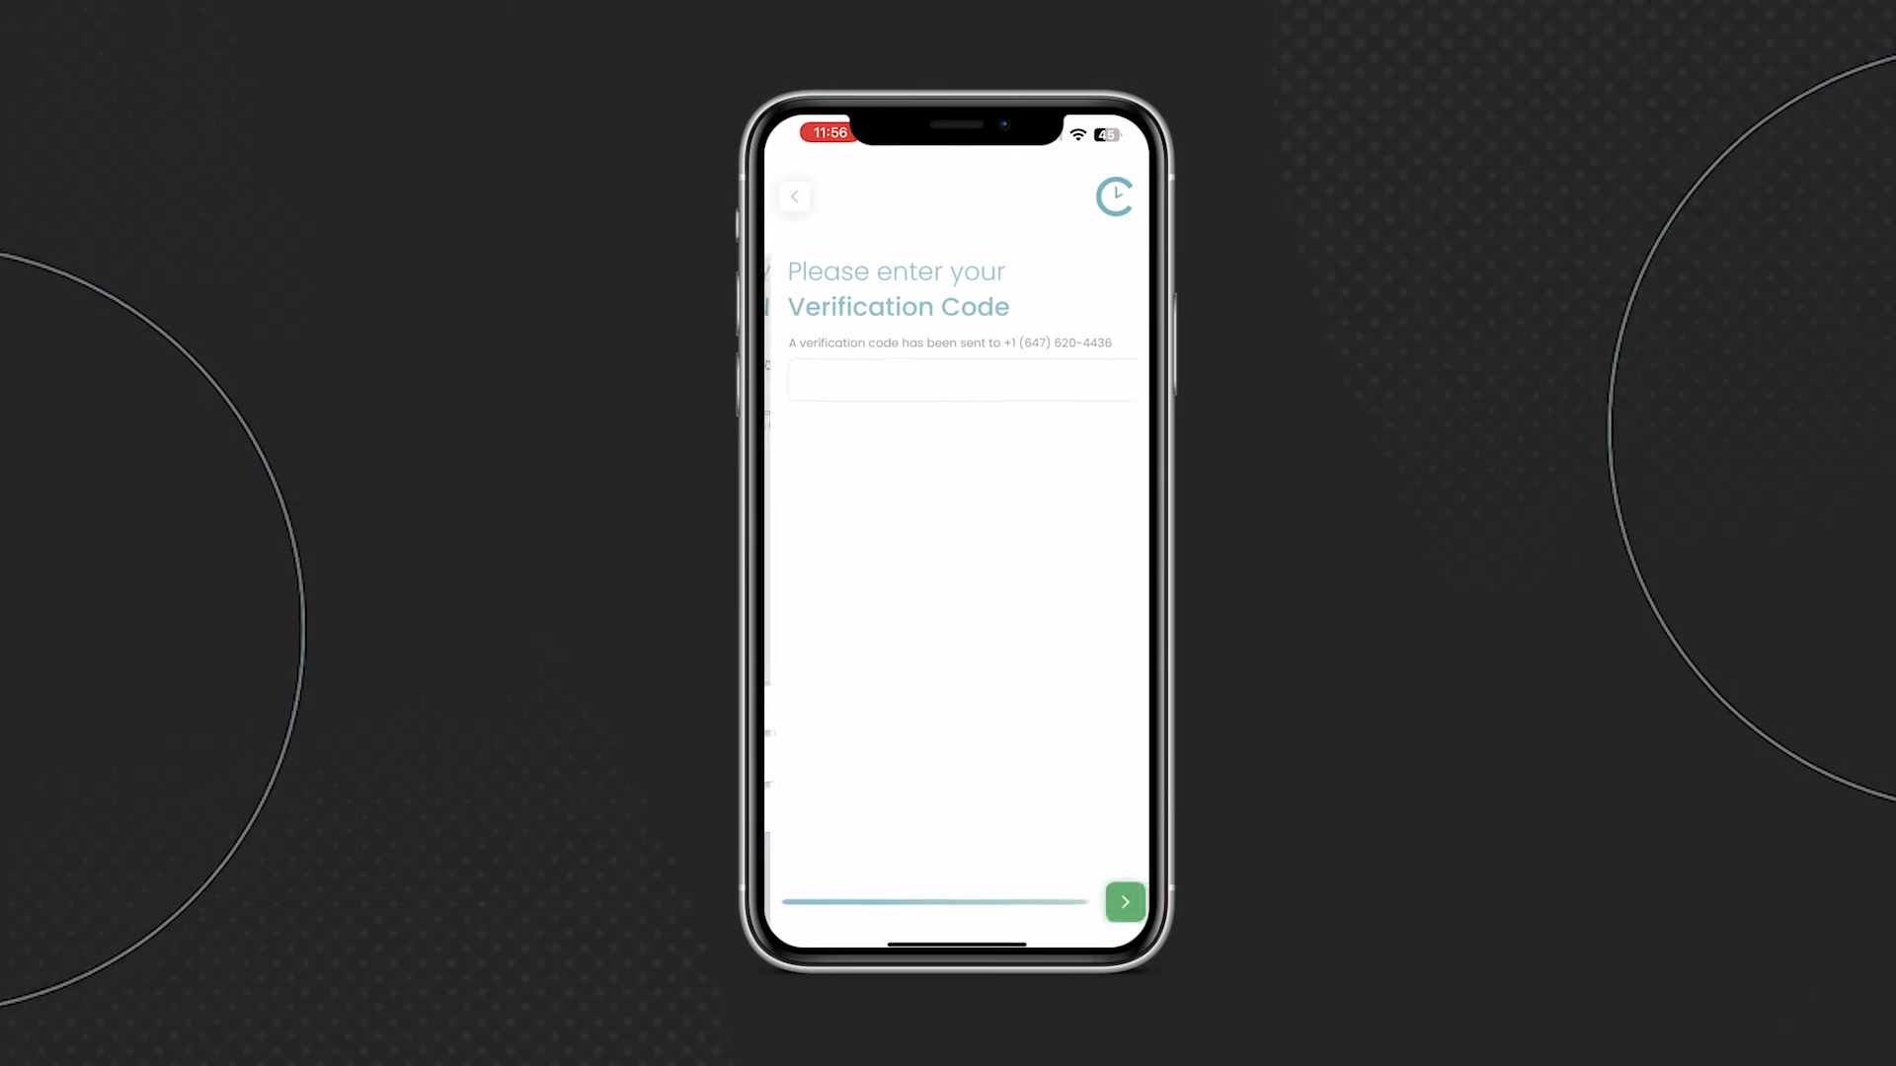
pyautogui.click(955, 382)
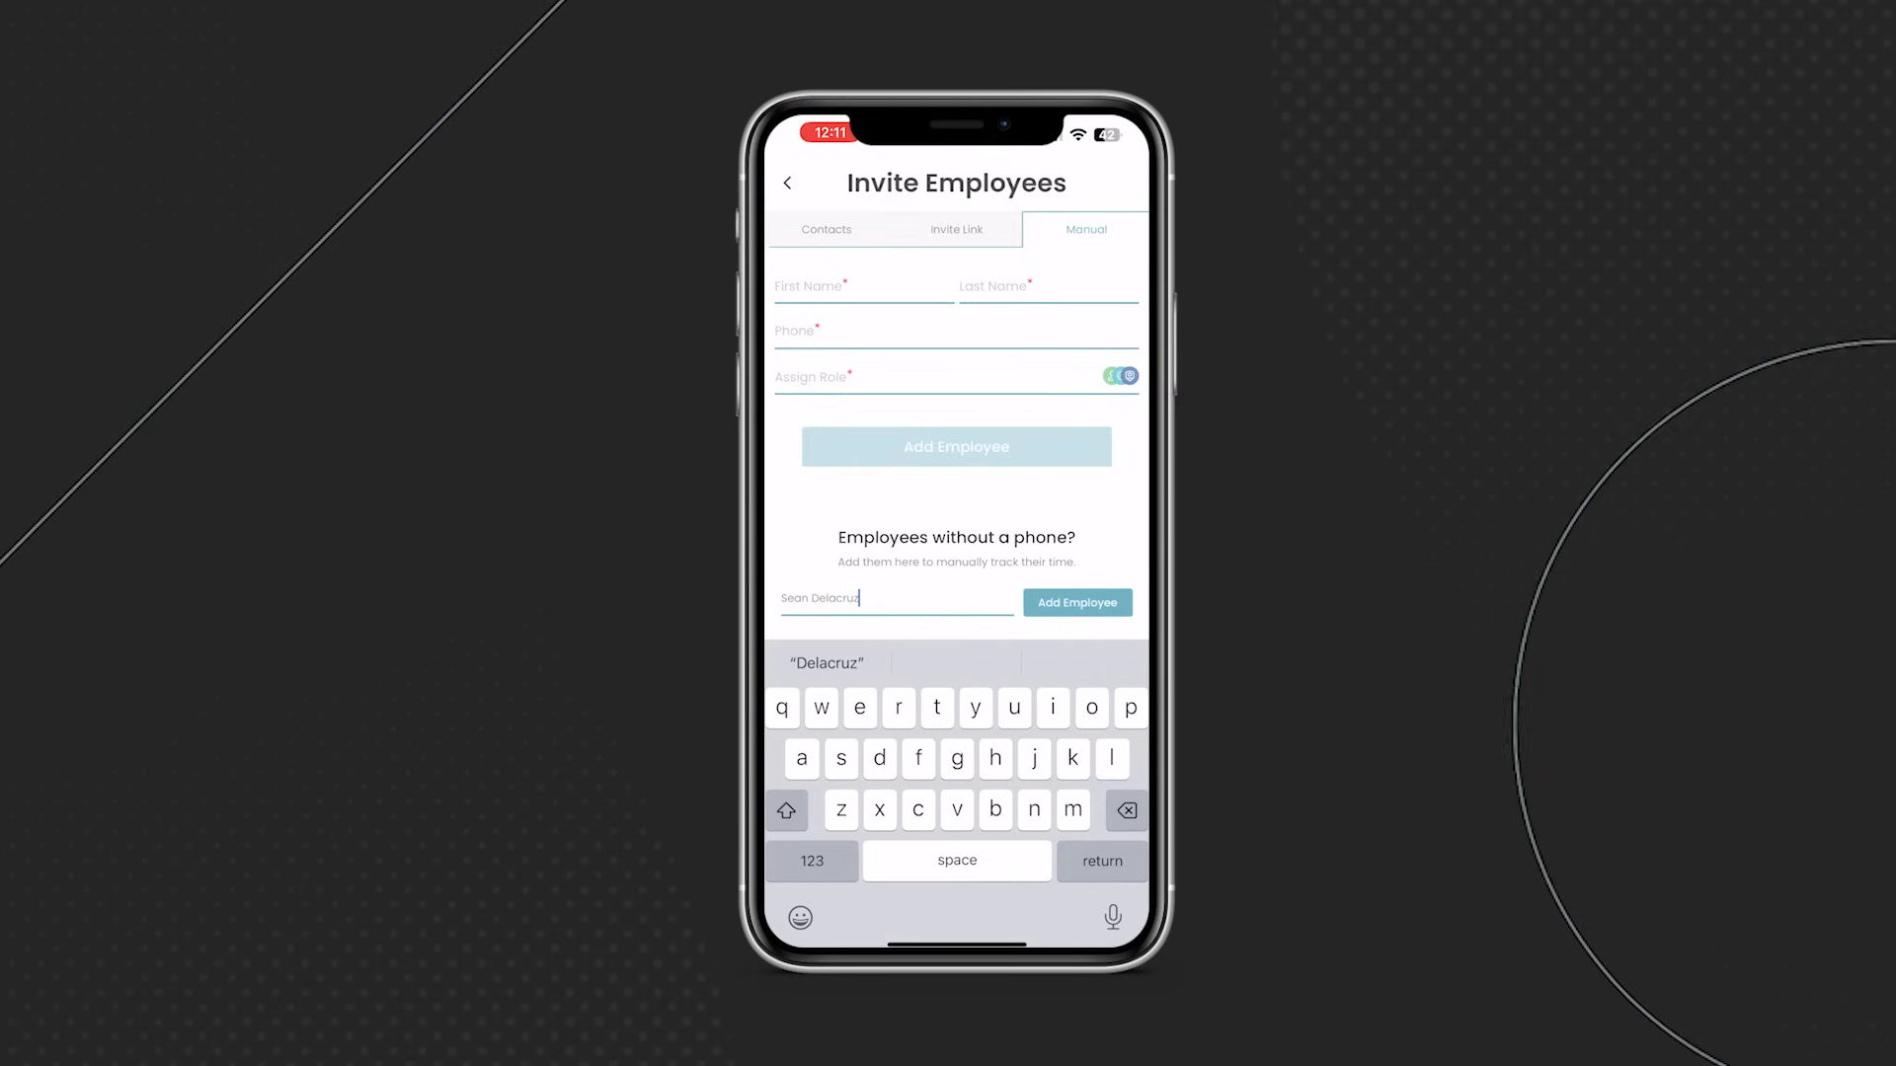
pyautogui.click(1075, 603)
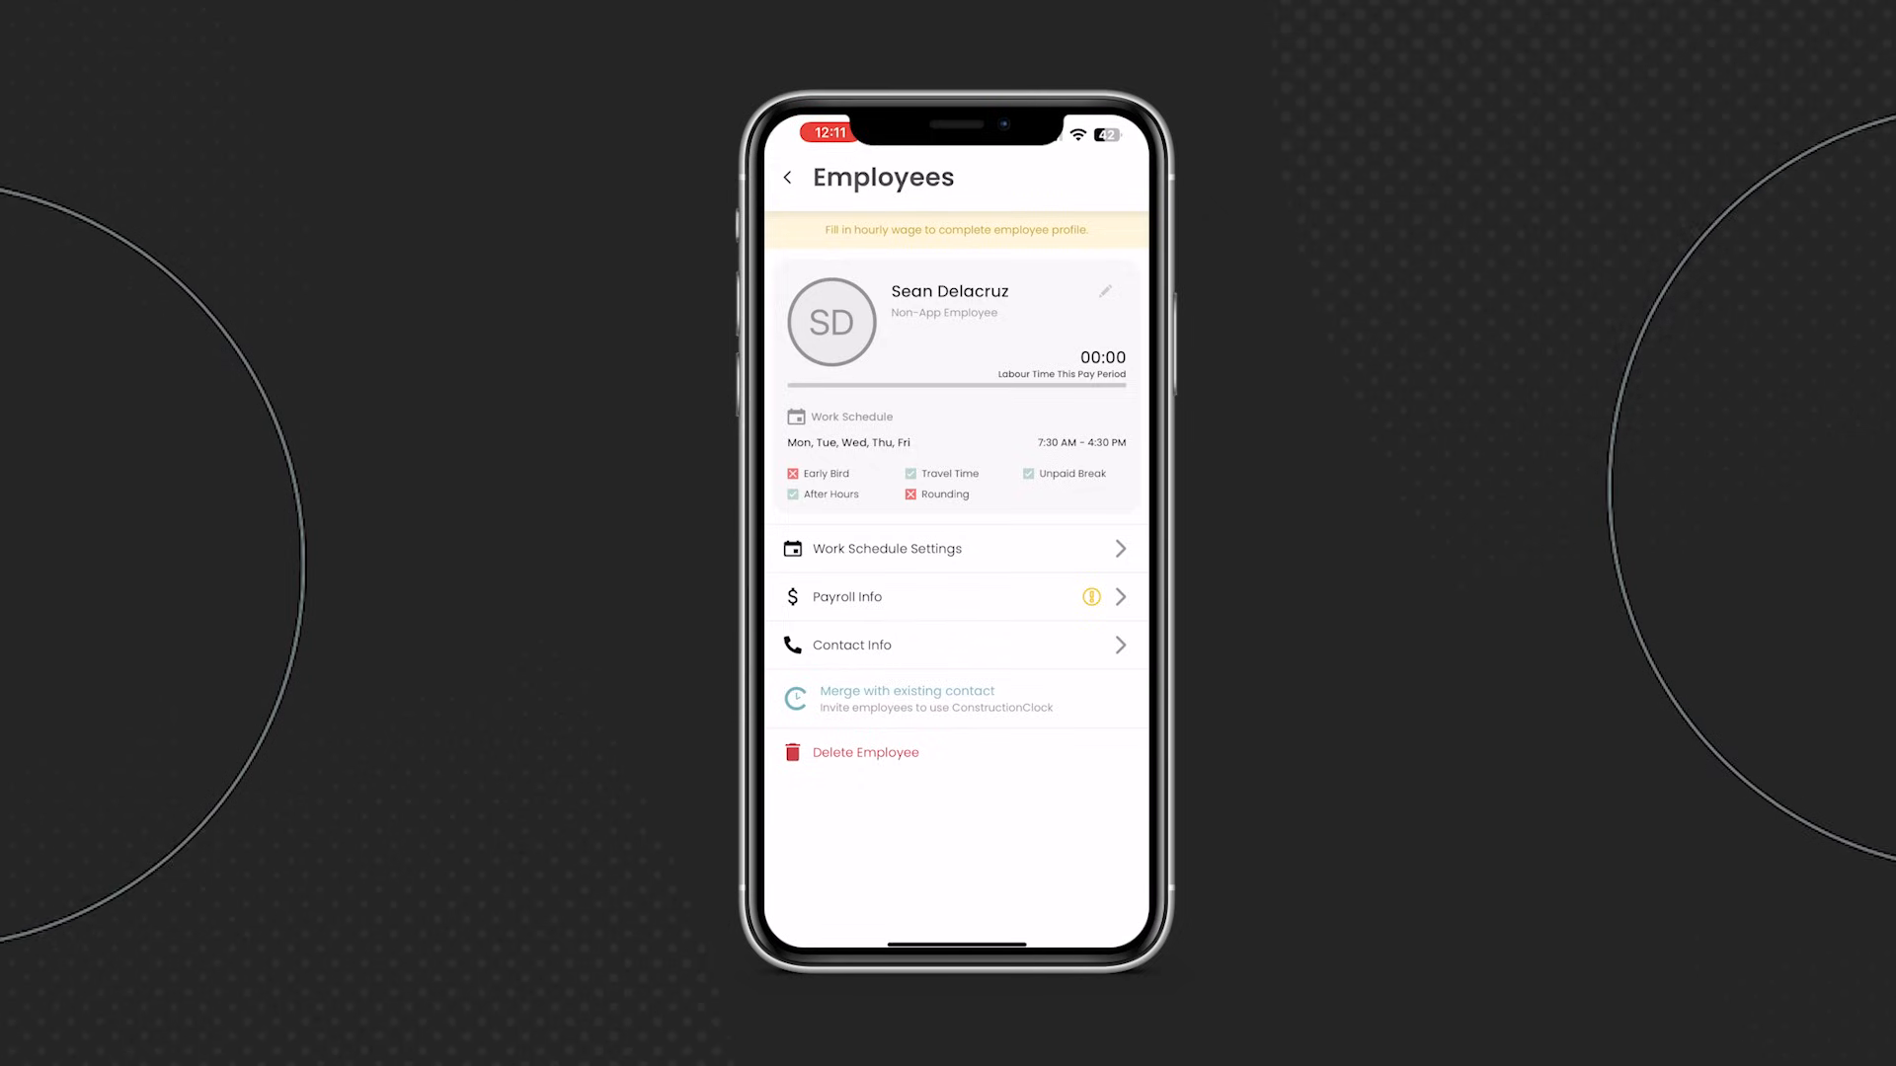
pyautogui.click(787, 177)
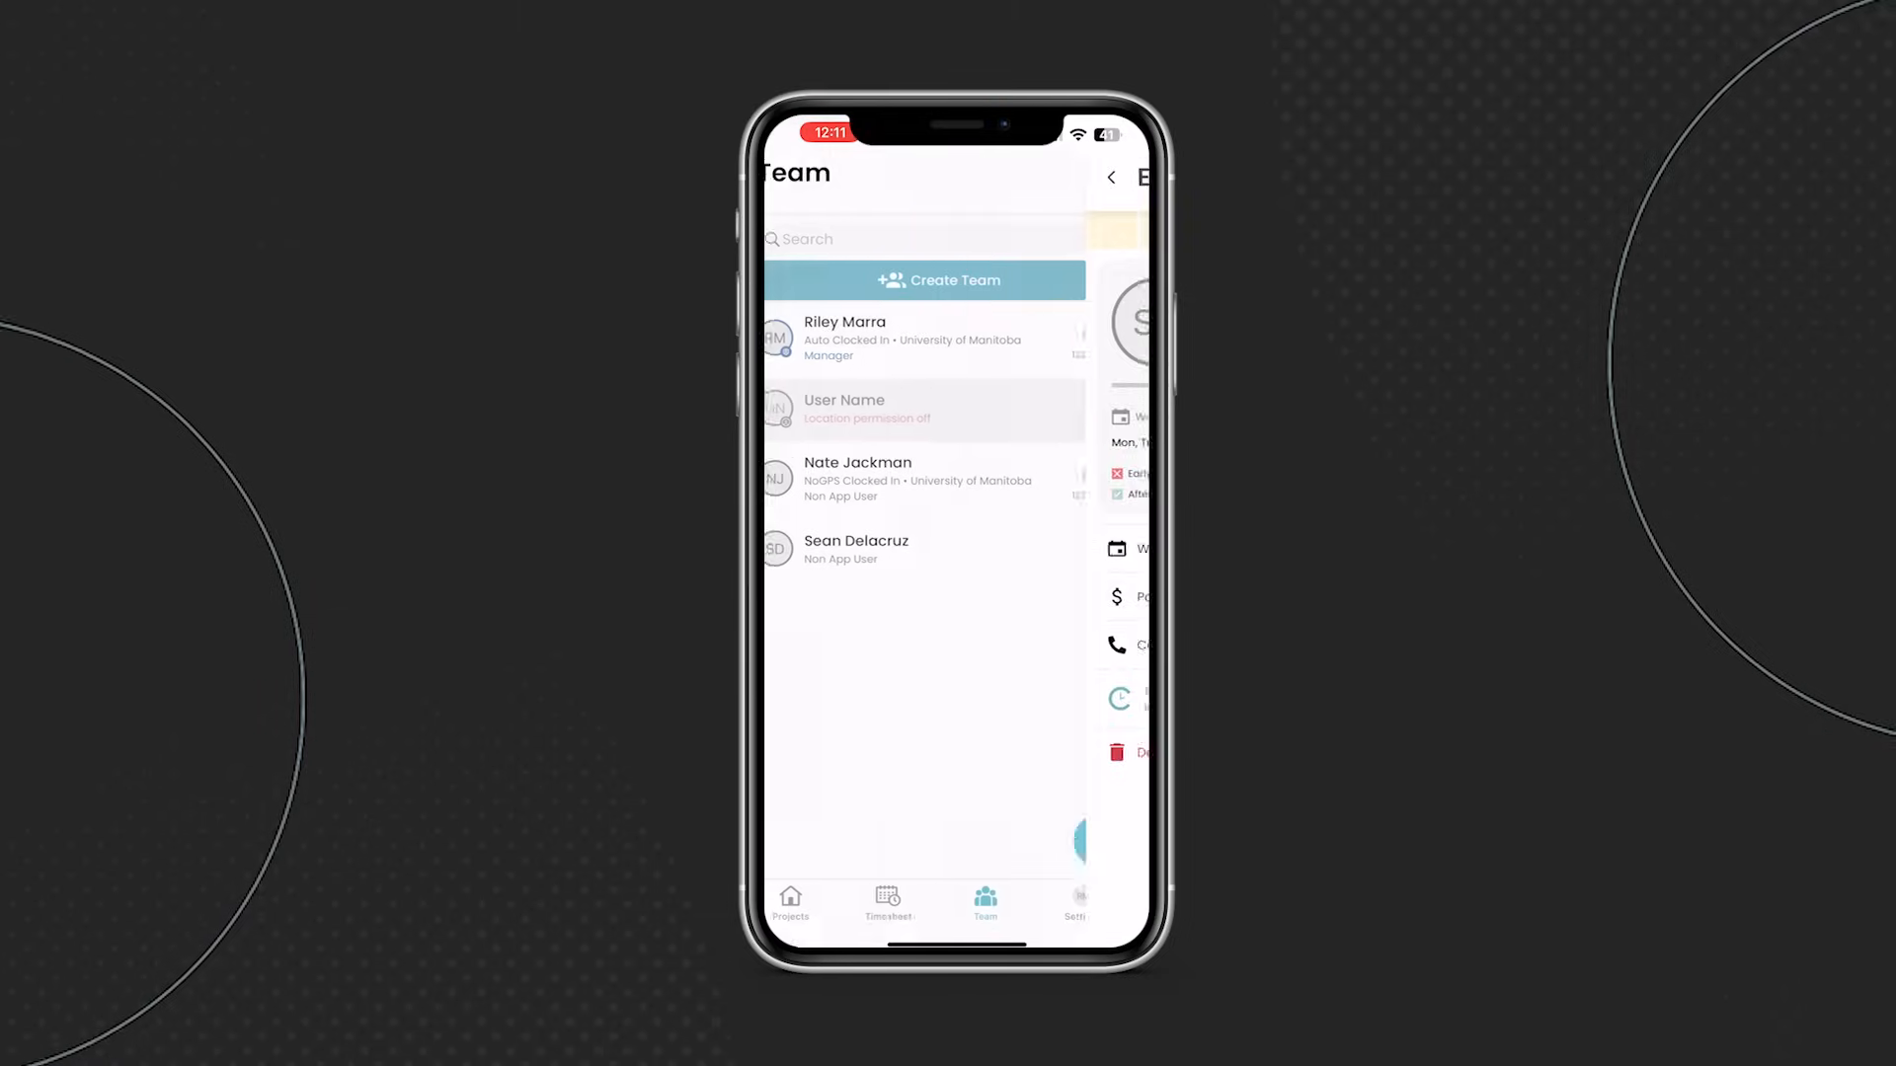
pyautogui.click(809, 900)
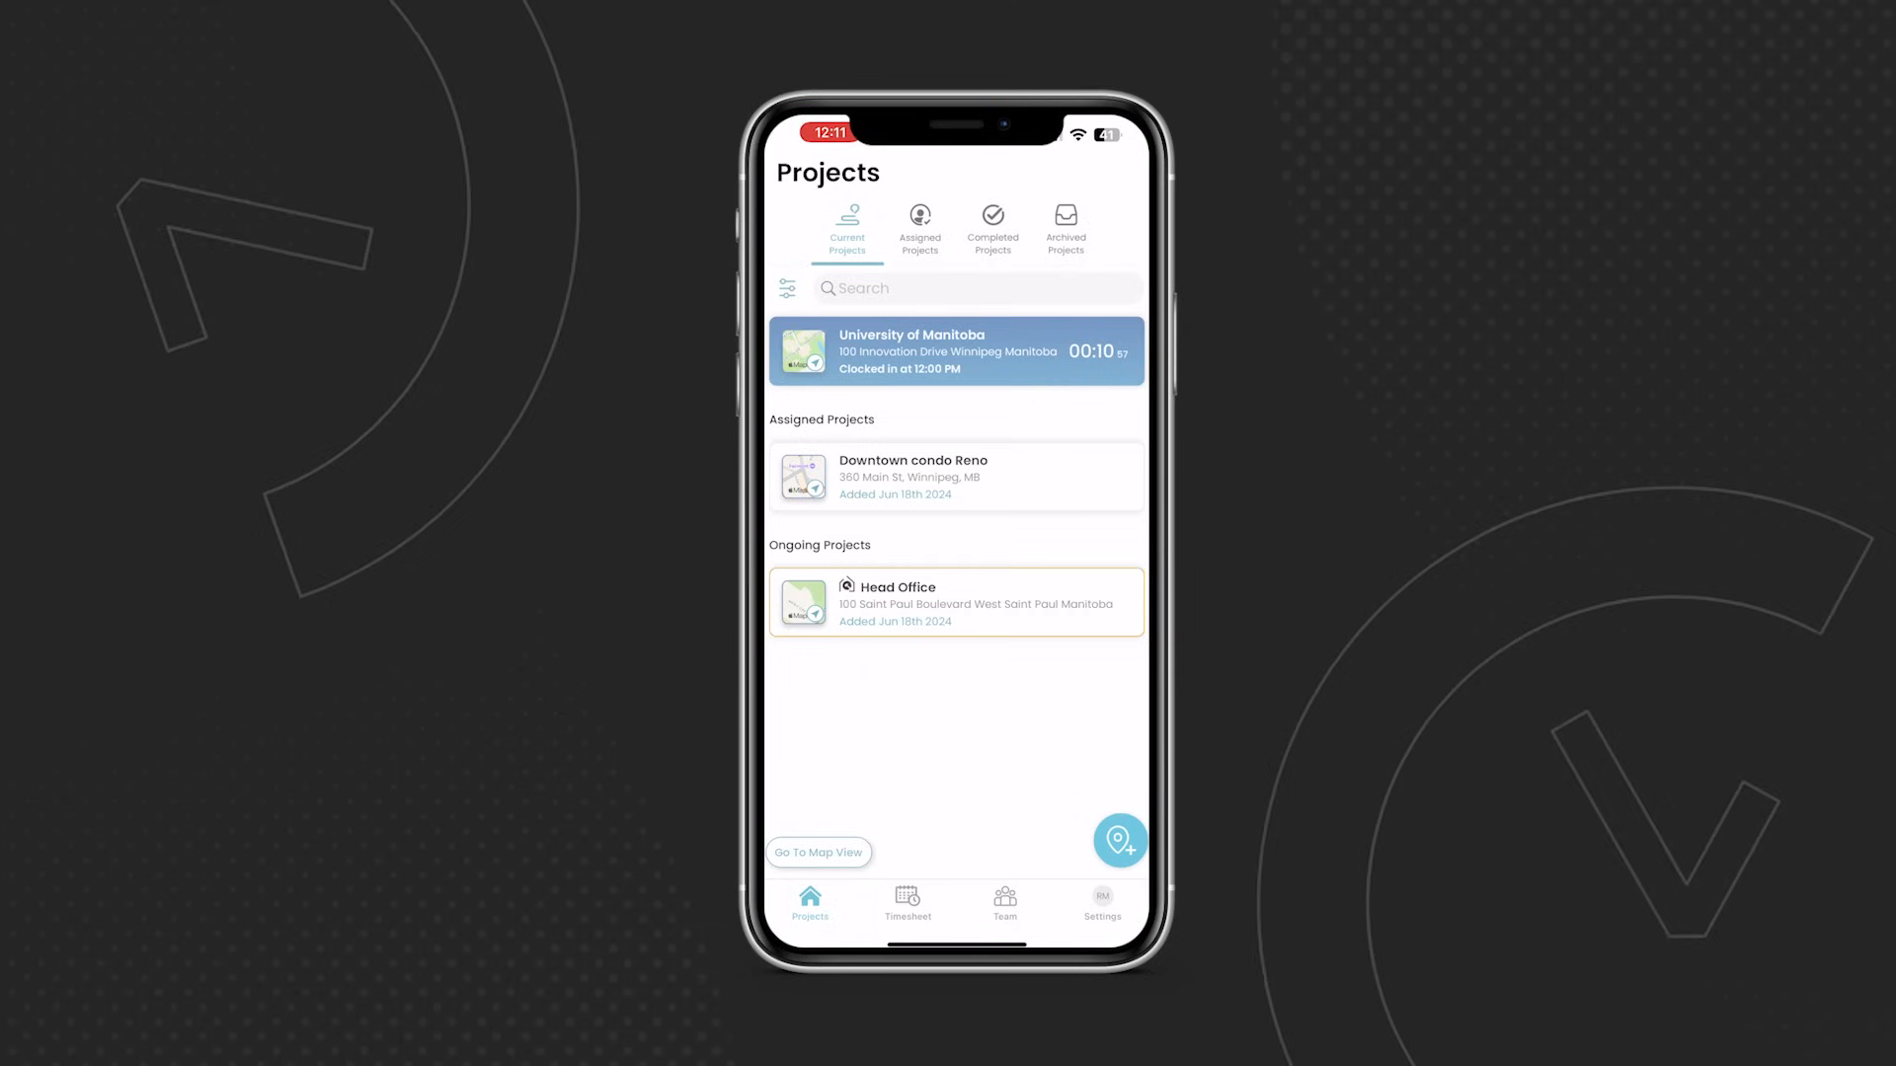
pyautogui.click(954, 352)
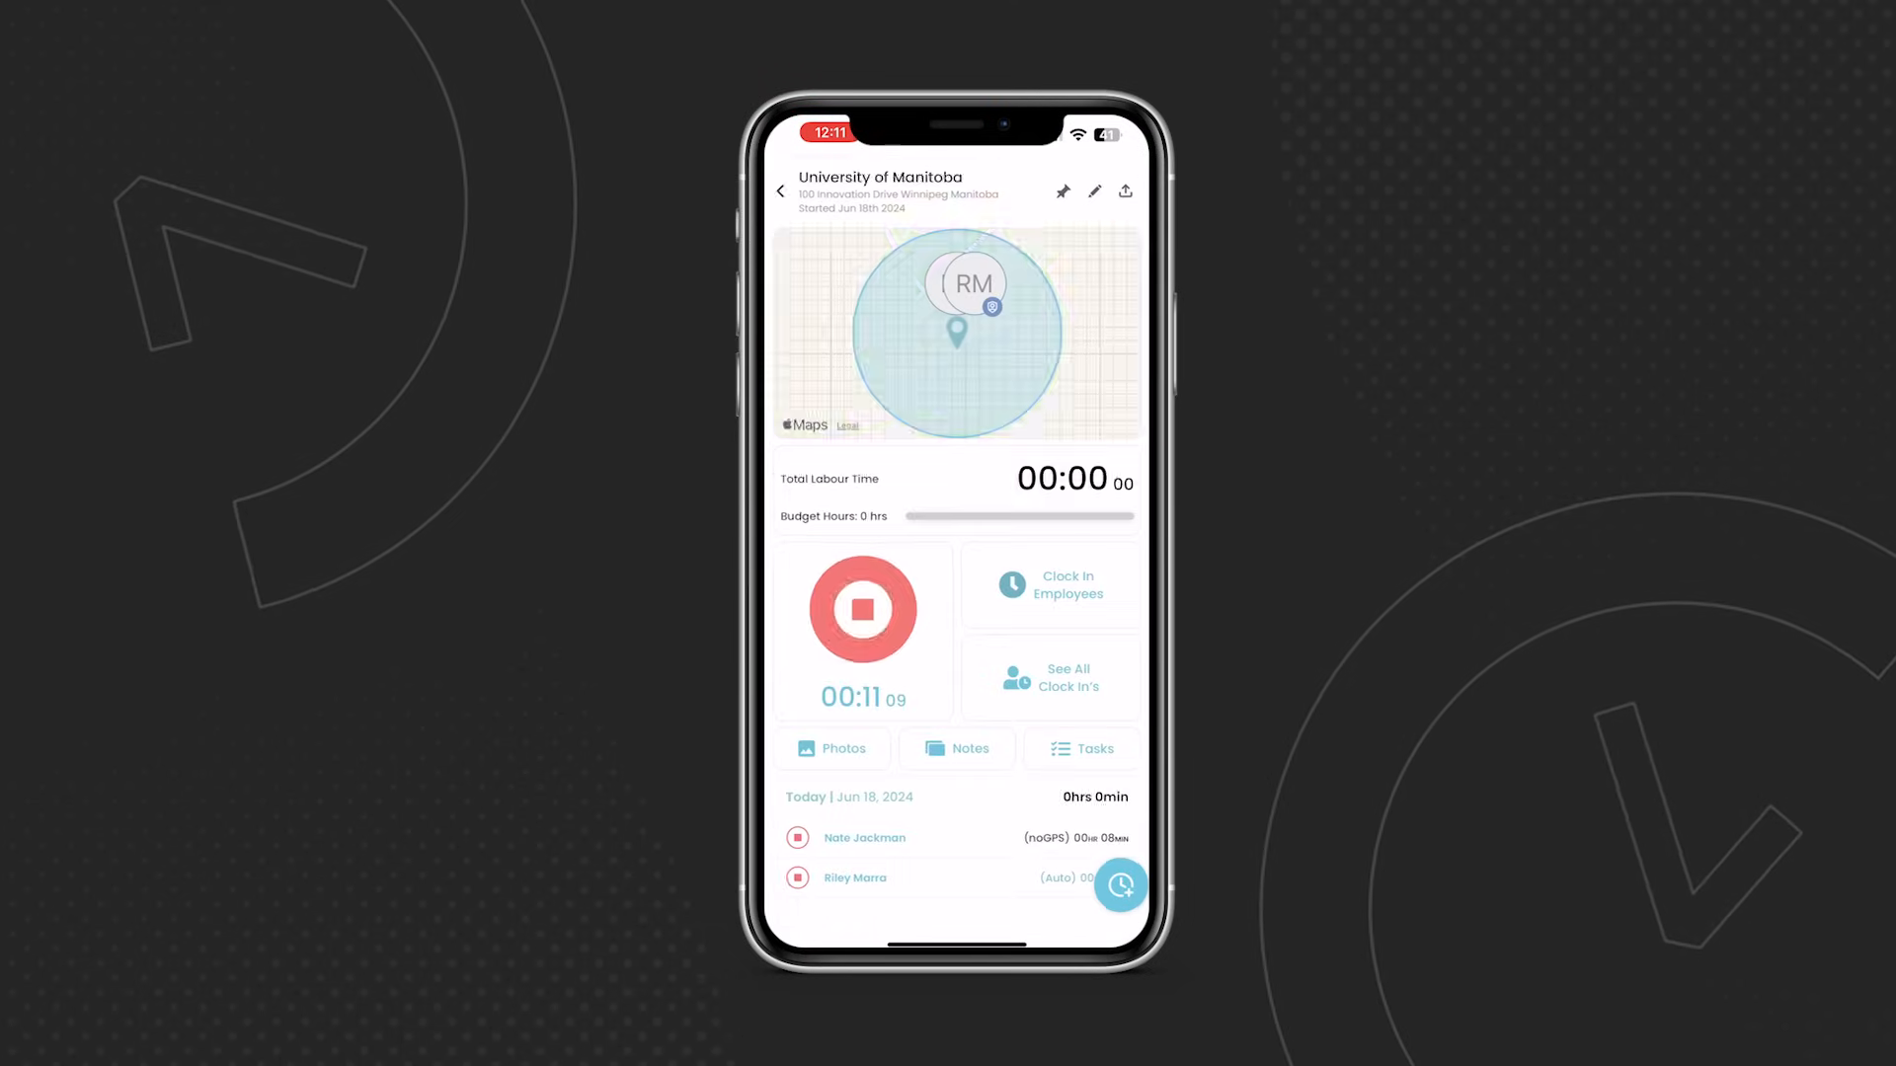
pyautogui.click(1119, 884)
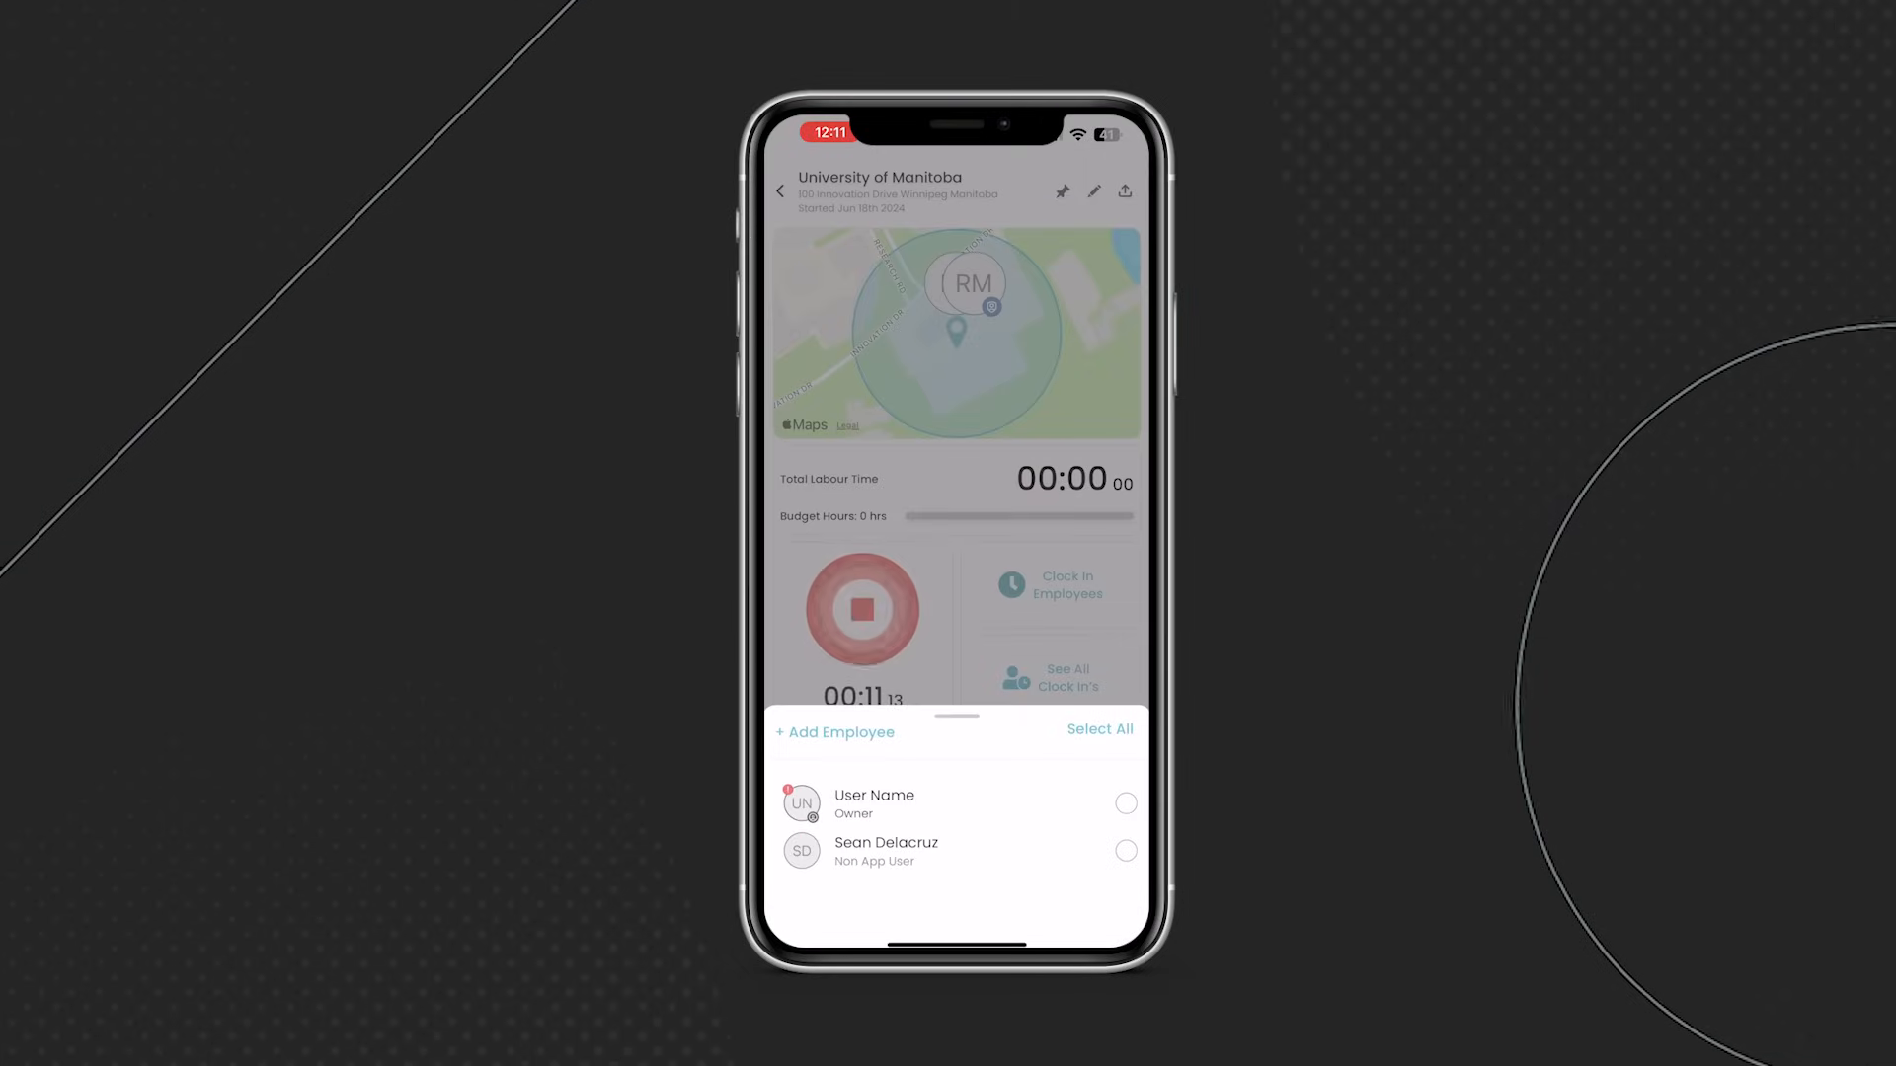
pyautogui.click(1125, 851)
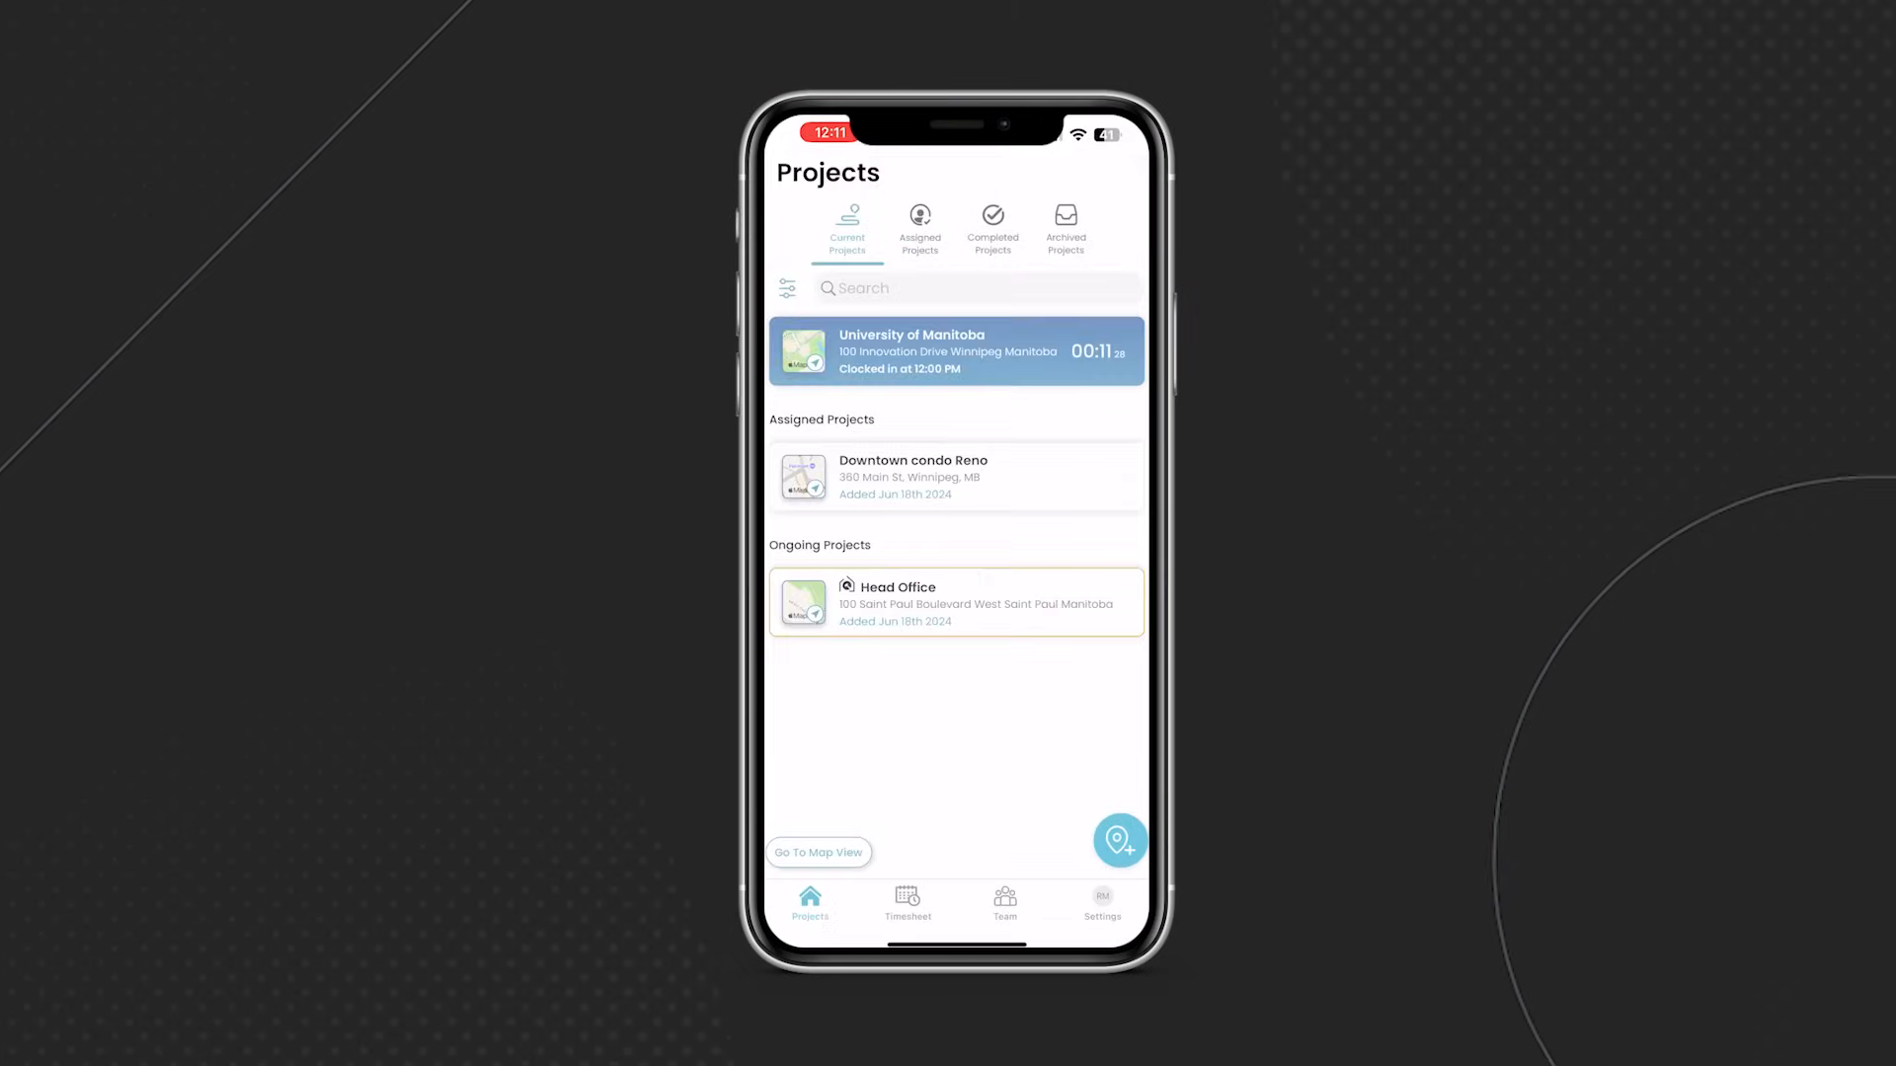
pyautogui.click(954, 351)
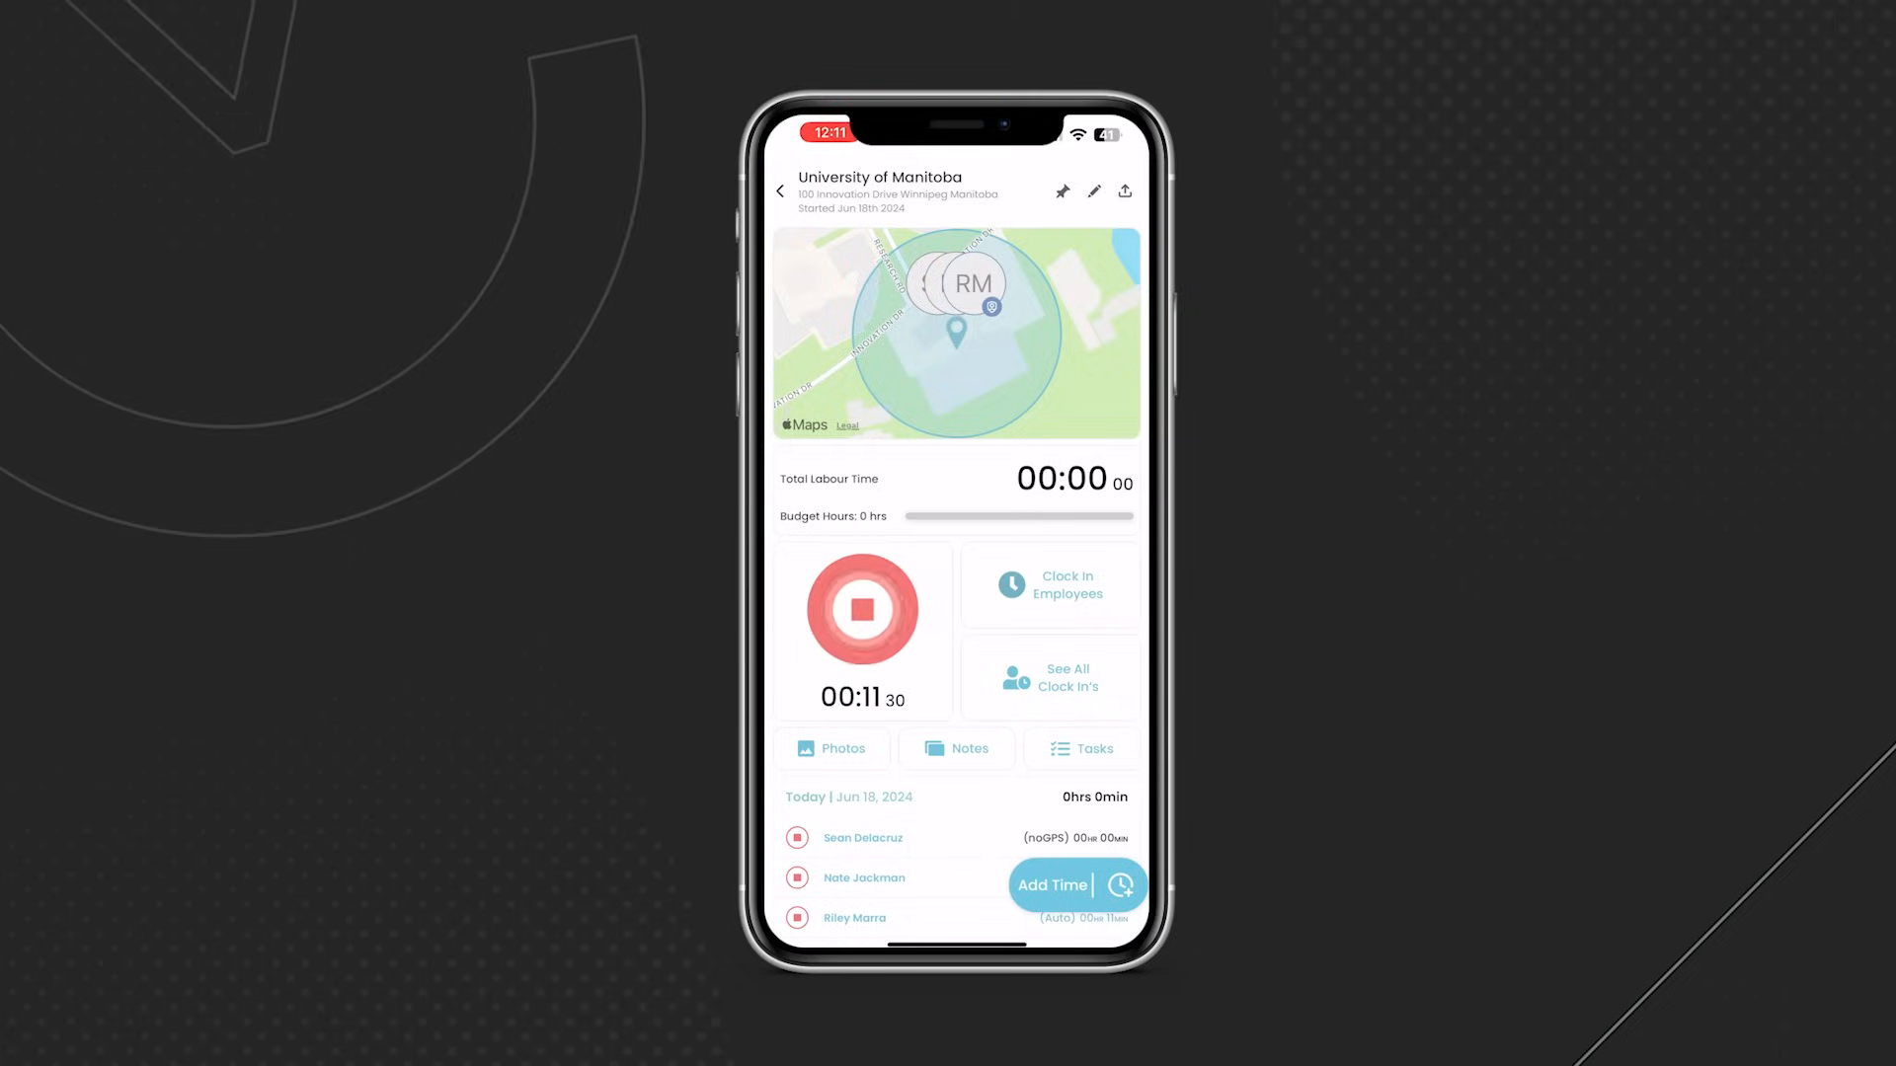
pyautogui.scroll(-3)
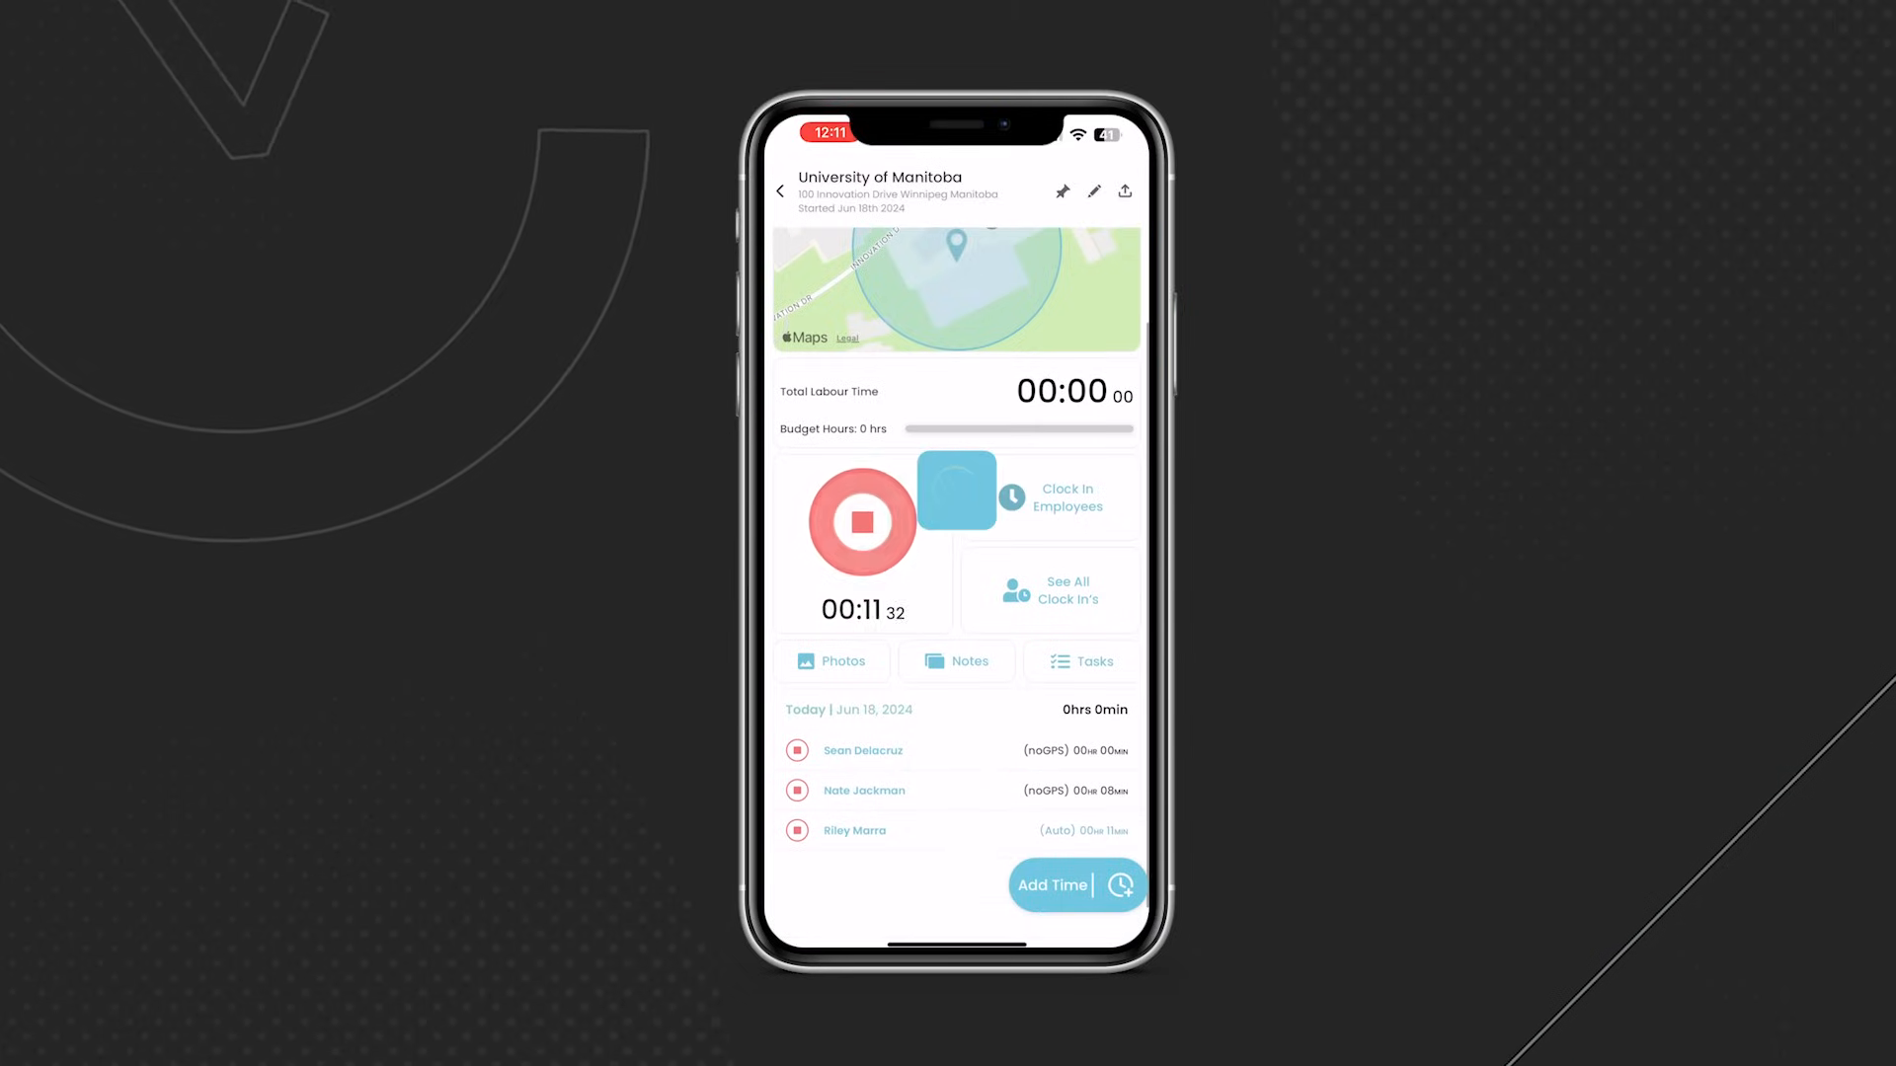
pyautogui.click(861, 522)
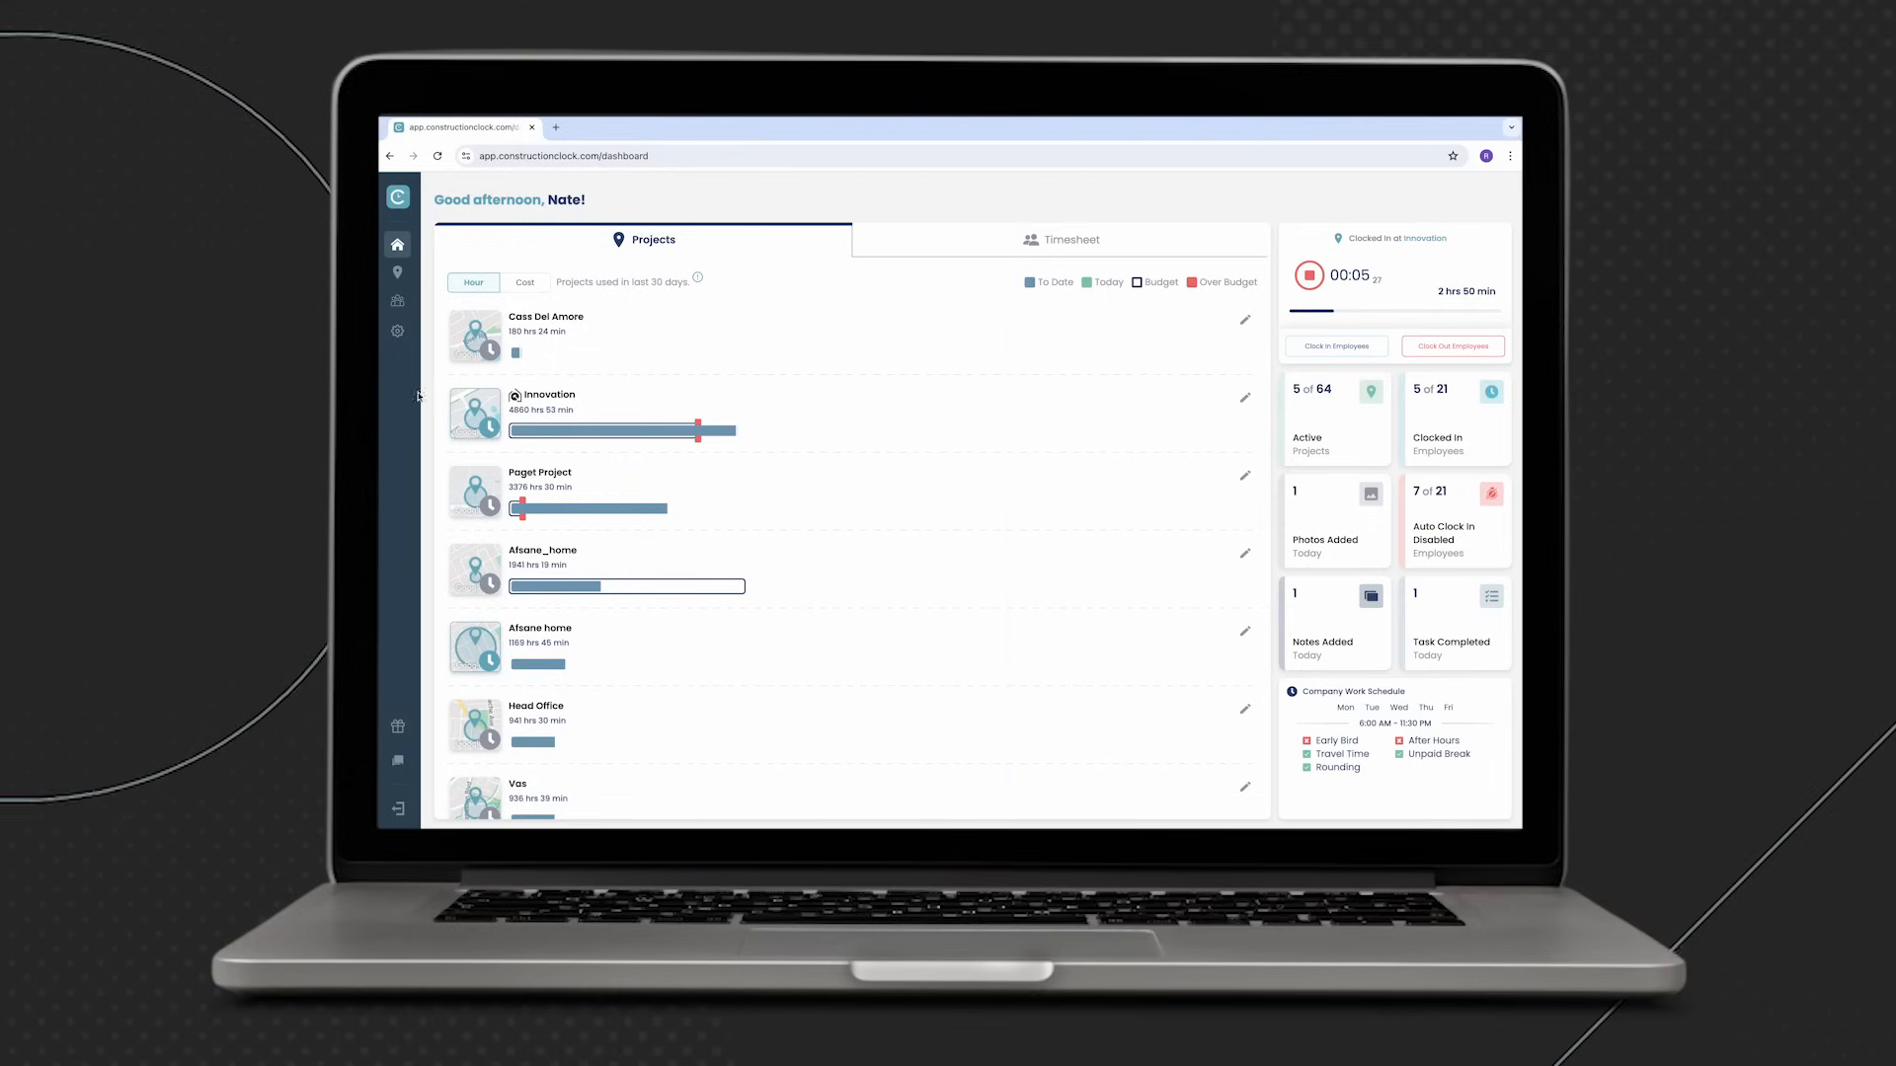
# Step: Switch Team timesheets to the June 3–16, 2024 pay period and export them as XLSX
pyautogui.click(397, 301)
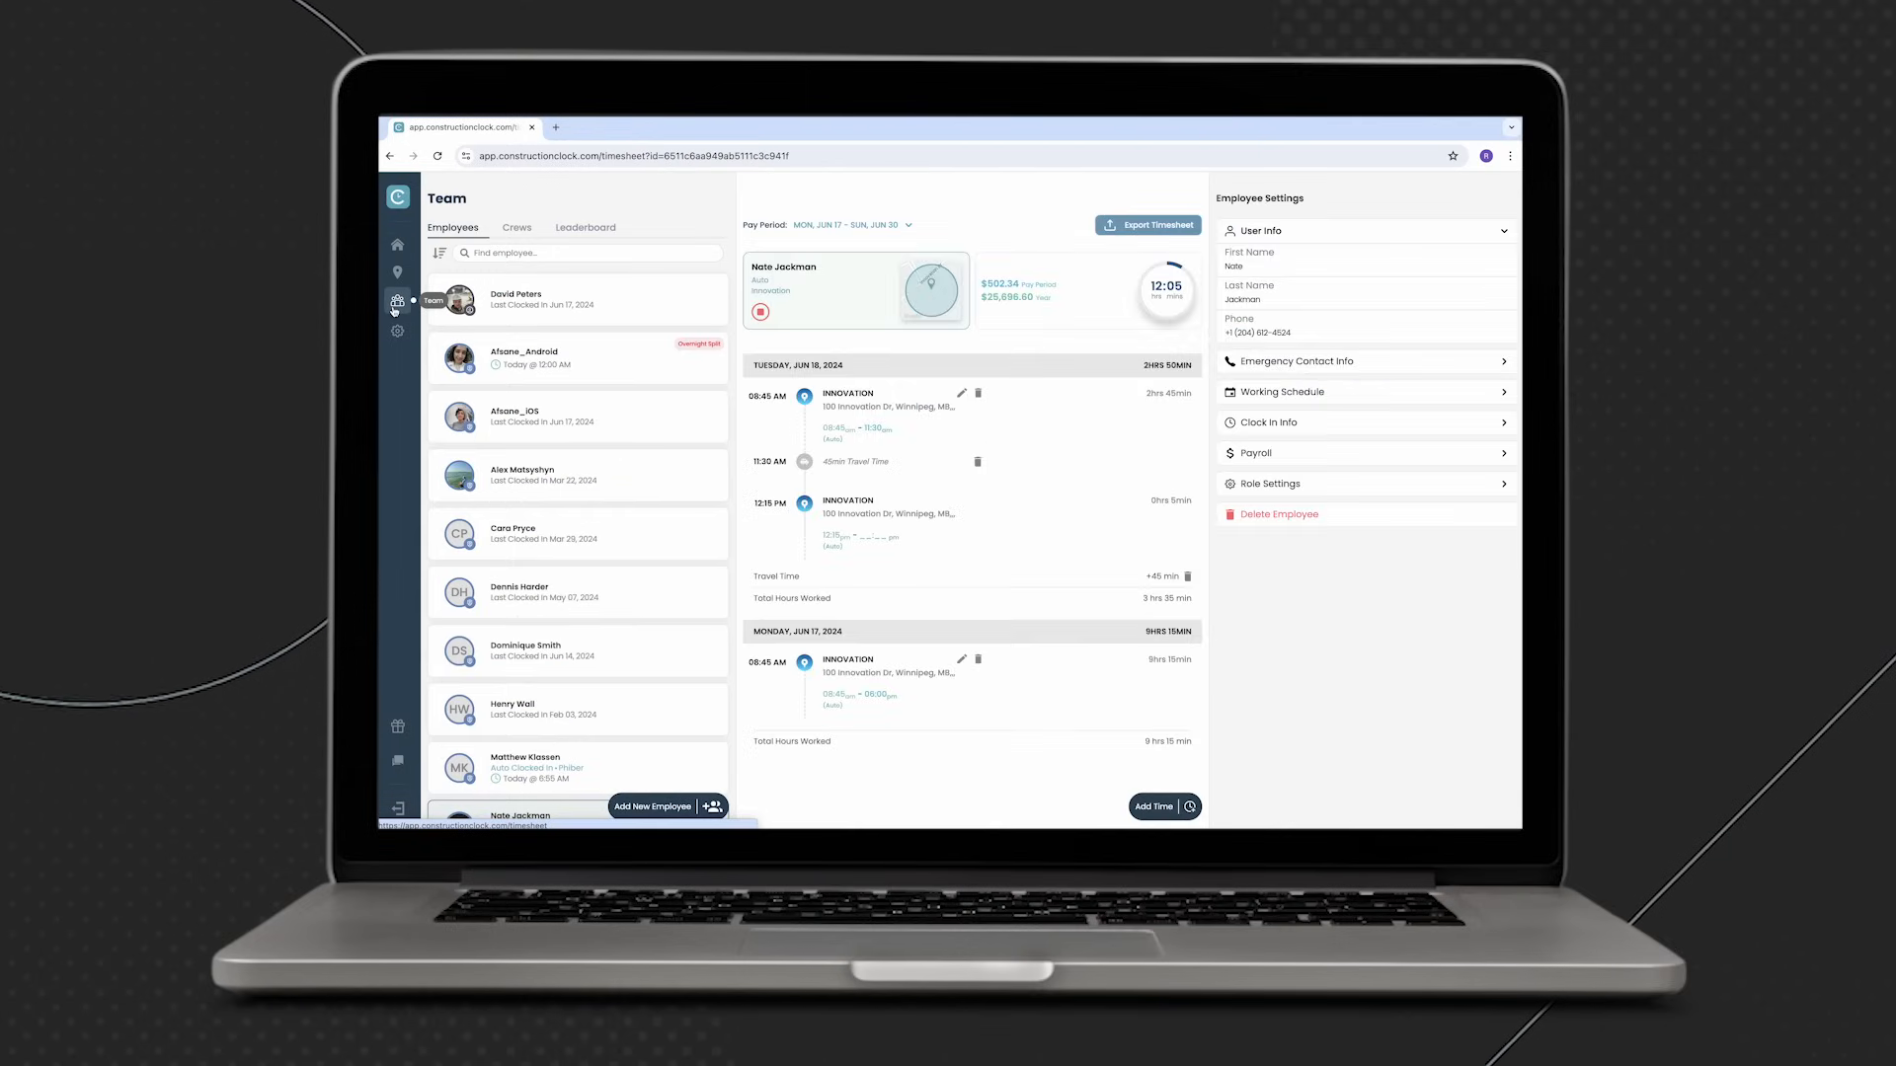
pyautogui.click(760, 312)
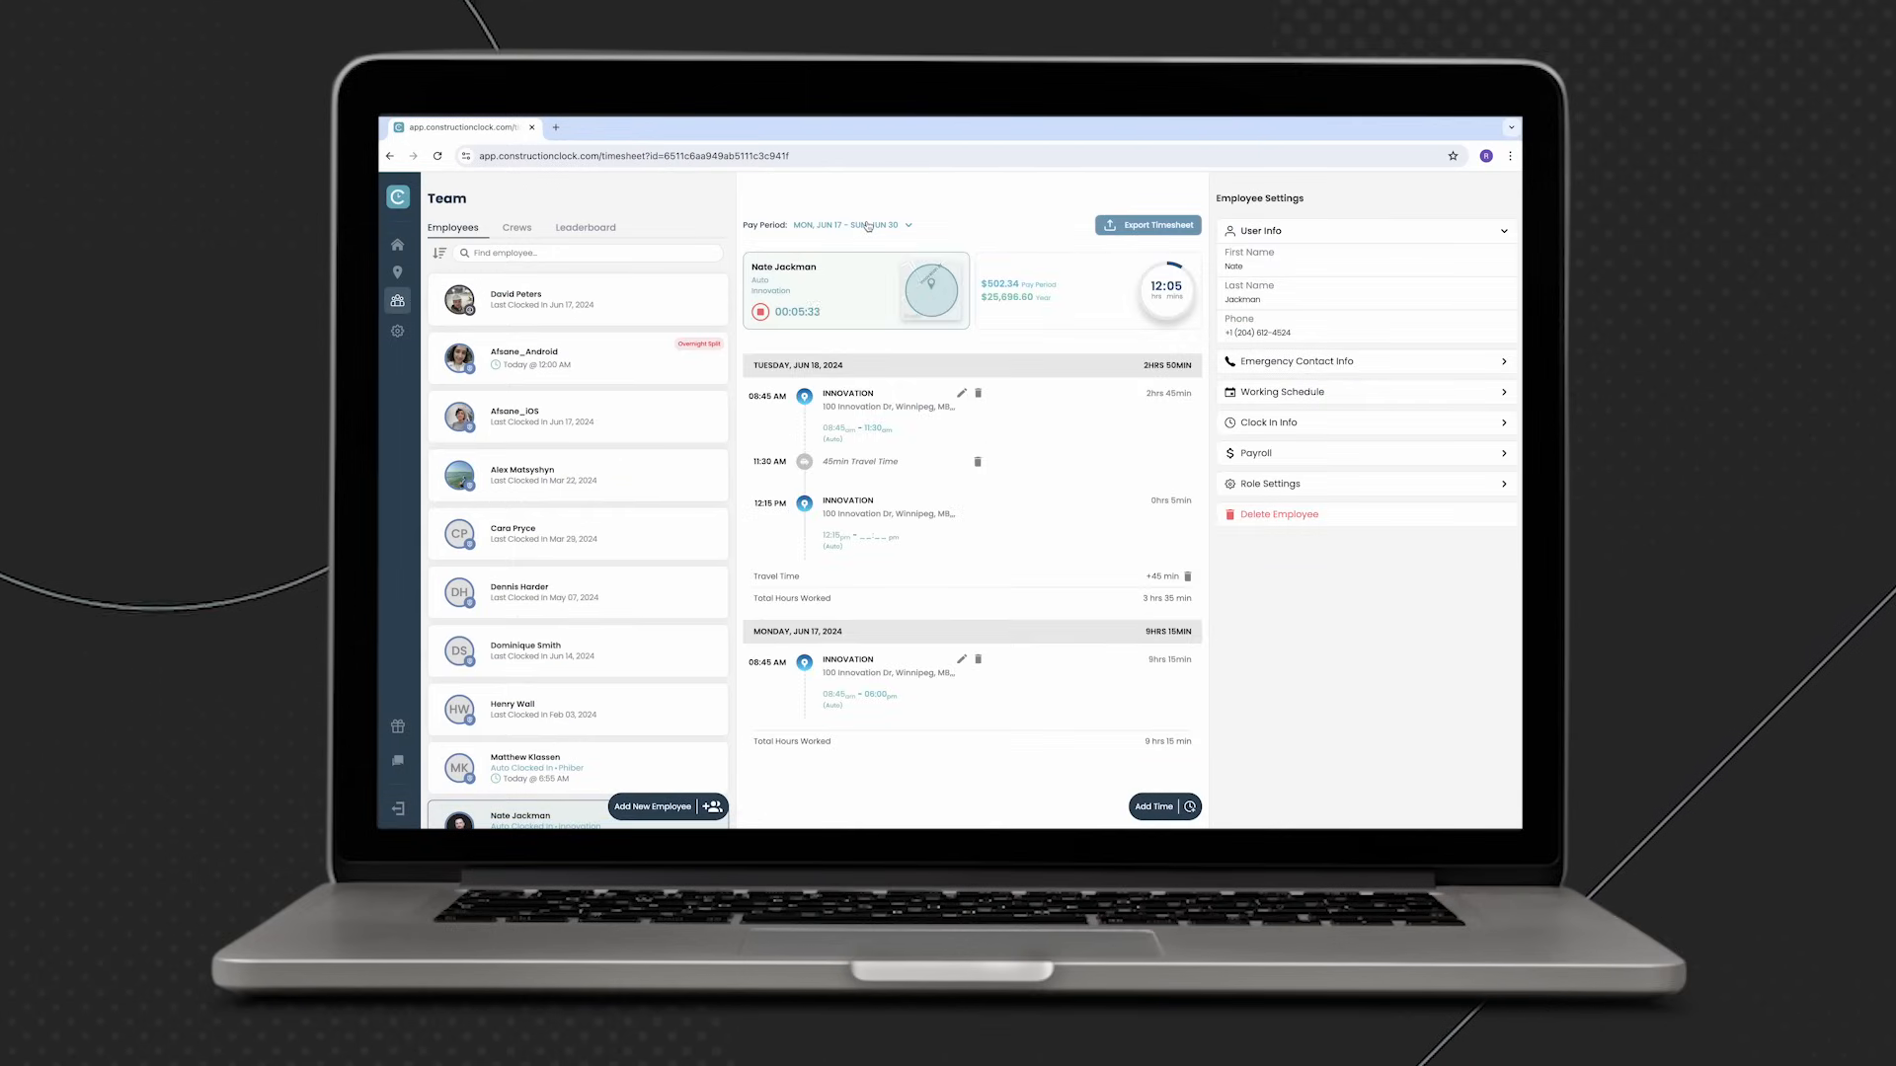
pyautogui.click(910, 225)
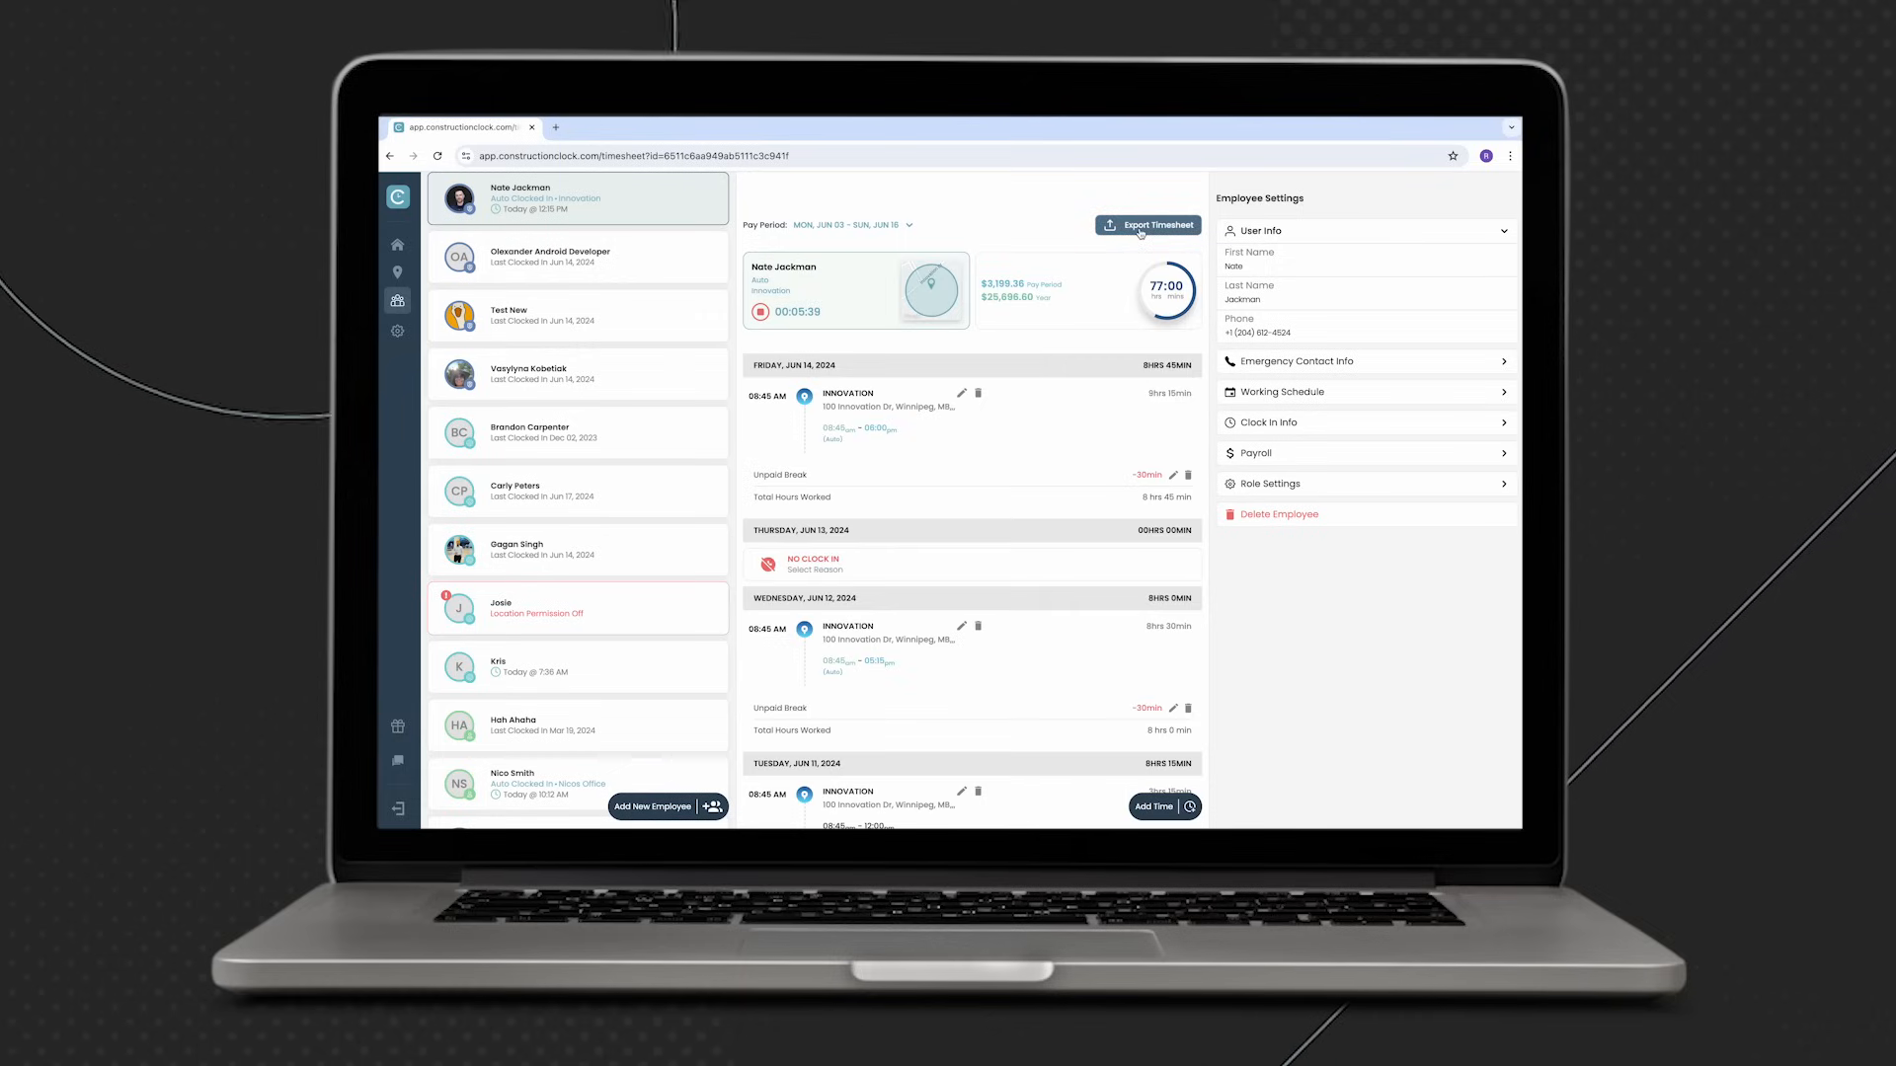
pyautogui.click(1146, 225)
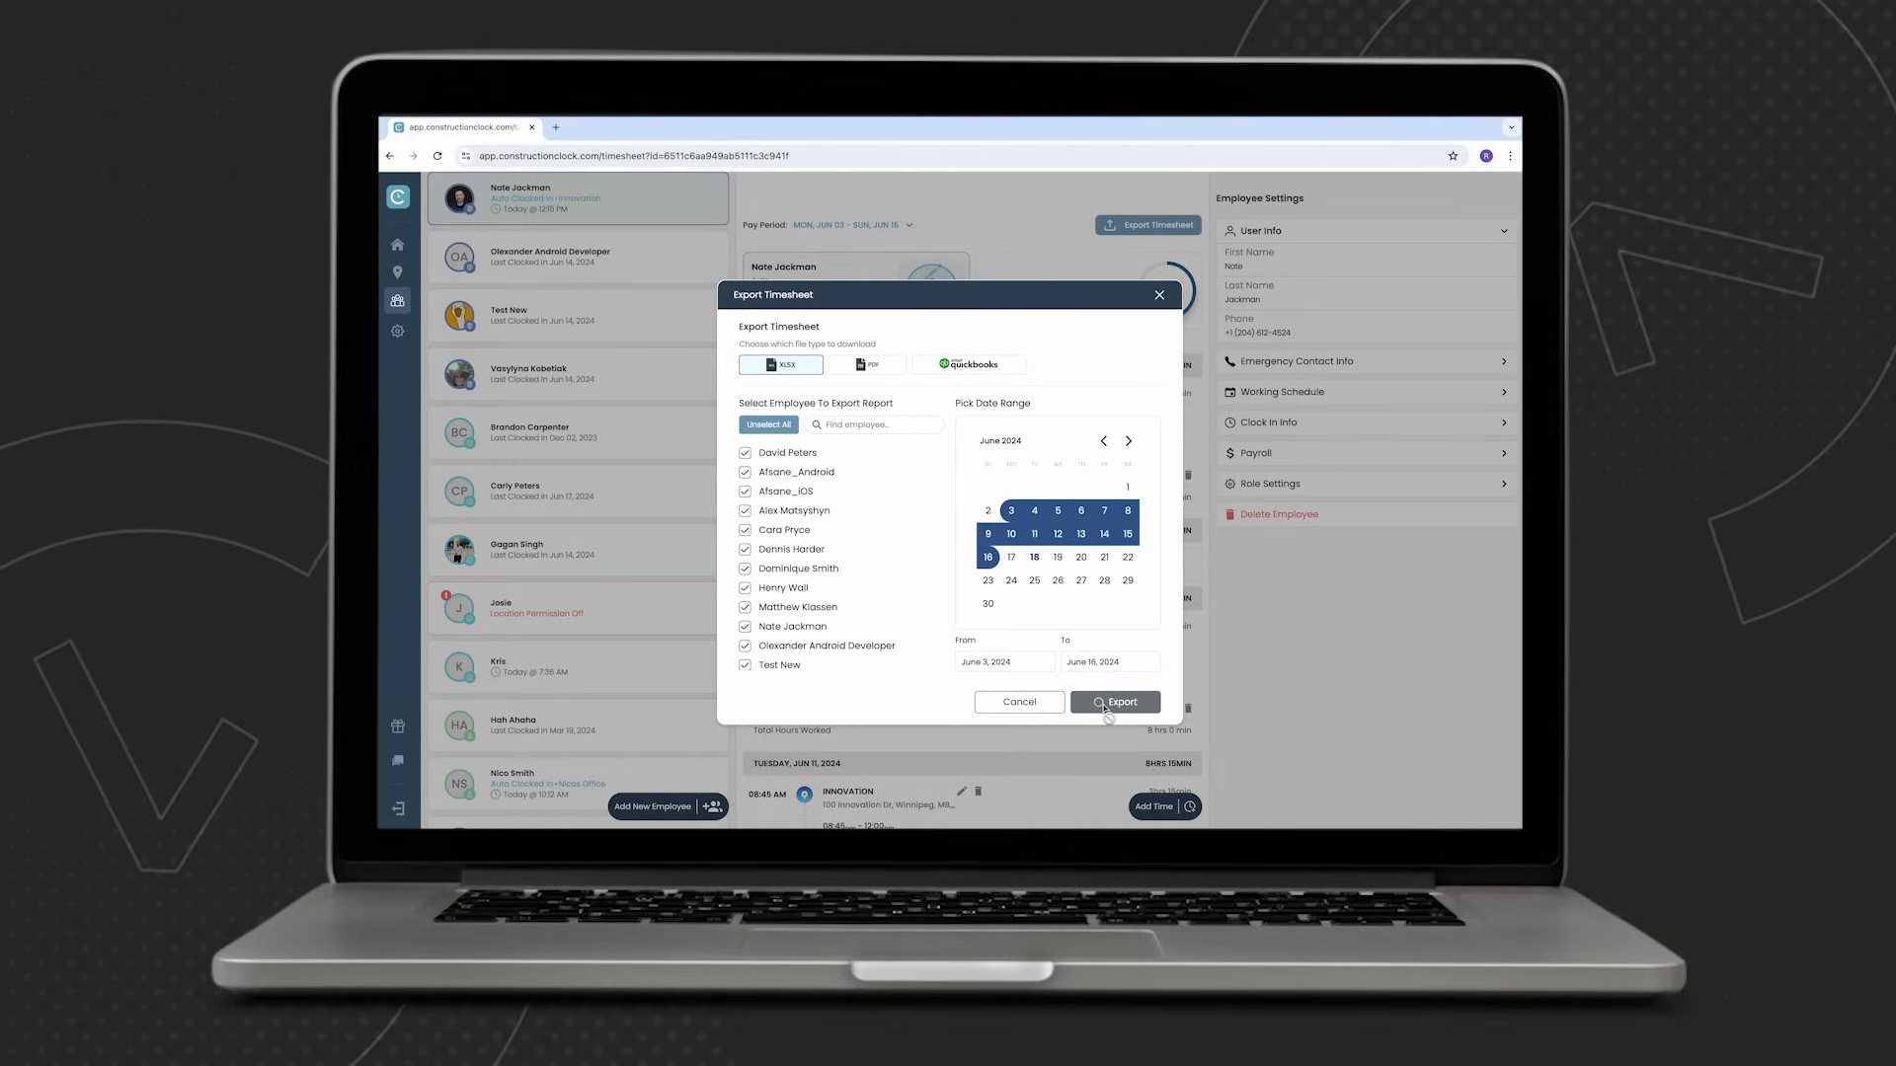
pyautogui.click(1114, 701)
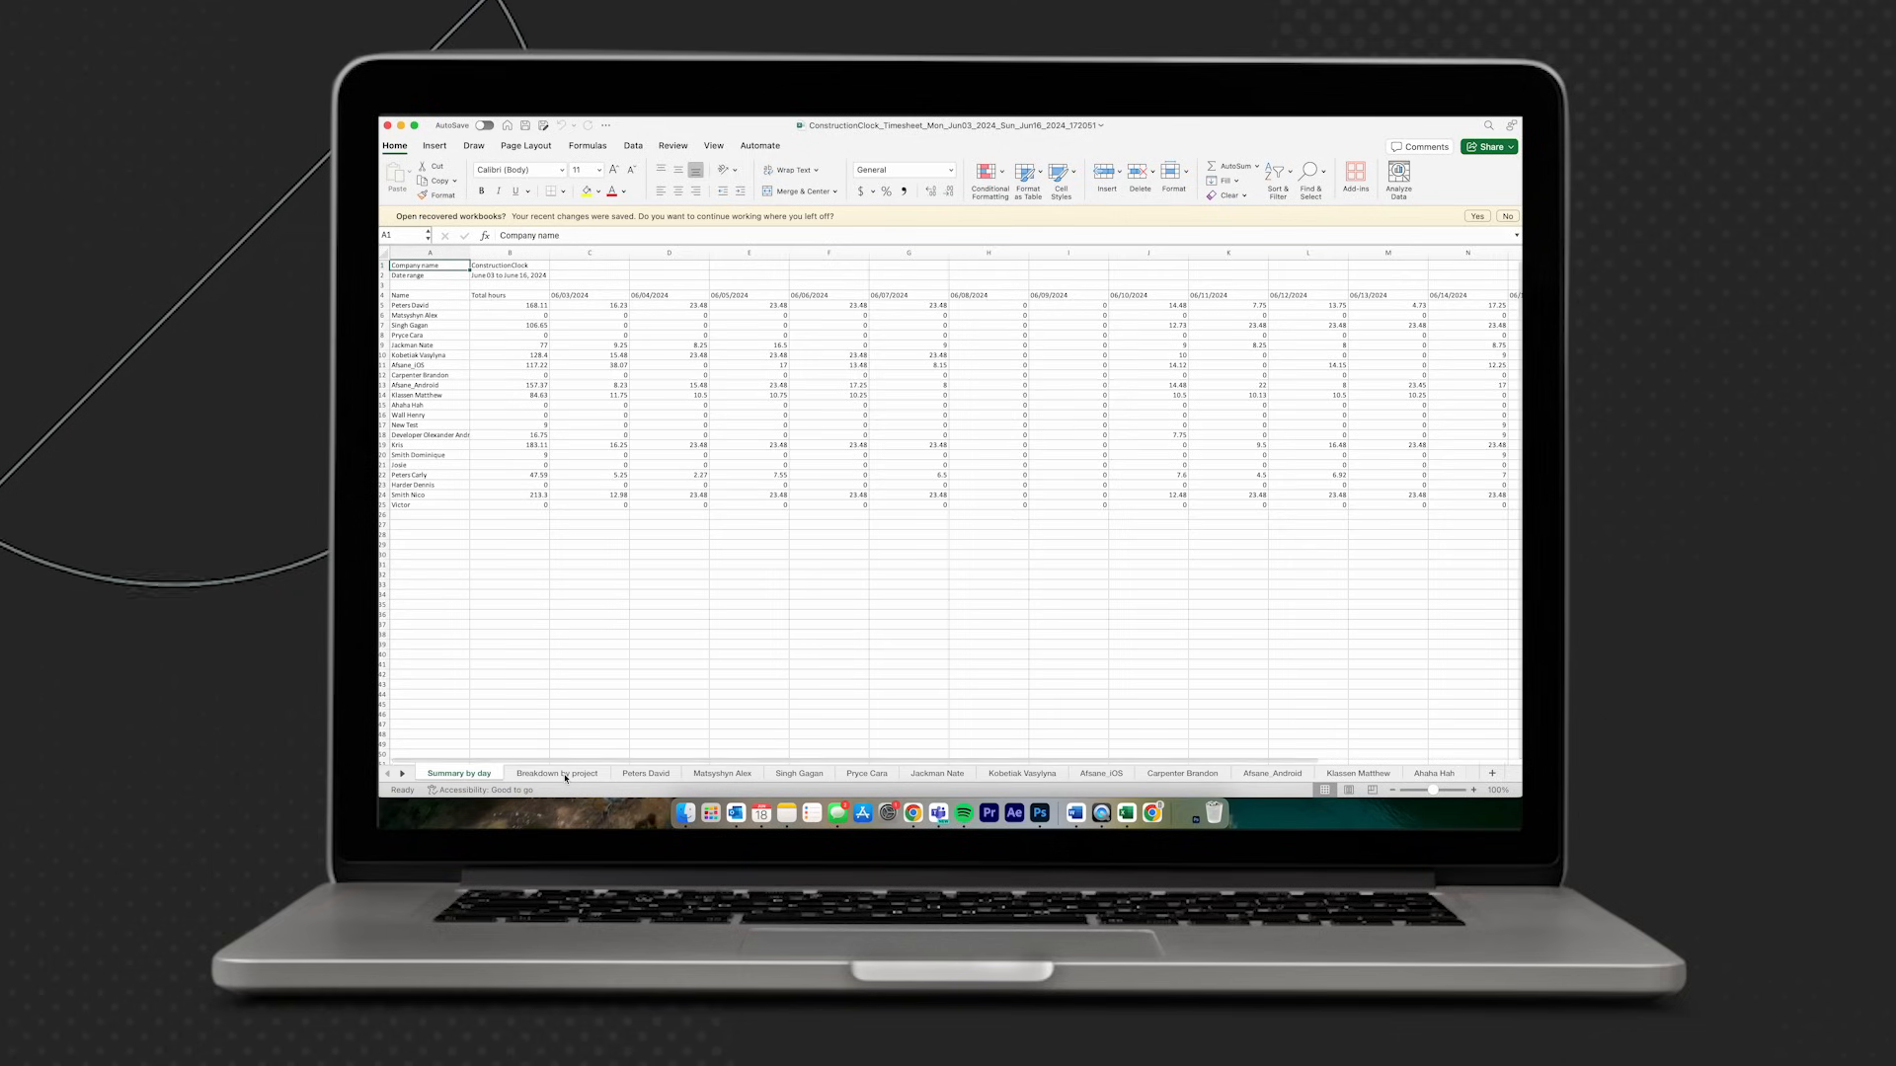
# Step: Show the 'Breakdown by project' sheet and decline the recovered workbooks notice
pyautogui.click(557, 772)
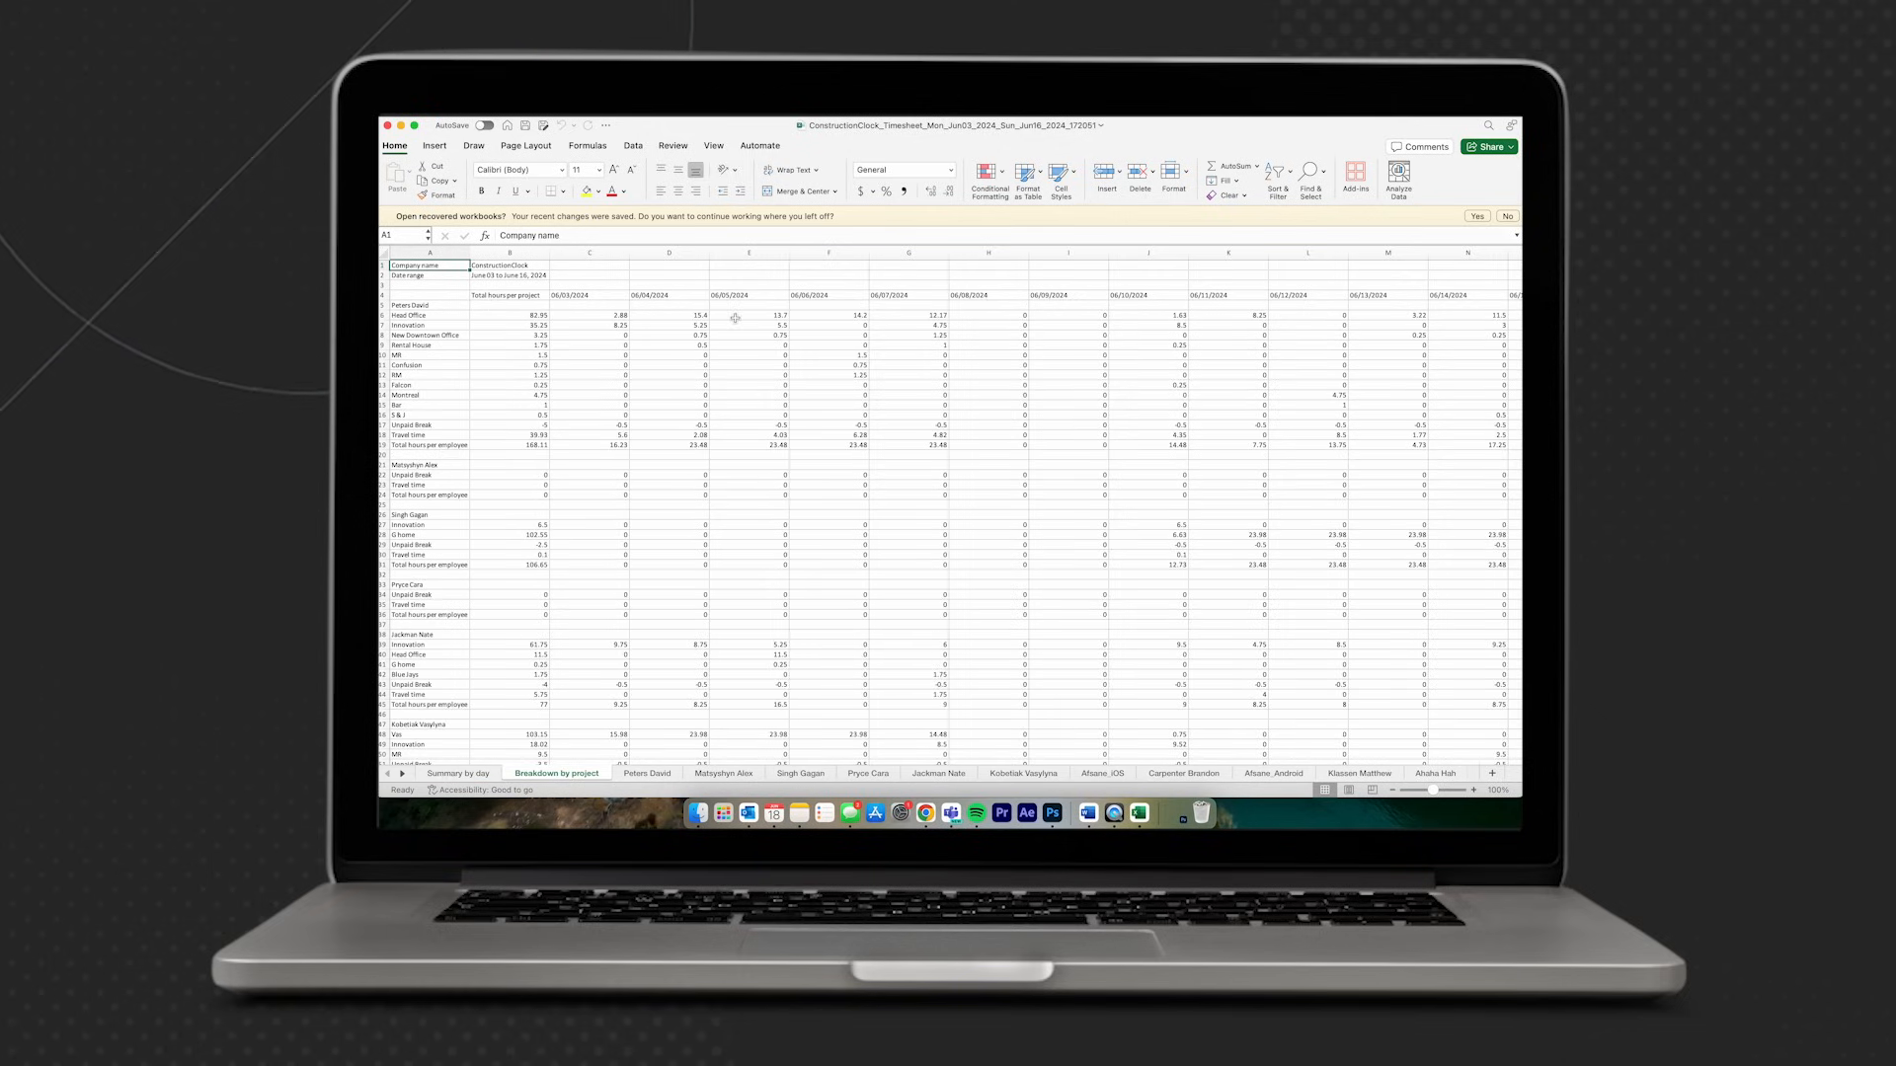
pyautogui.click(1507, 216)
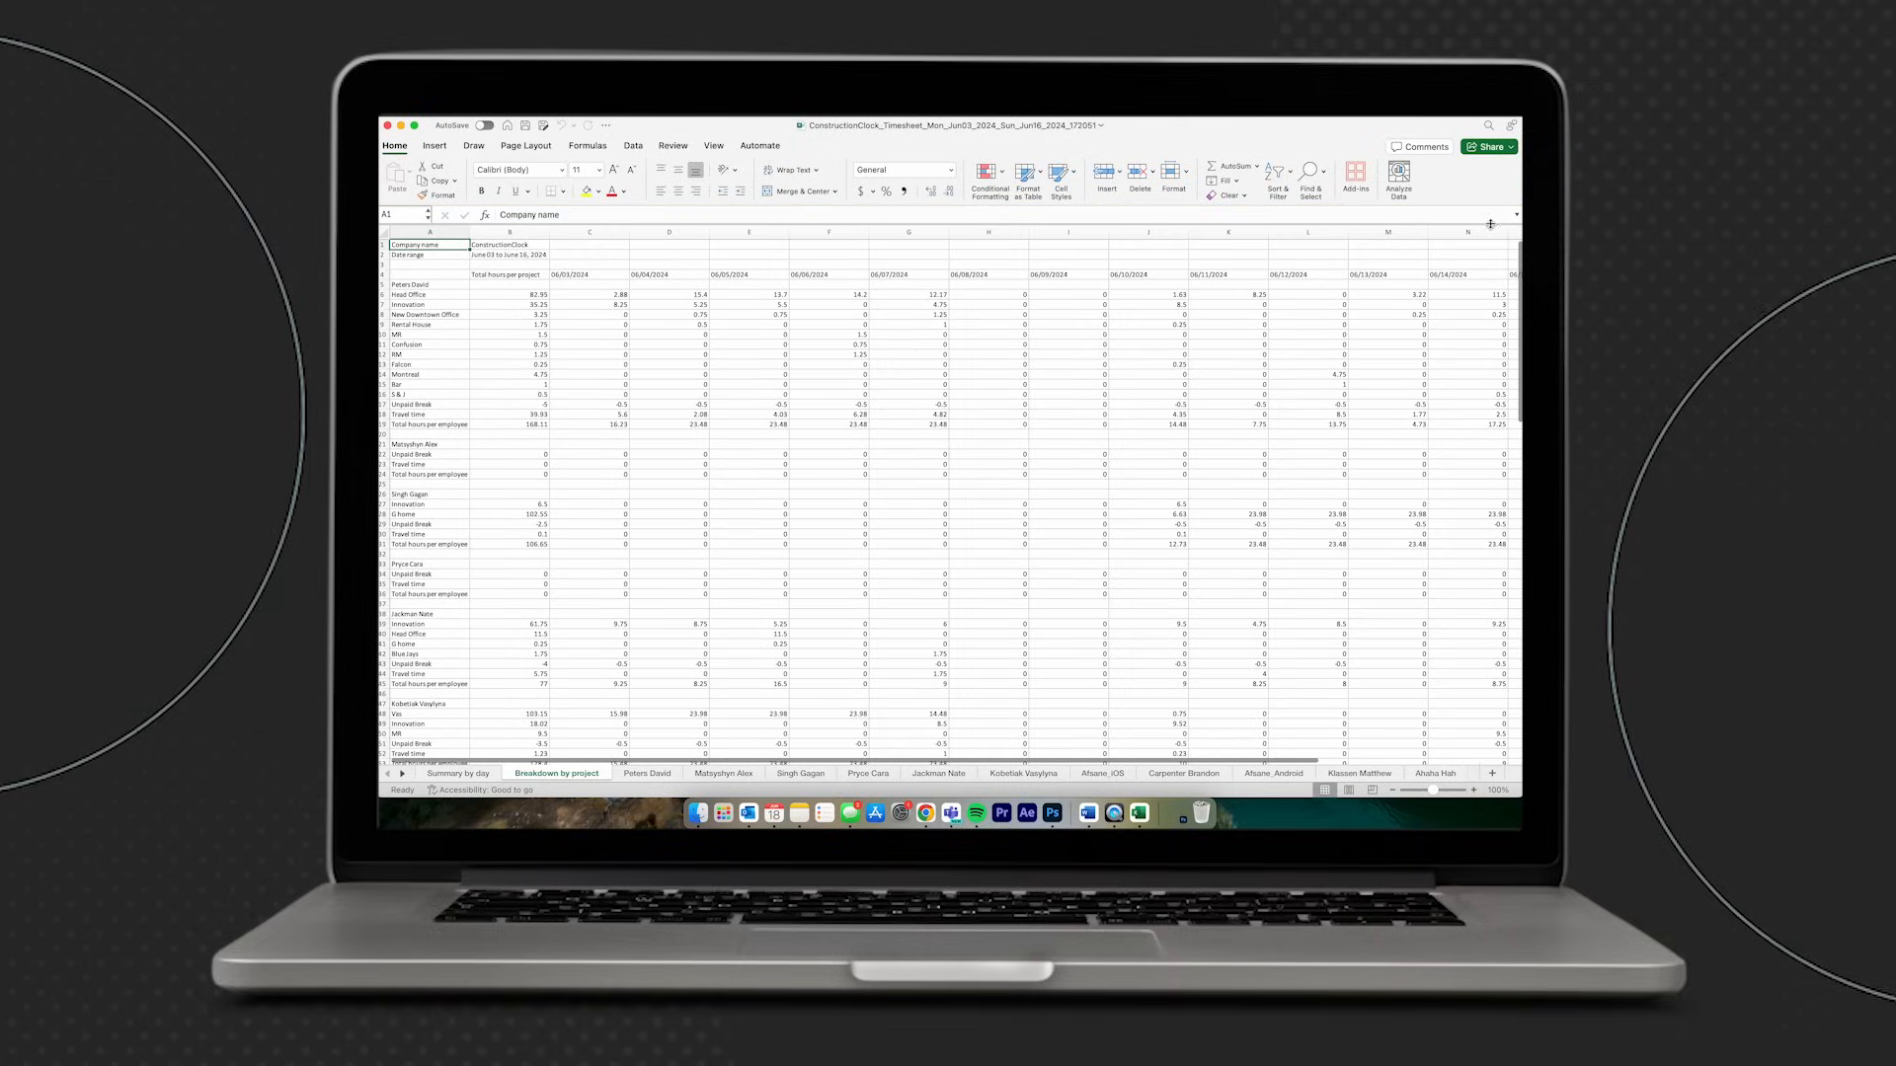
pyautogui.moveTo(791, 564)
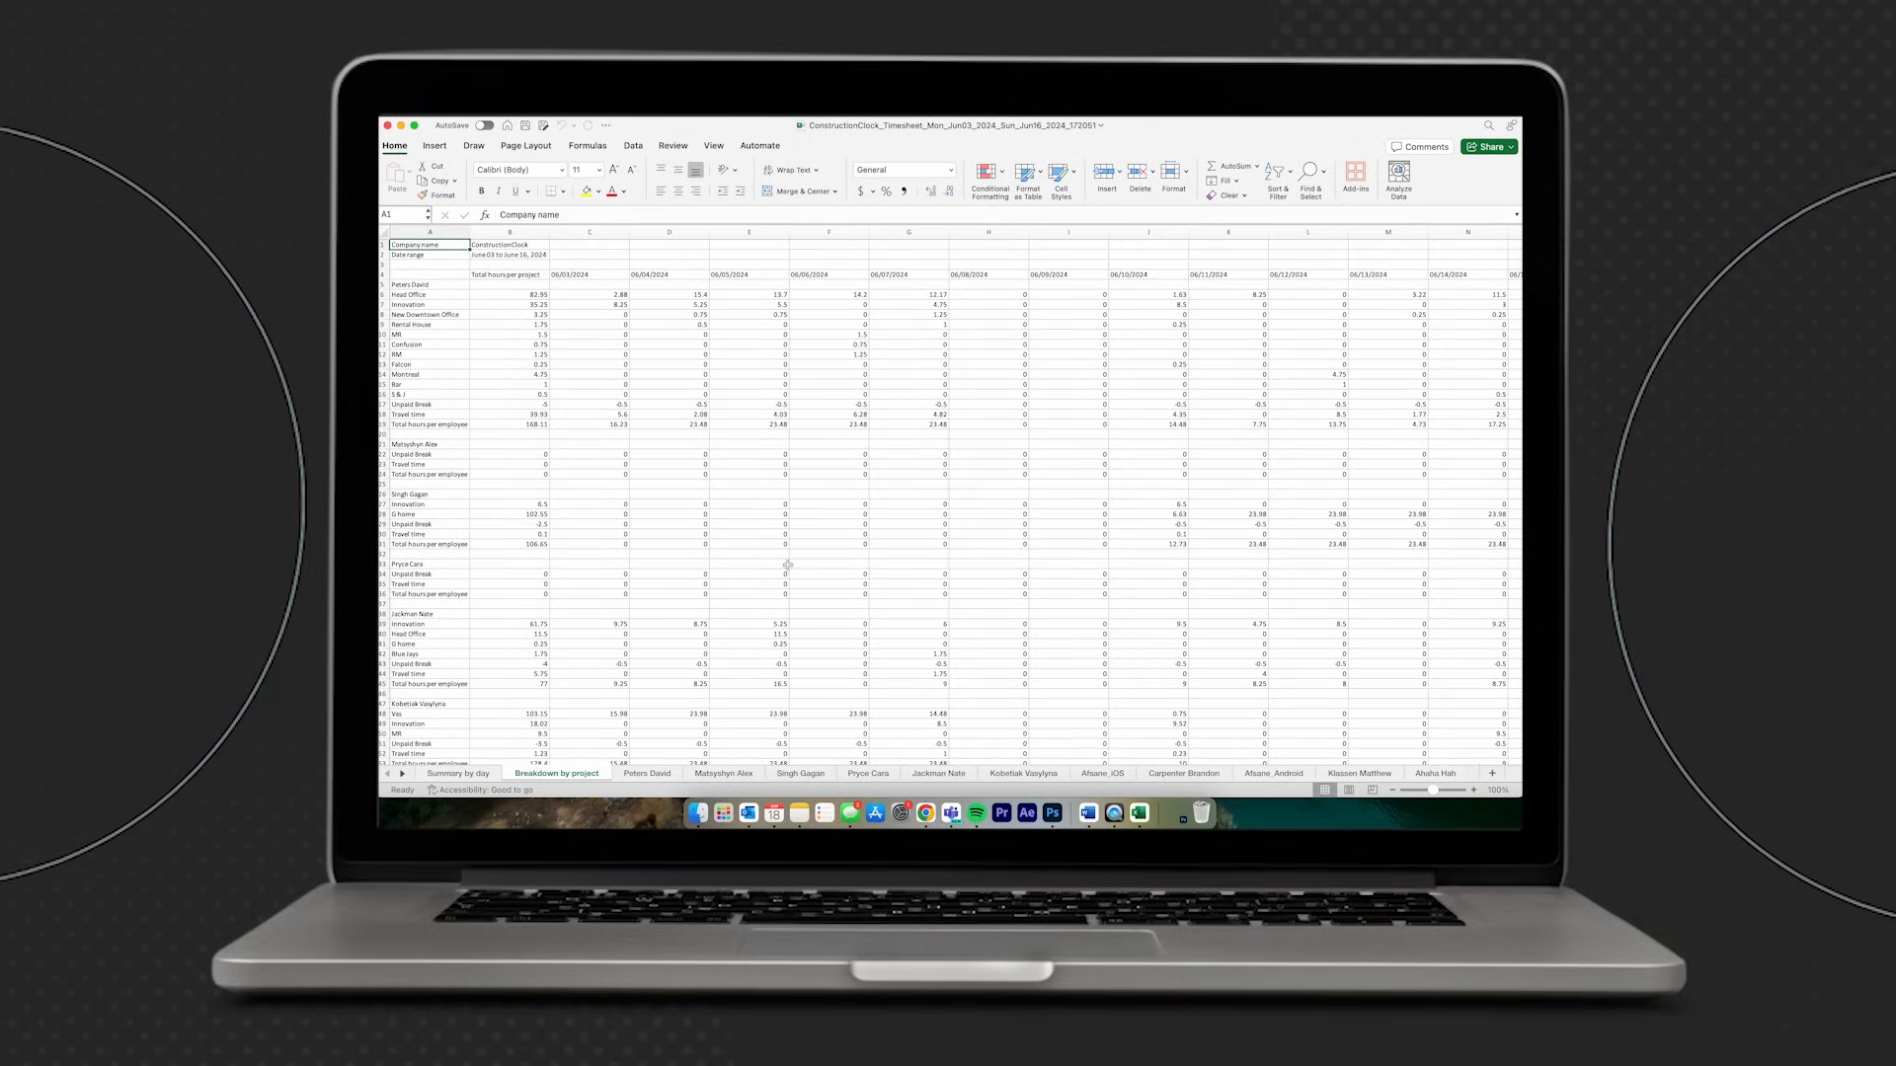
# Step: Open one employee's individual sheet showing total hours, labour cost and daily project hours
pyautogui.click(936, 773)
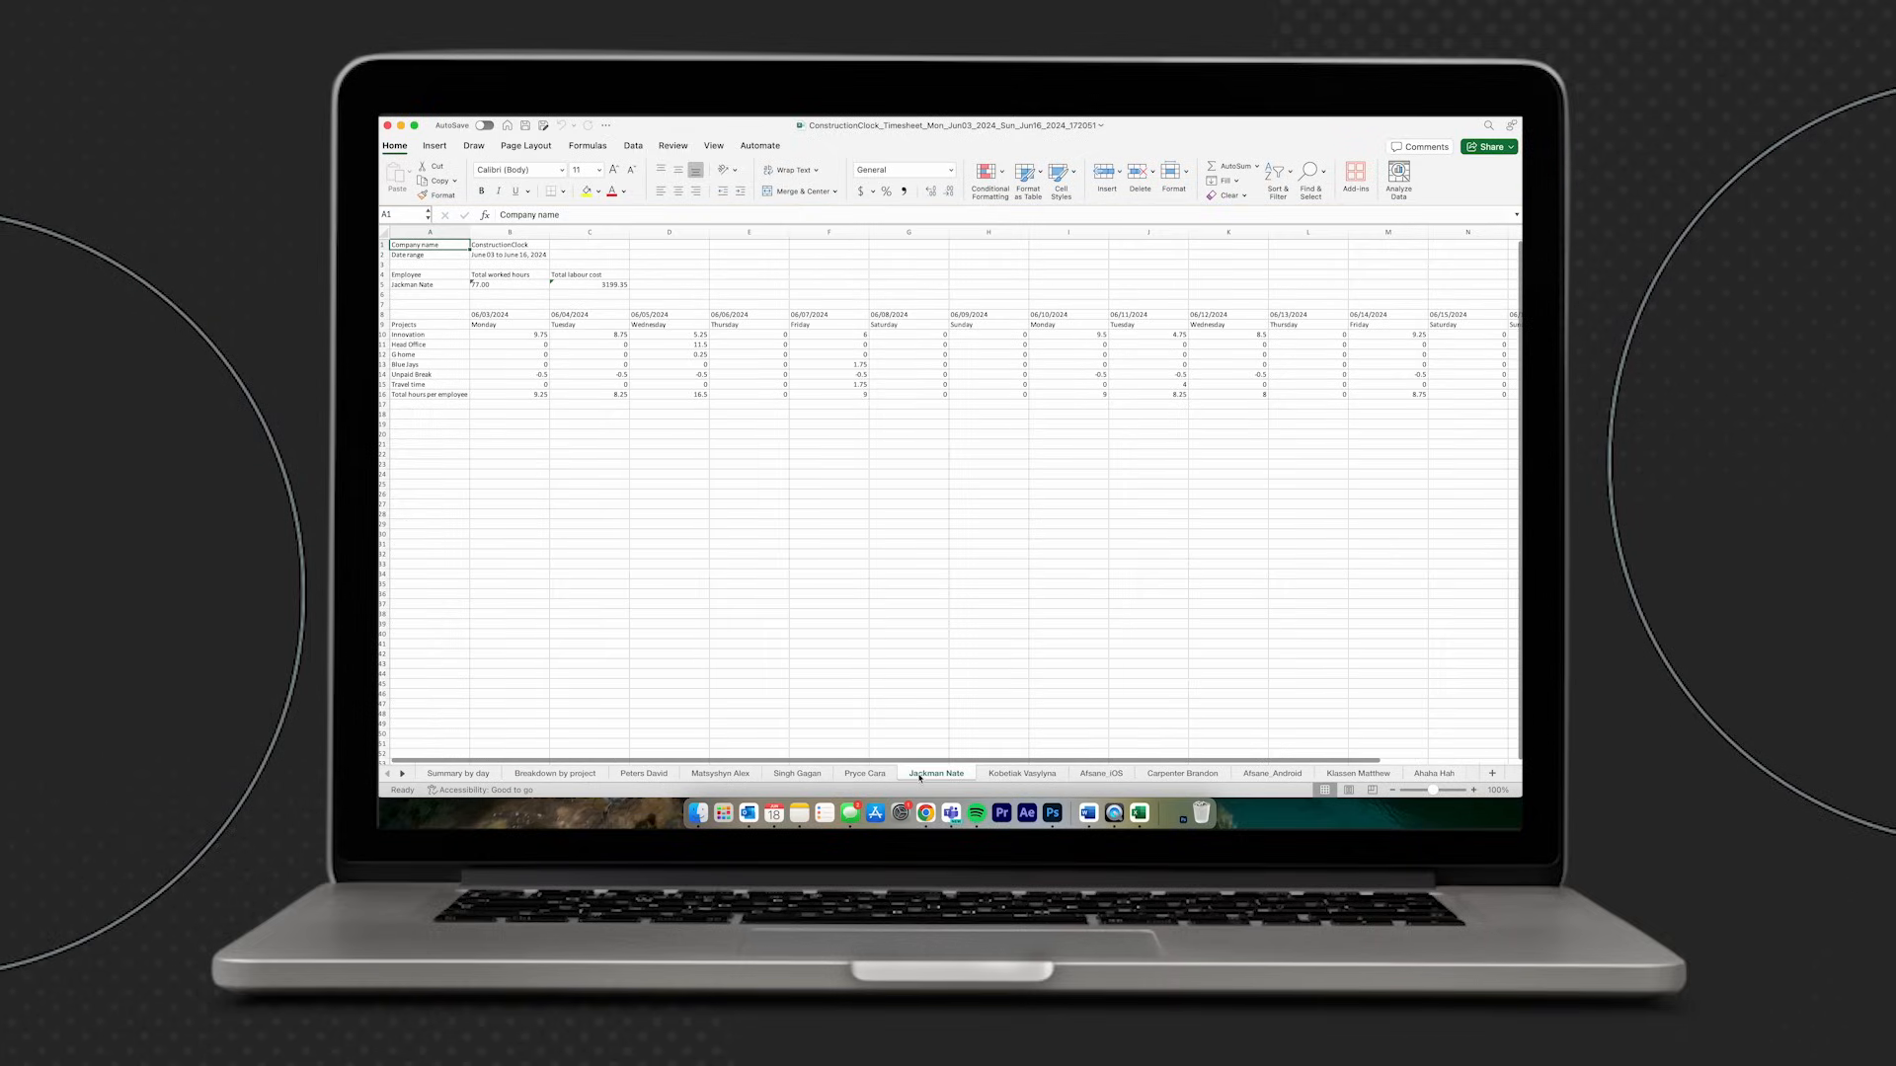
pyautogui.scroll(-3)
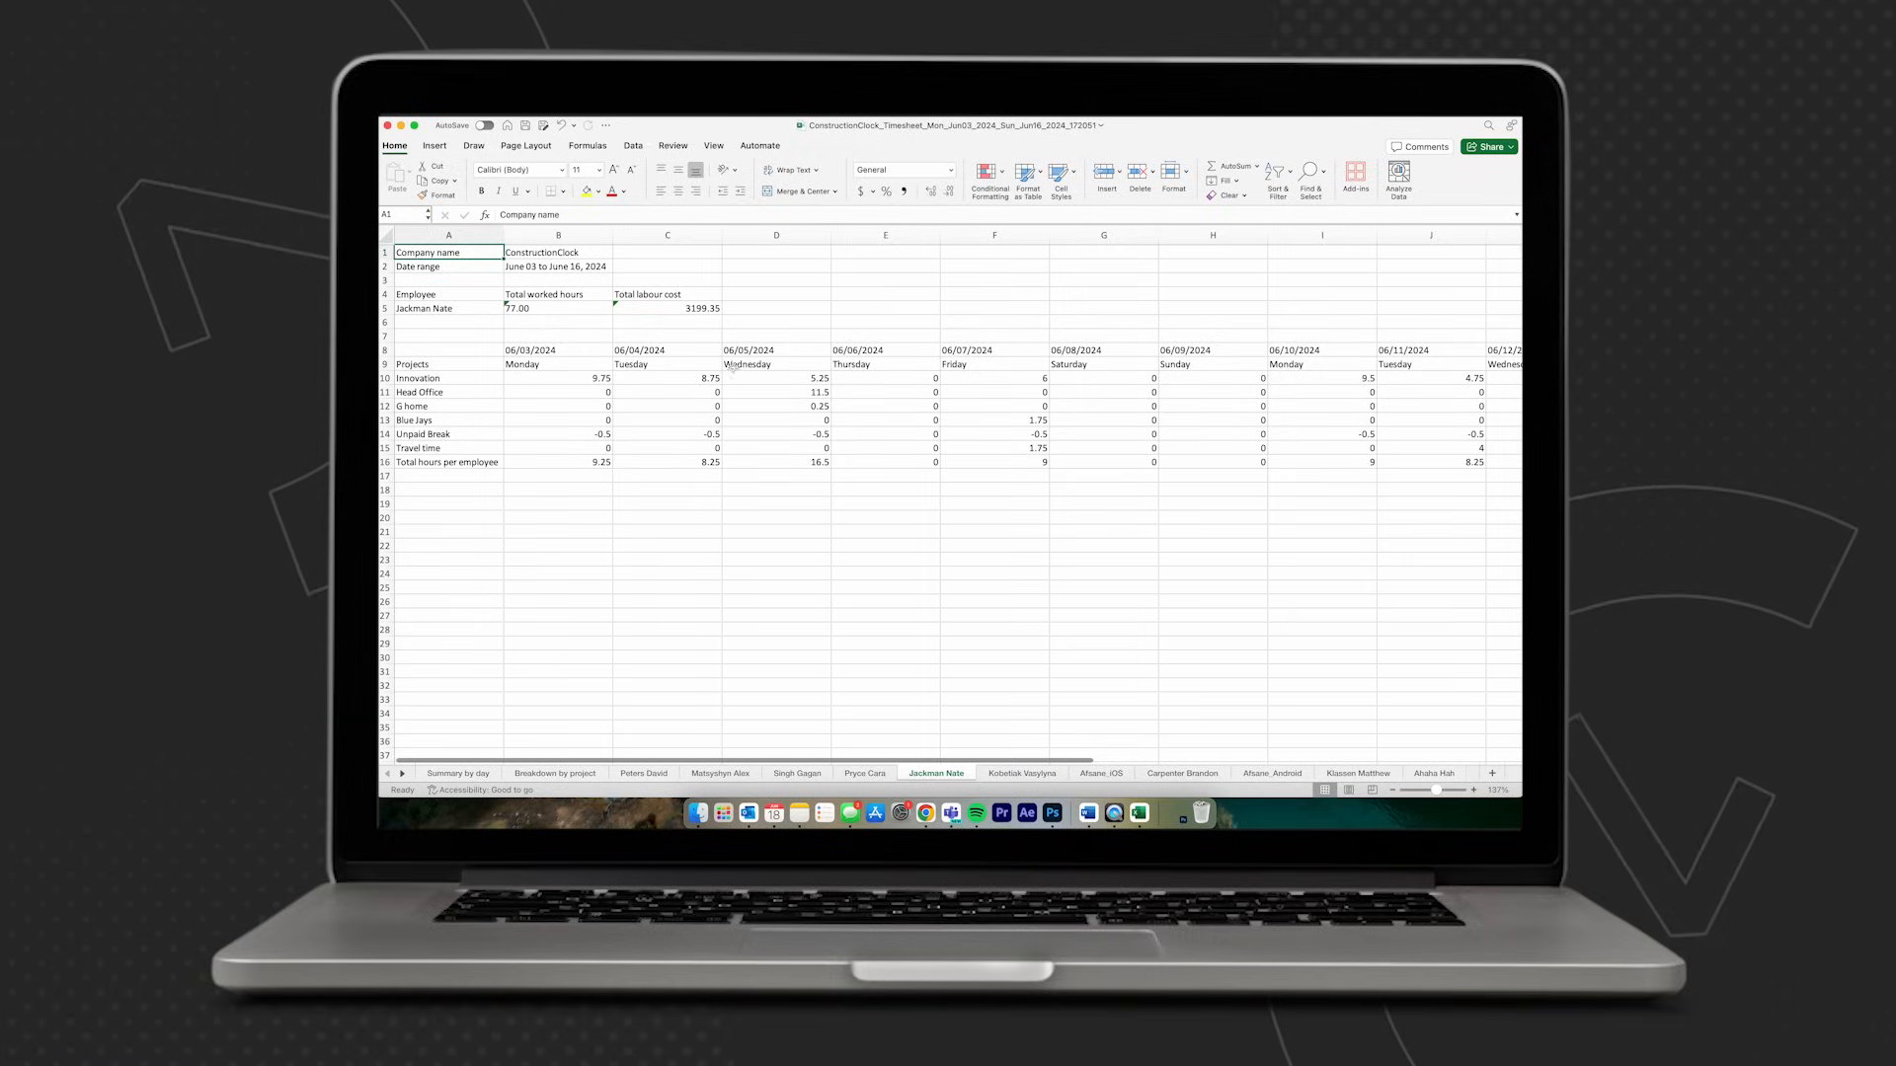
pyautogui.moveTo(734, 448)
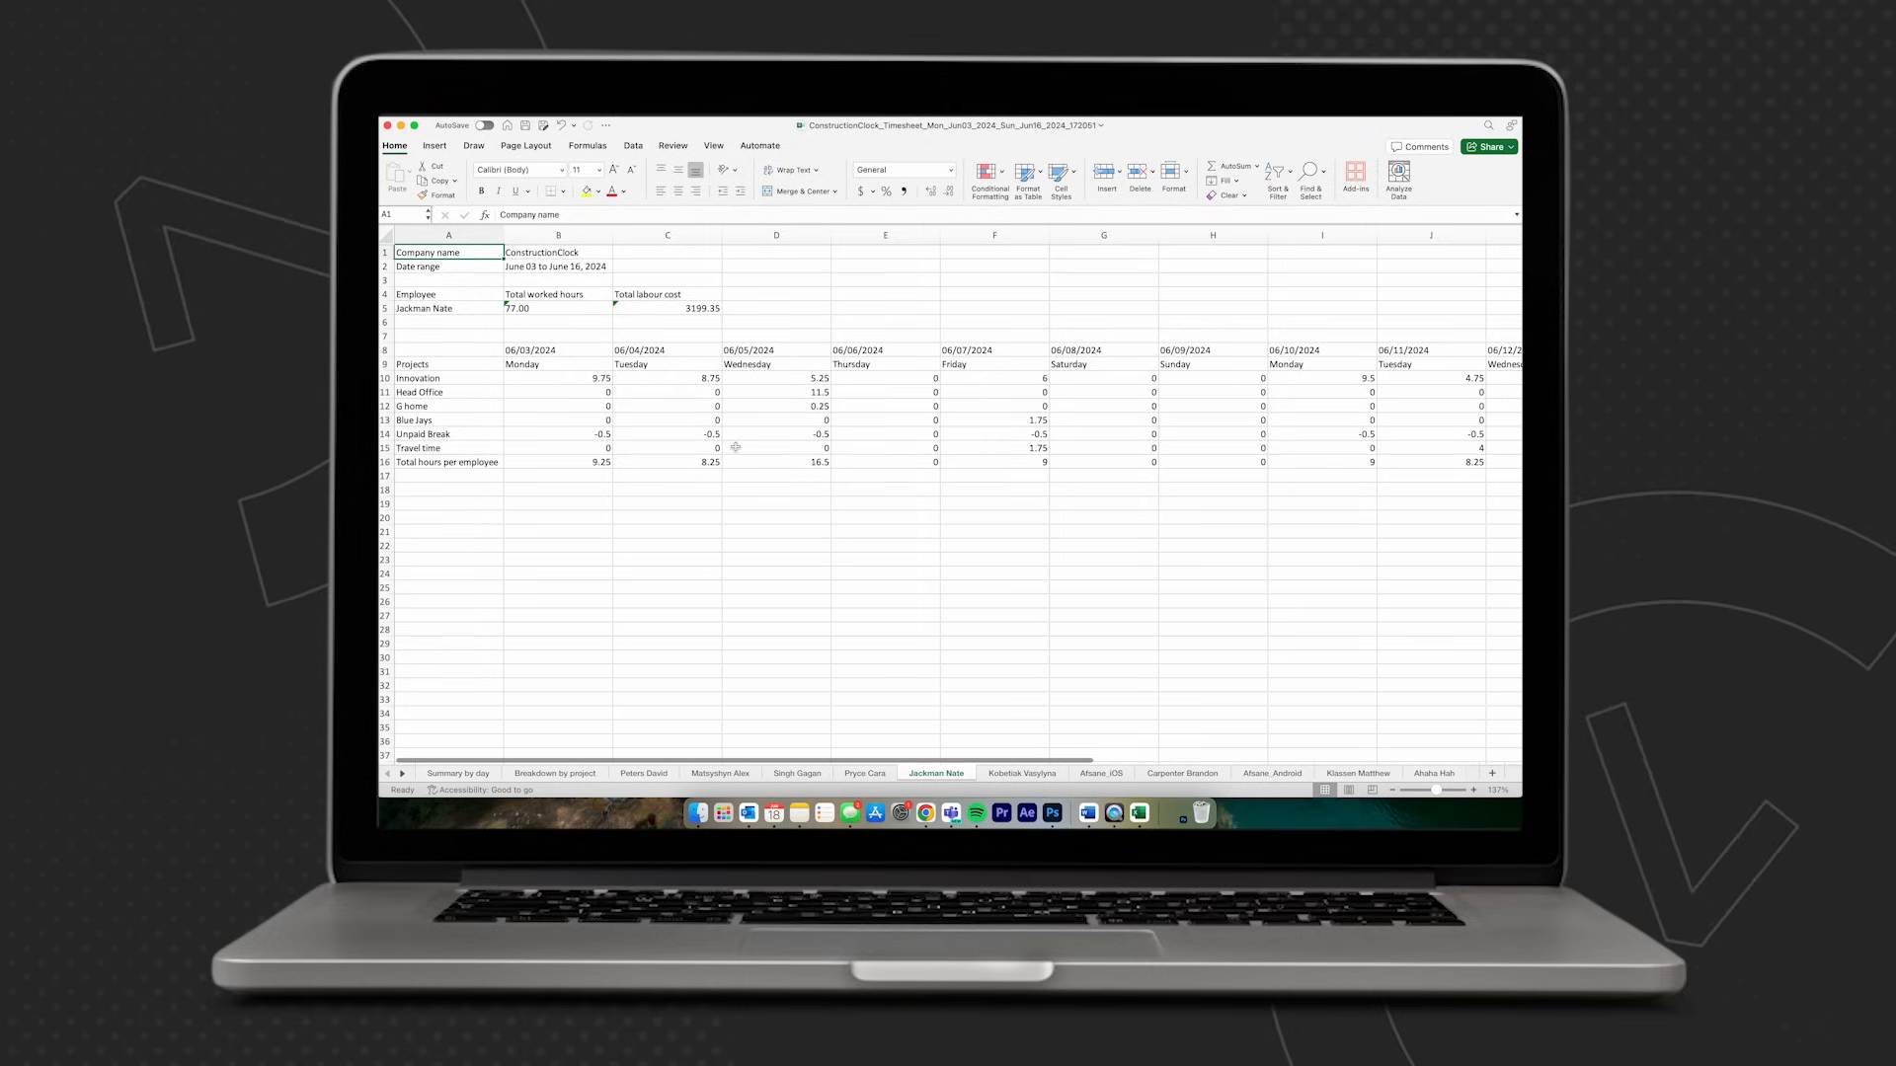
pyautogui.moveTo(877, 594)
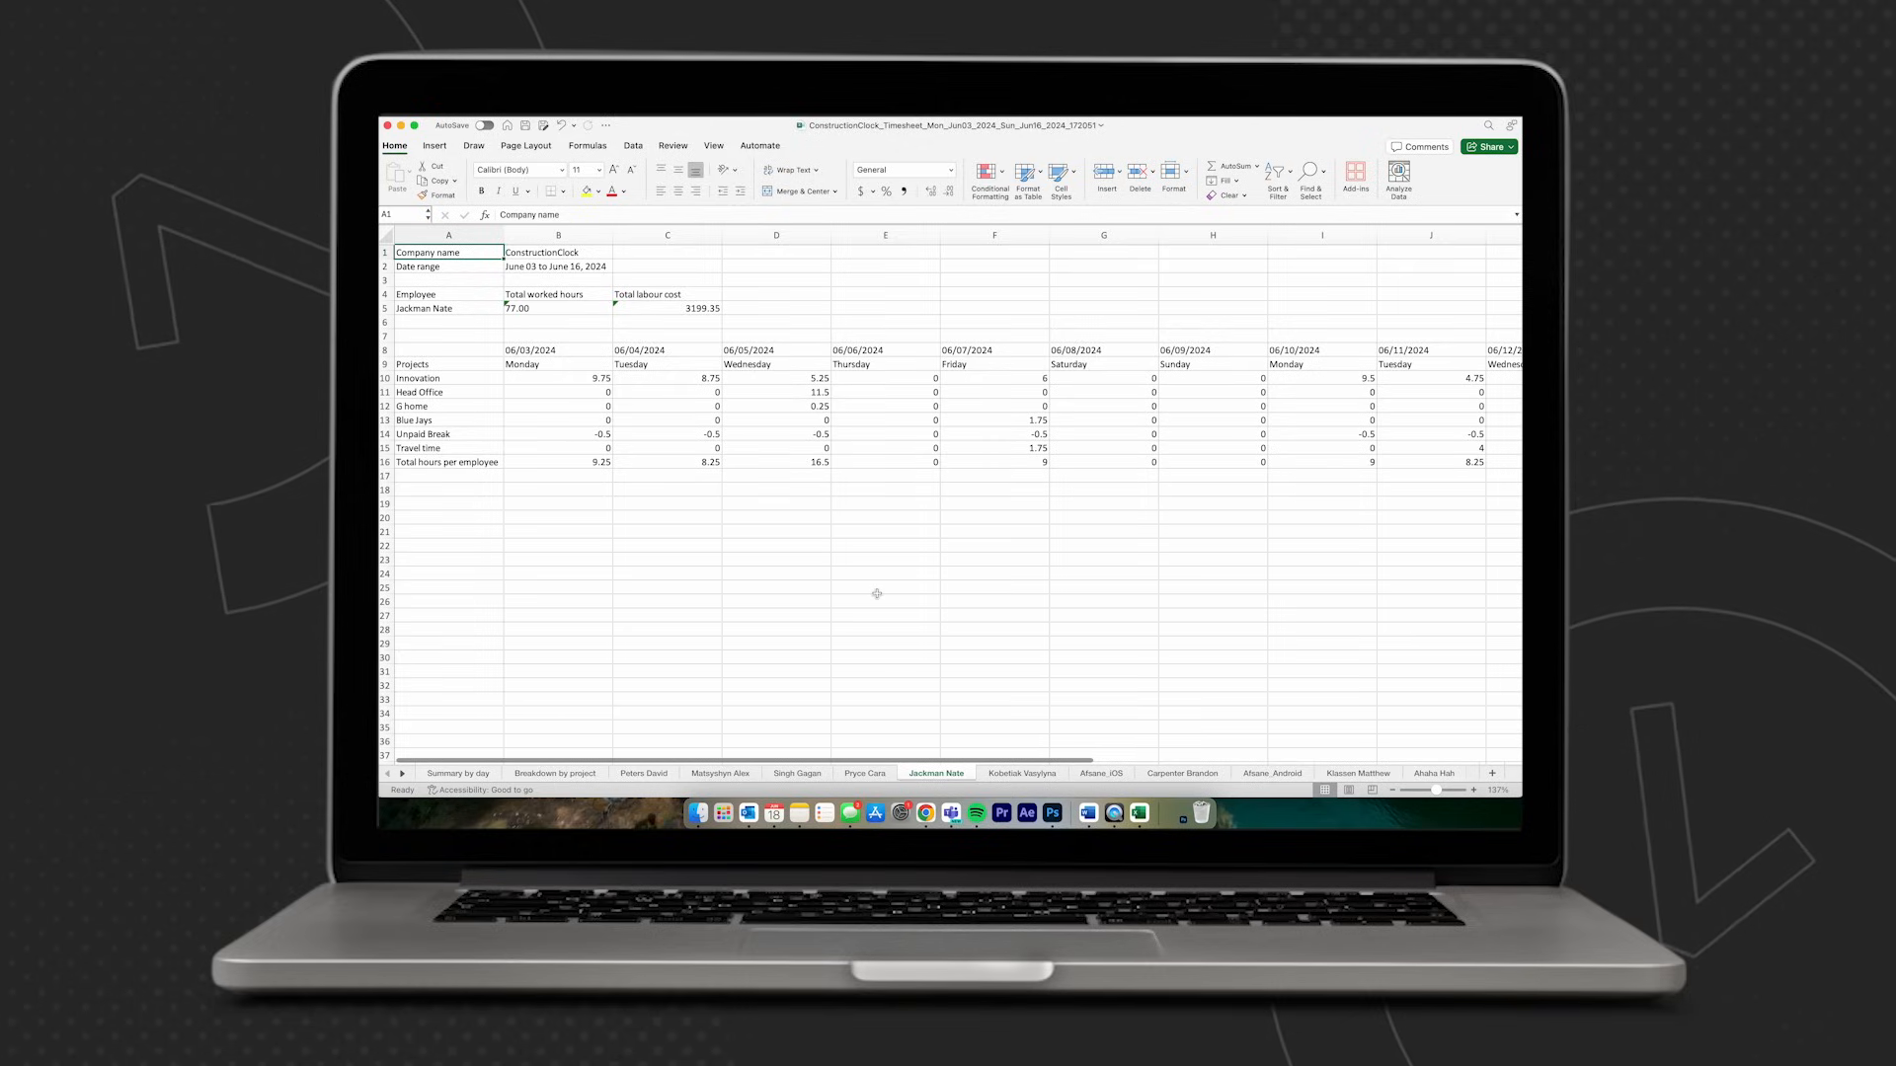